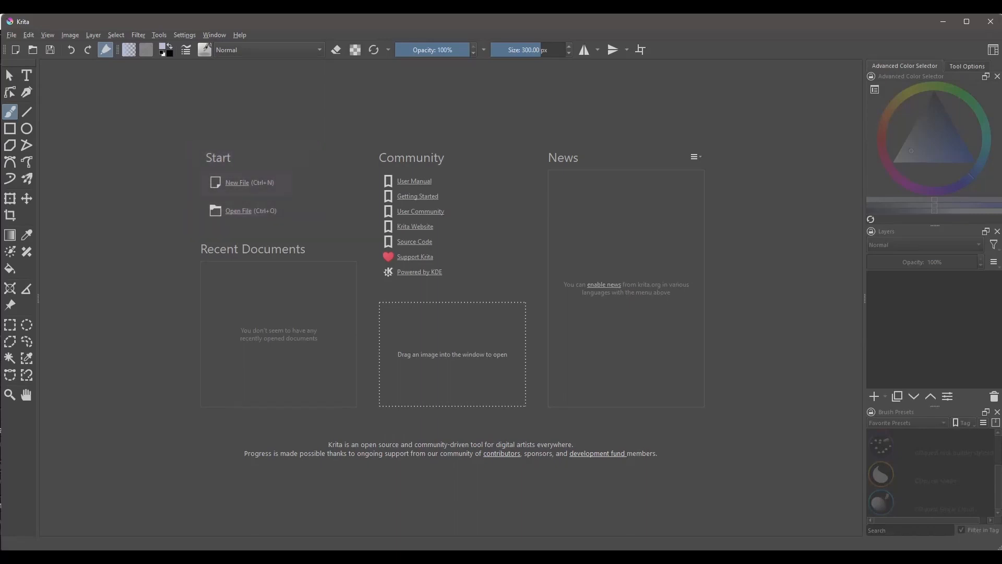
pyautogui.moveTo(227, 188)
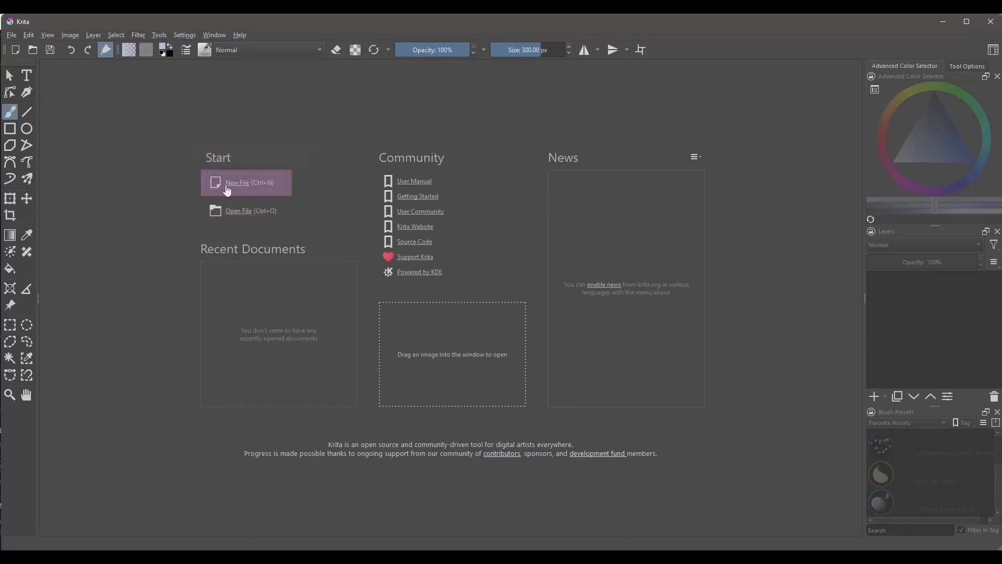
# Step: Start a new document and choose the US Letter (300 ppi) preset size
pyautogui.click(237, 182)
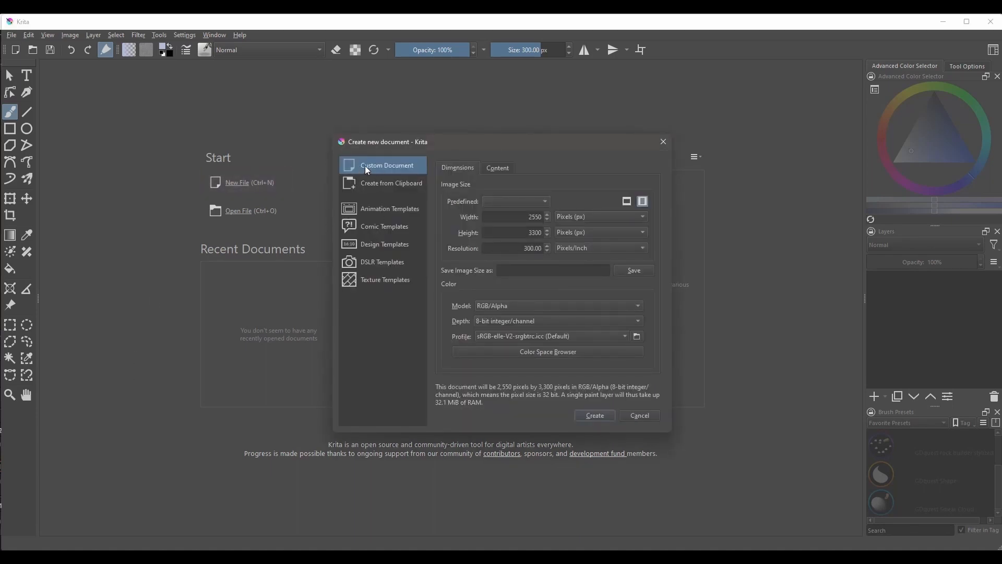
pyautogui.moveTo(545, 202)
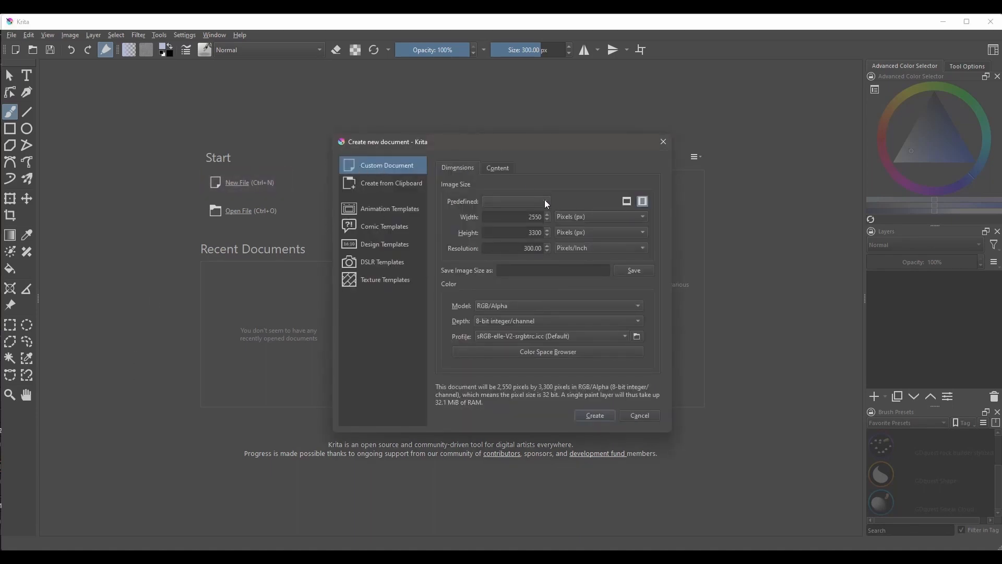
pyautogui.click(516, 201)
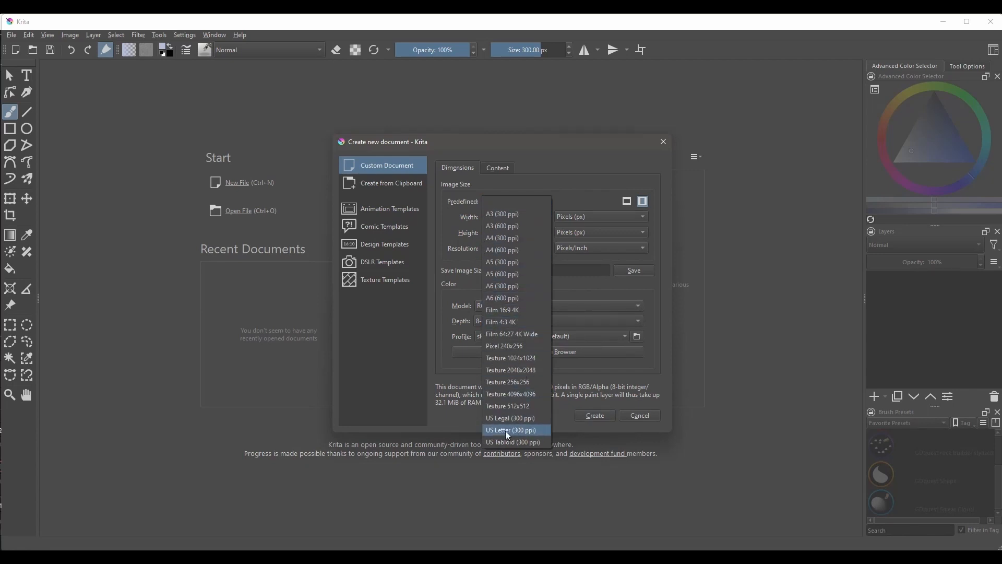
pyautogui.click(510, 429)
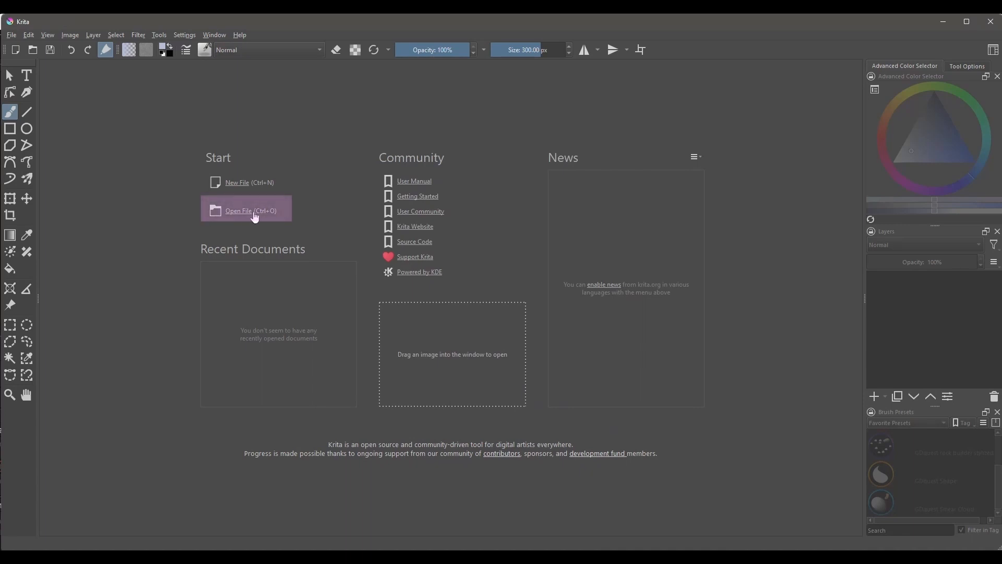
# Step: Open Chibi Maid.jpg from the Open Images dialog and return to the start screen
pyautogui.click(247, 208)
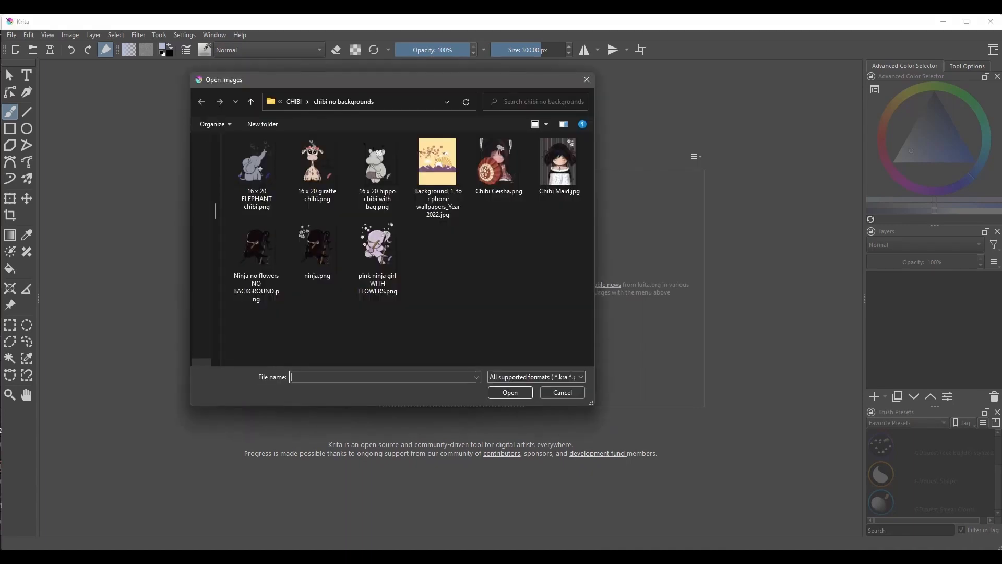
pyautogui.click(559, 161)
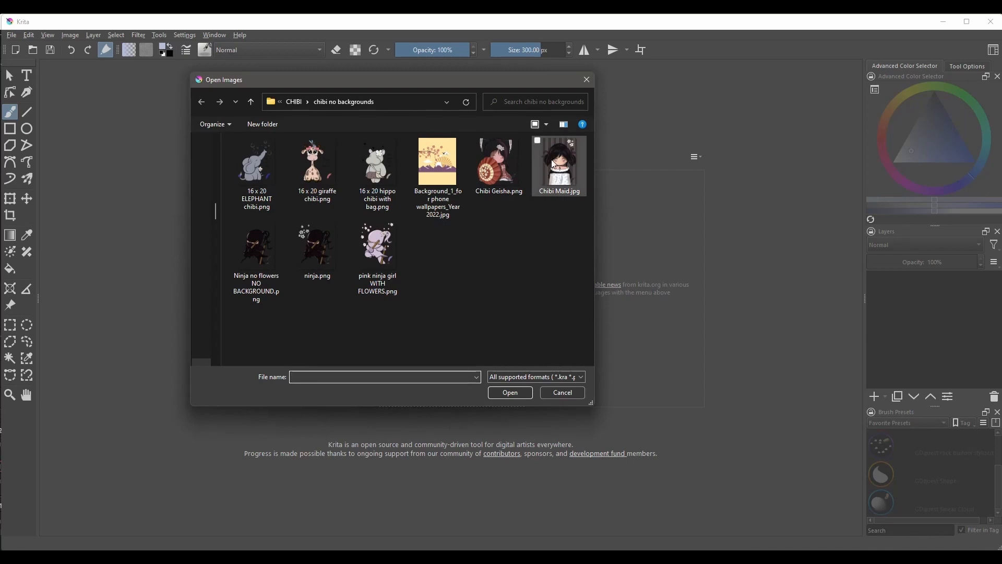
pyautogui.click(559, 164)
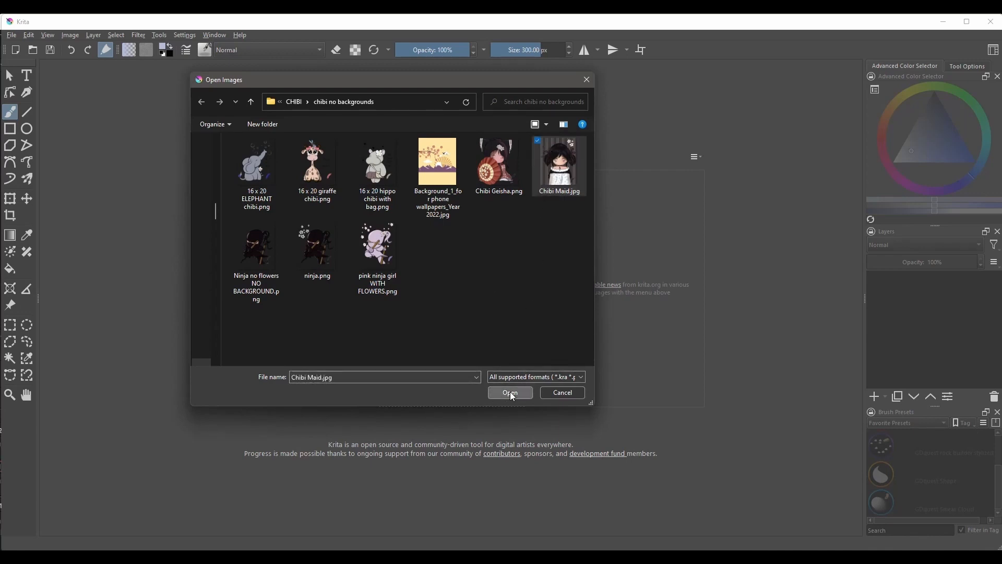
pyautogui.click(510, 393)
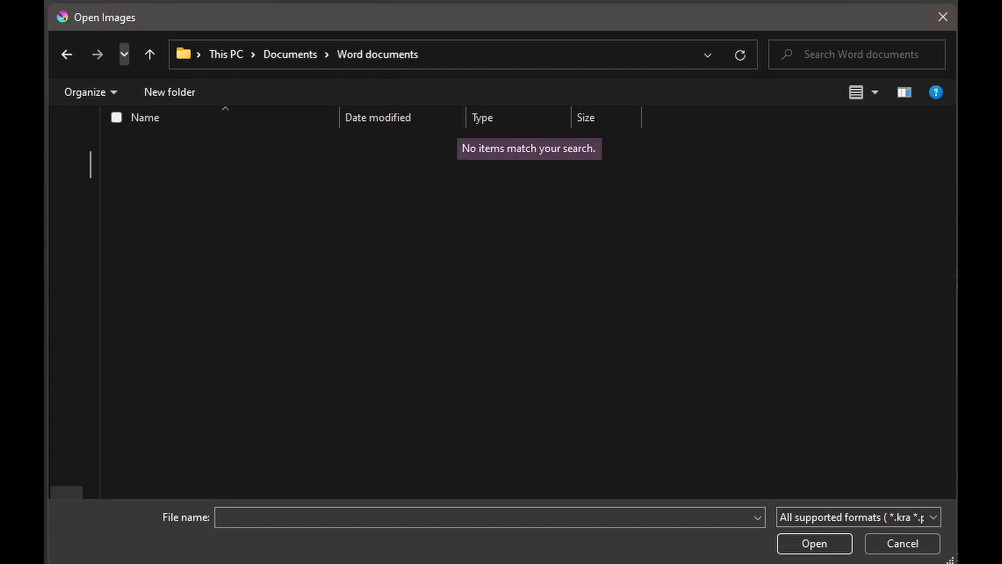
pyautogui.click(938, 516)
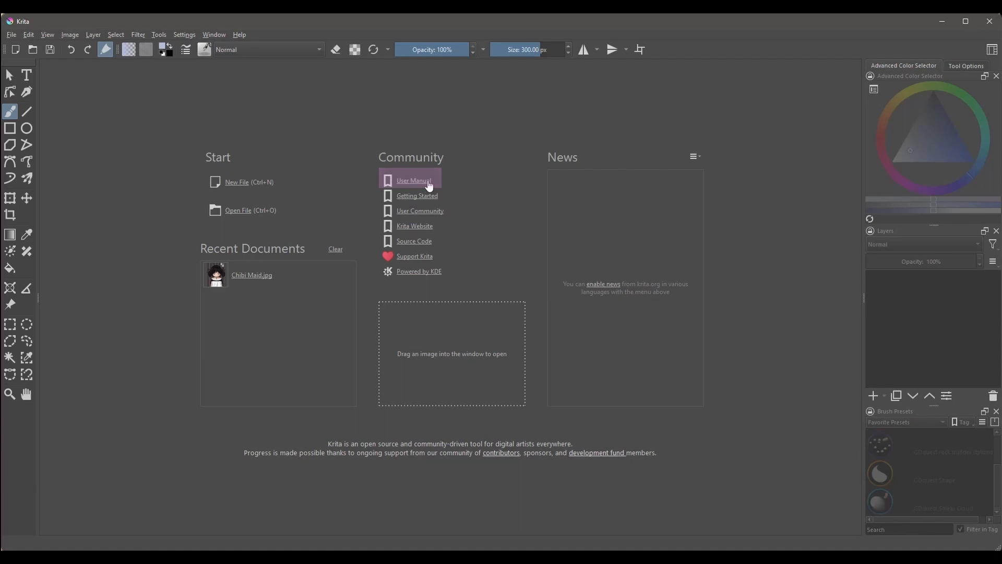
# Step: Open the online Krita manual, scroll docs.krita.org, and go to the User Manual section
pyautogui.click(413, 180)
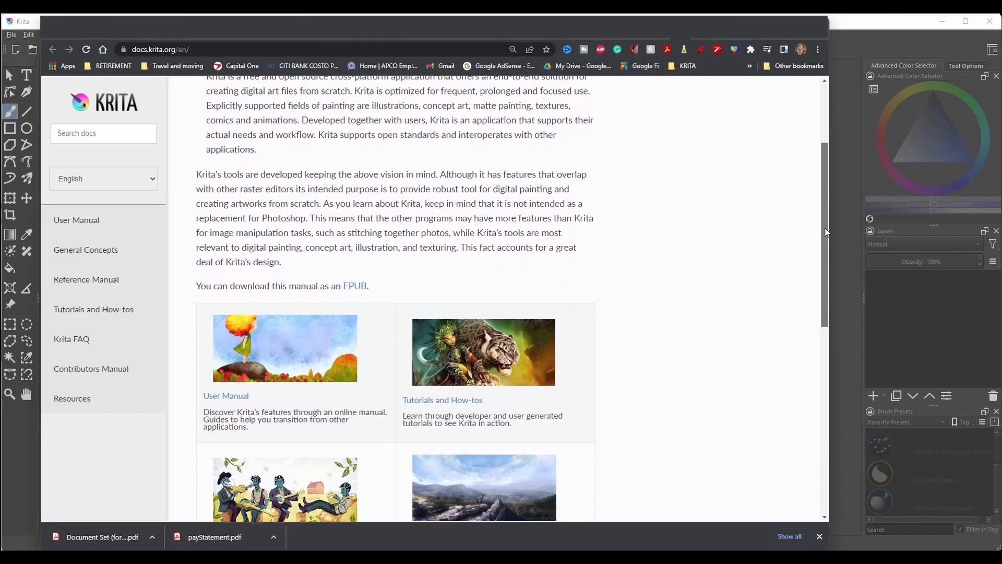
pyautogui.scroll(-3)
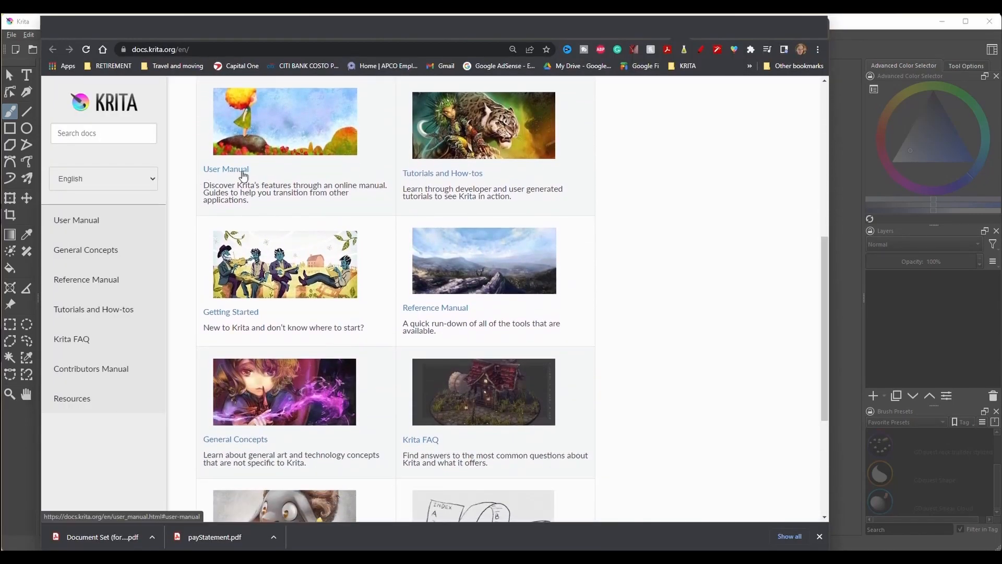
pyautogui.click(226, 169)
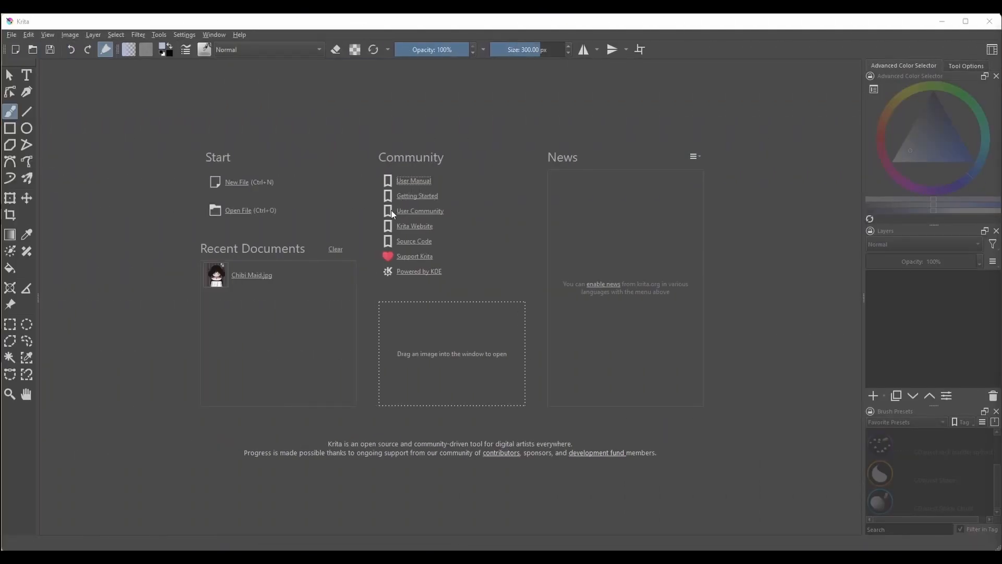
pyautogui.moveTo(436, 265)
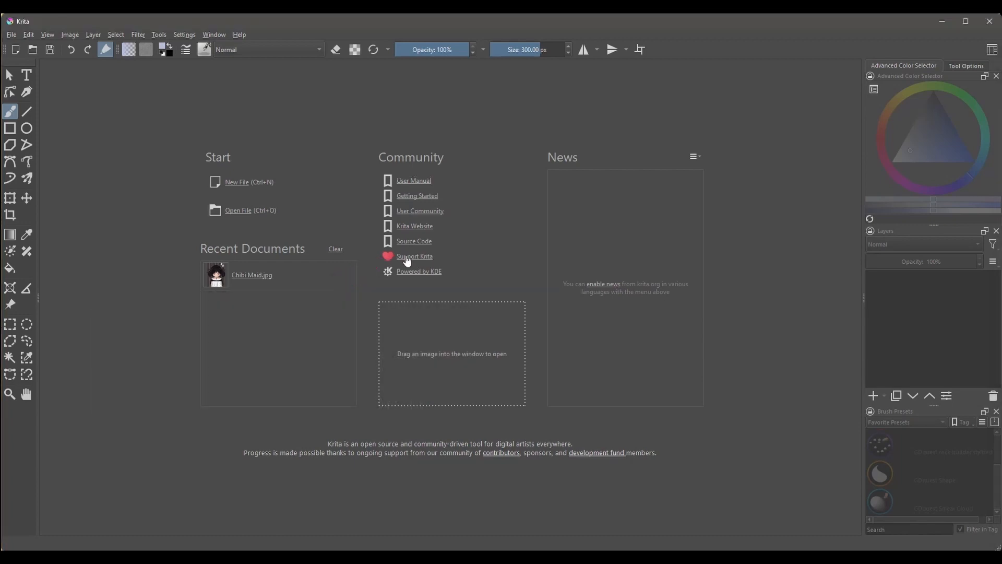
# Step: Open krita.org's donation page showing the one-time 10-euro donation form
pyautogui.click(415, 257)
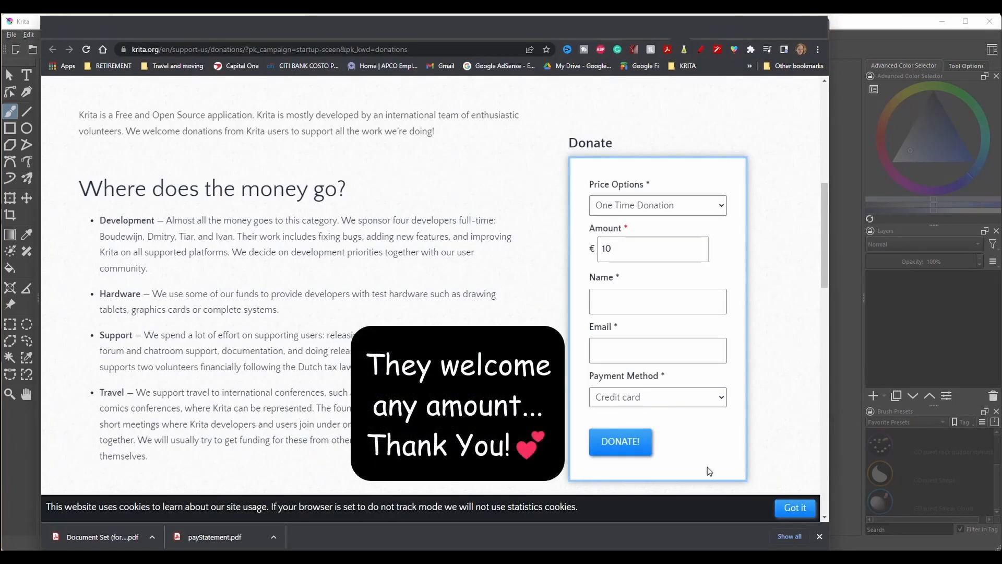
pyautogui.moveTo(637, 444)
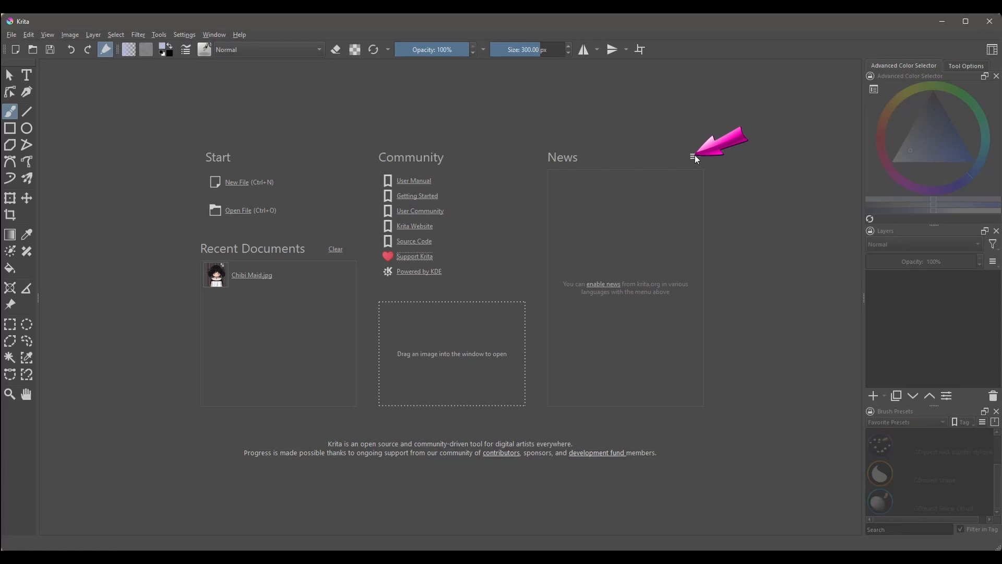
# Step: Enable news and new-release checks, then scroll the Krita 5.1.0 news list
pyautogui.click(693, 156)
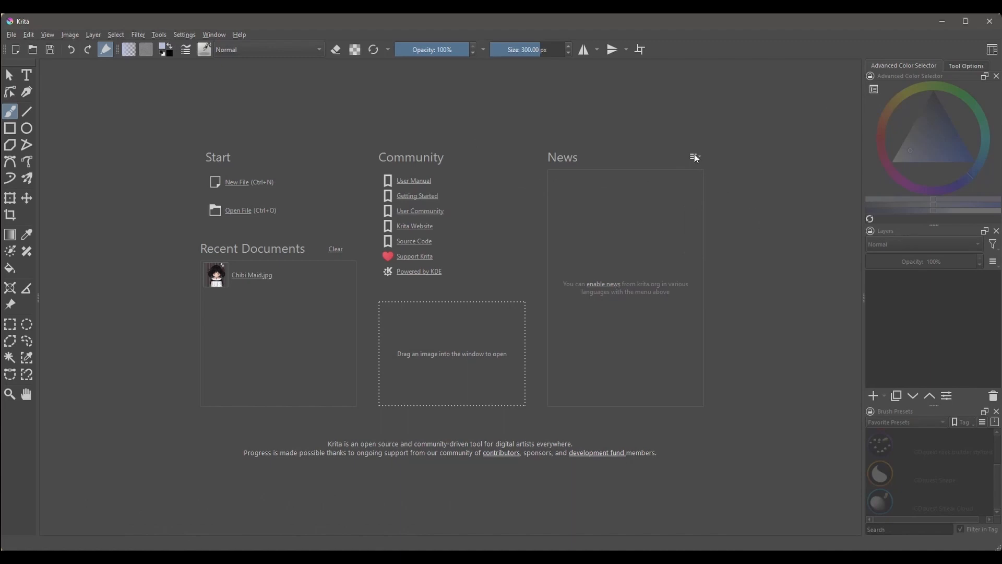
pyautogui.click(693, 157)
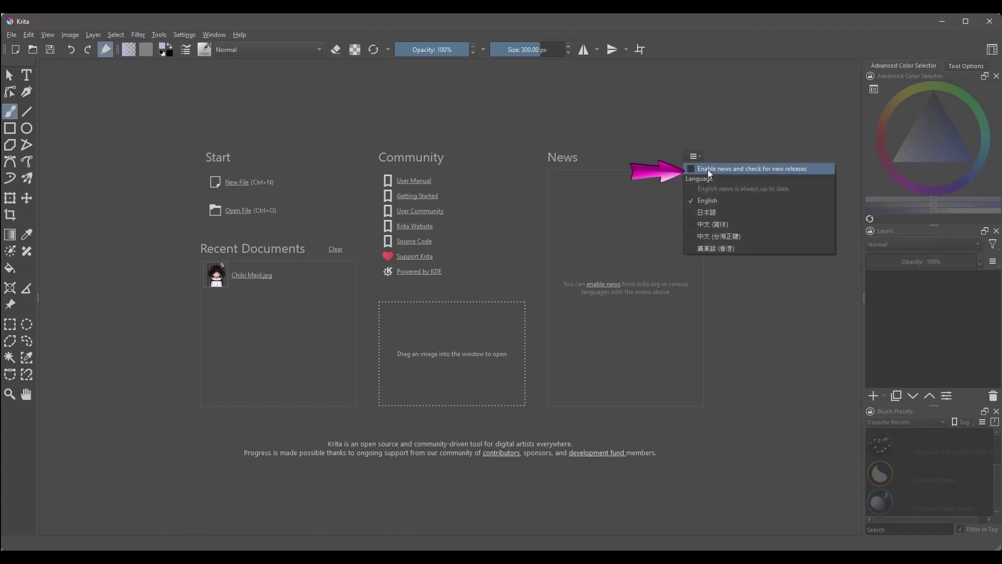
pyautogui.click(690, 169)
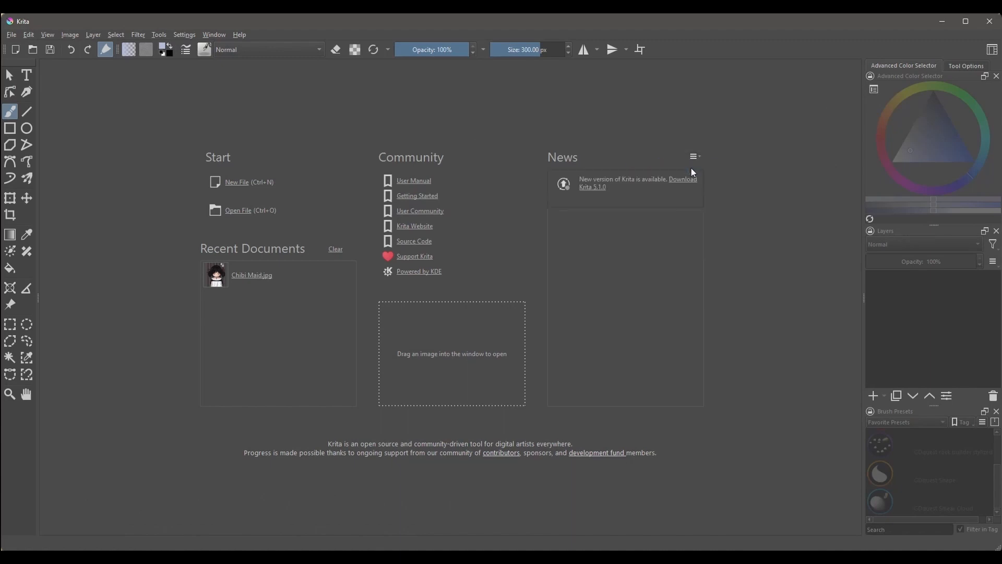
pyautogui.click(692, 156)
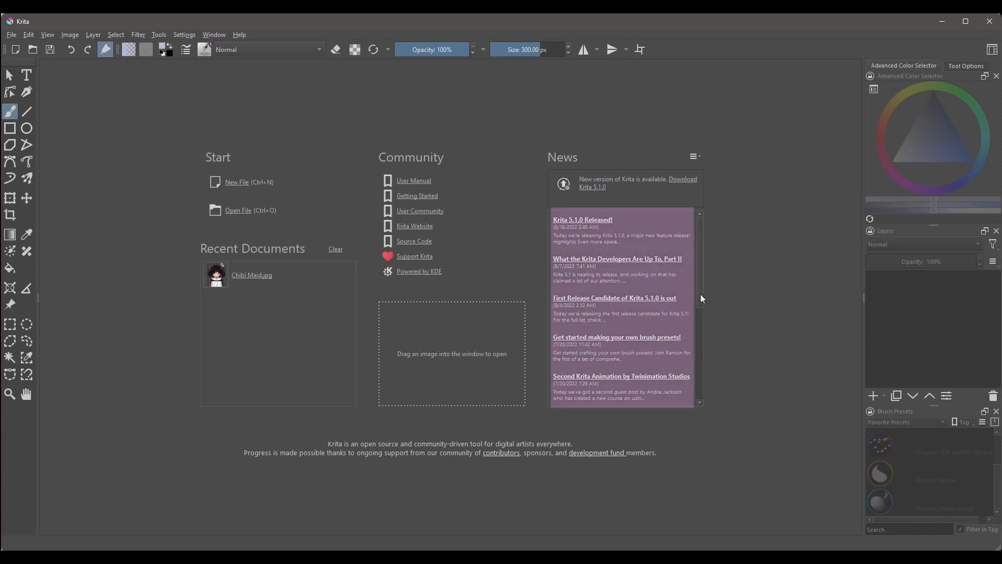
pyautogui.scroll(-3)
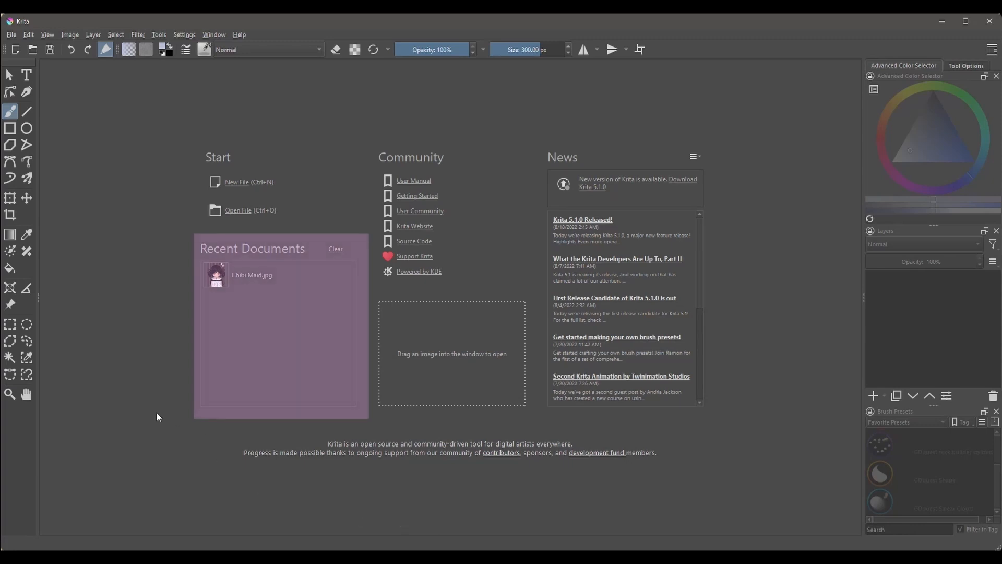
pyautogui.moveTo(179, 237)
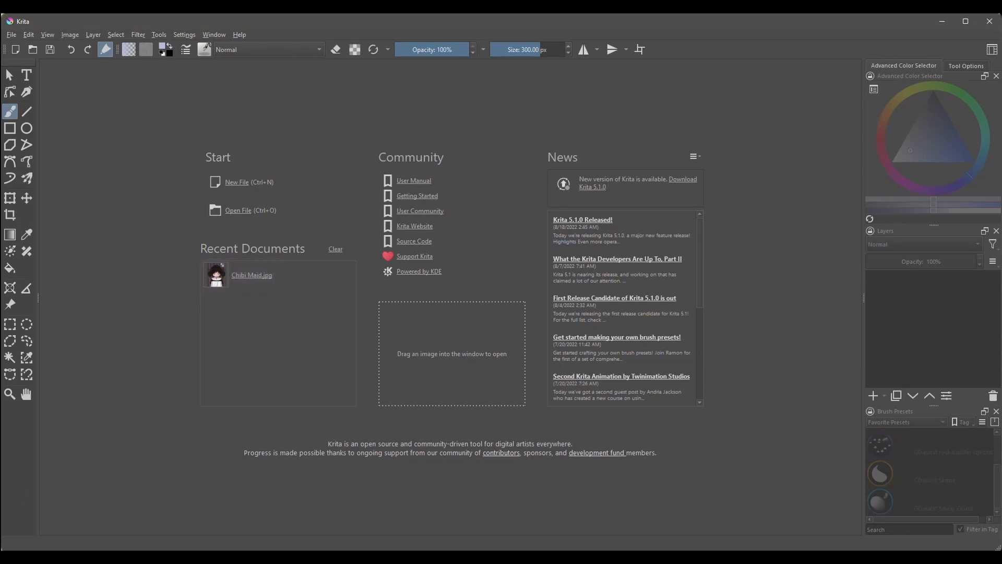
pyautogui.moveTo(345, 262)
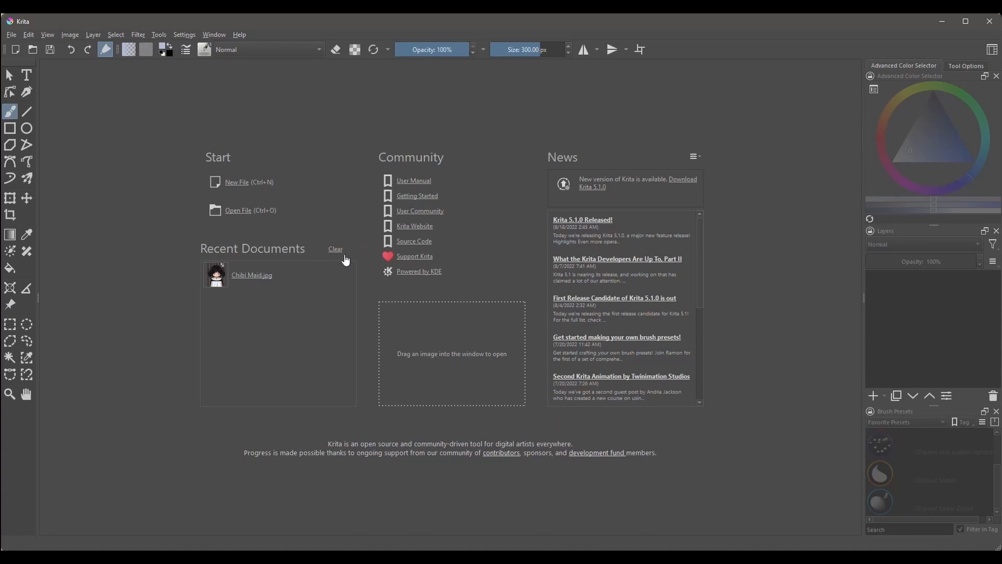
pyautogui.click(336, 248)
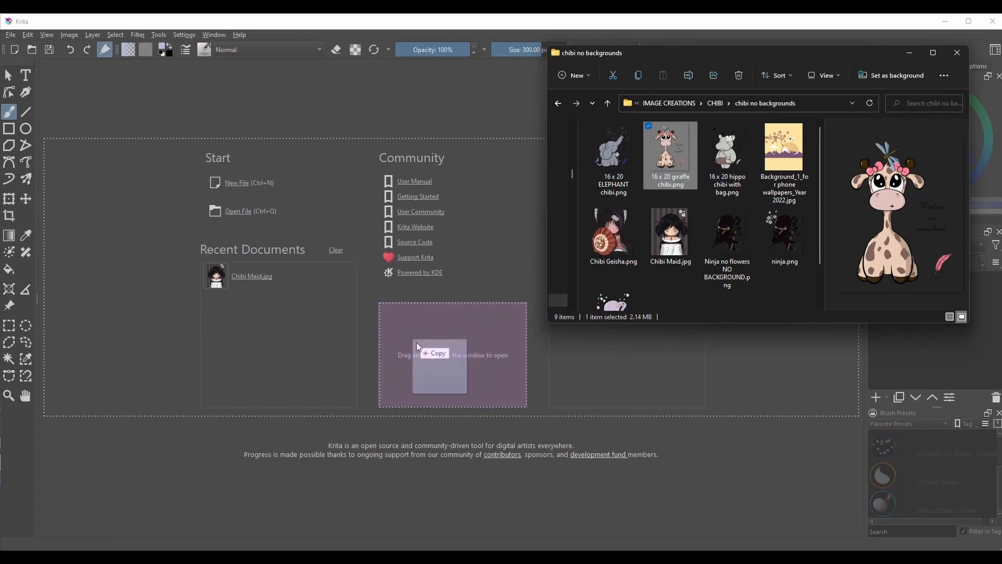
# Step: Open 16 x 20 giraffe chibi.png from File Explorer in Krita
pyautogui.doubleClick(670, 151)
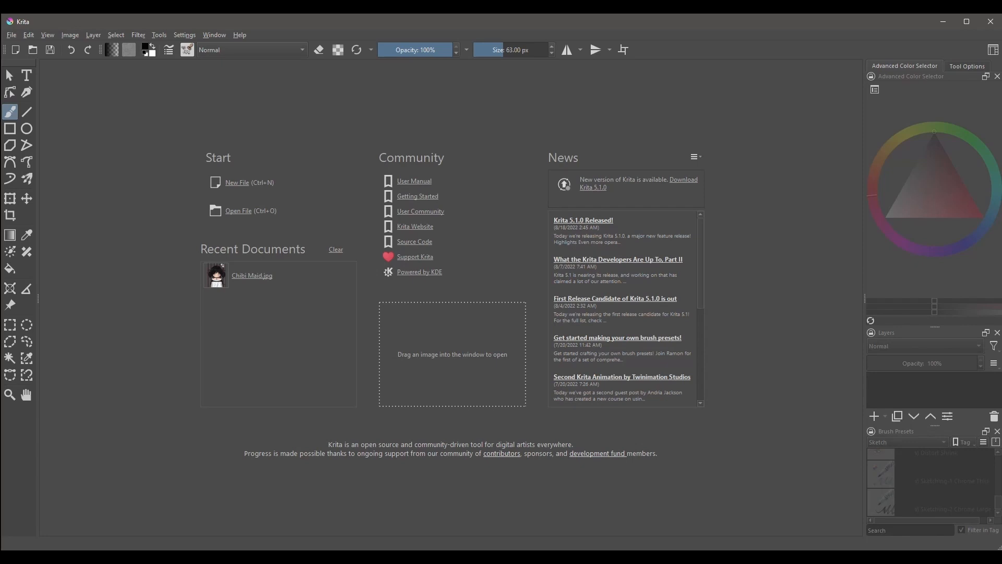
pyautogui.moveTo(125, 207)
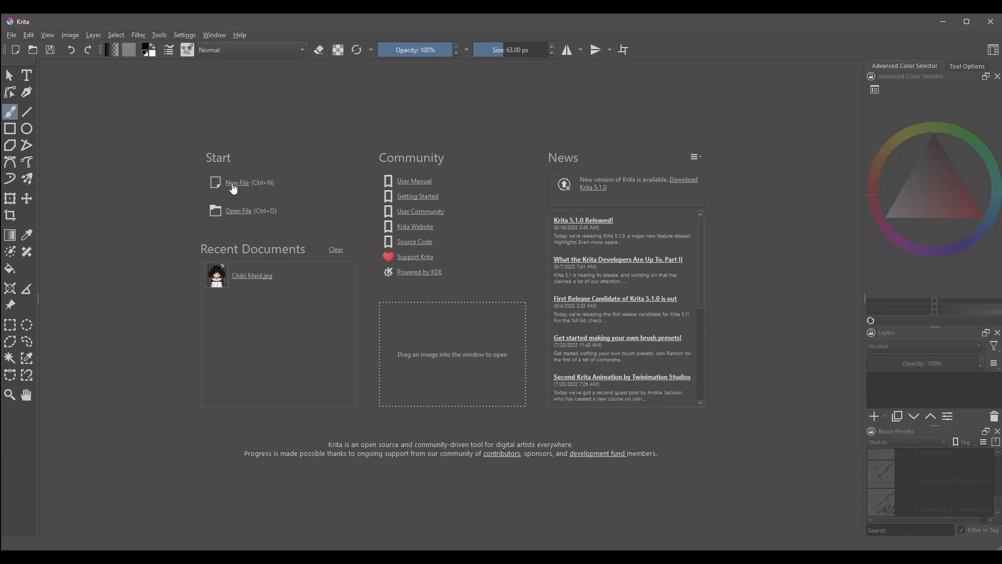
pyautogui.click(236, 182)
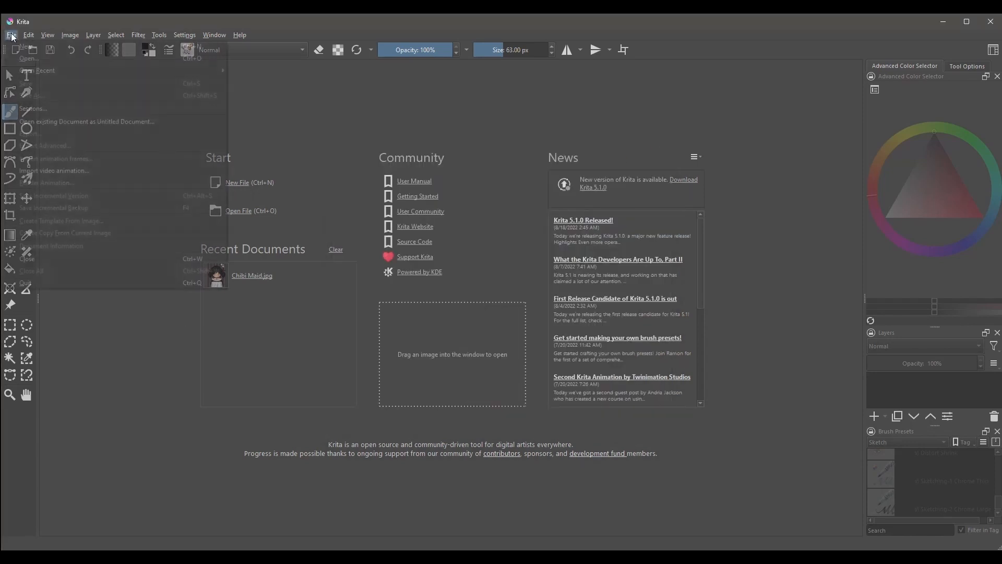
pyautogui.click(11, 35)
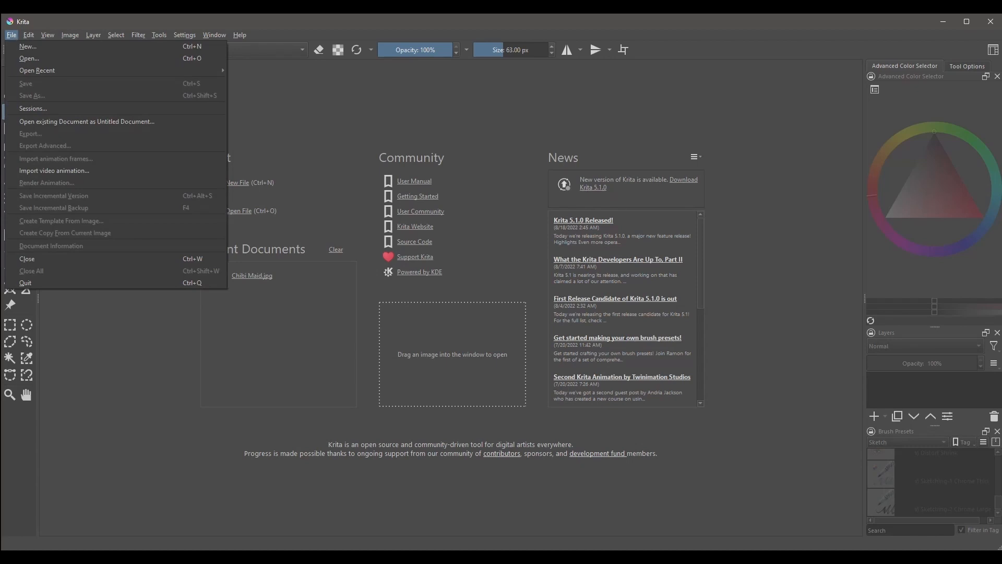
pyautogui.click(29, 46)
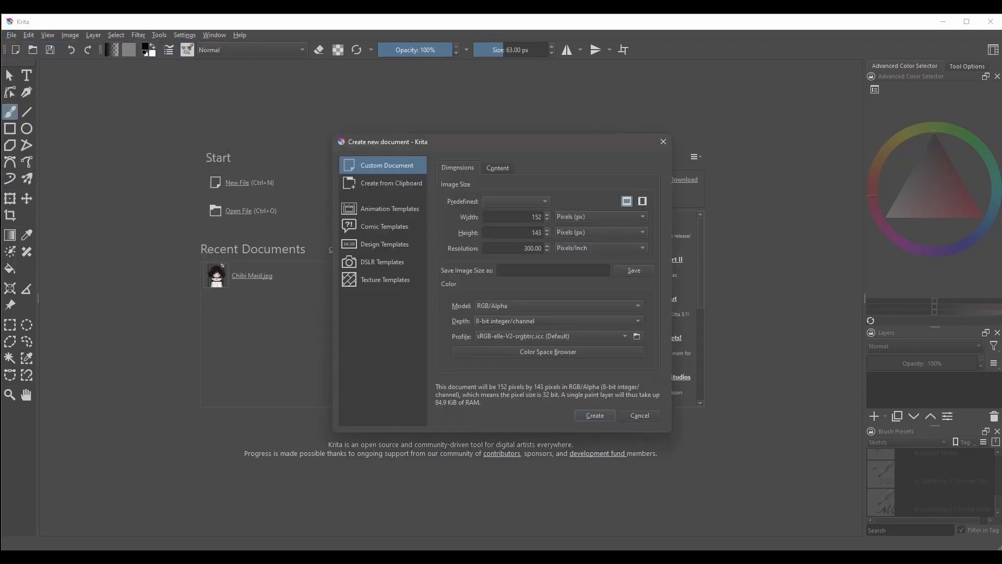
pyautogui.click(639, 416)
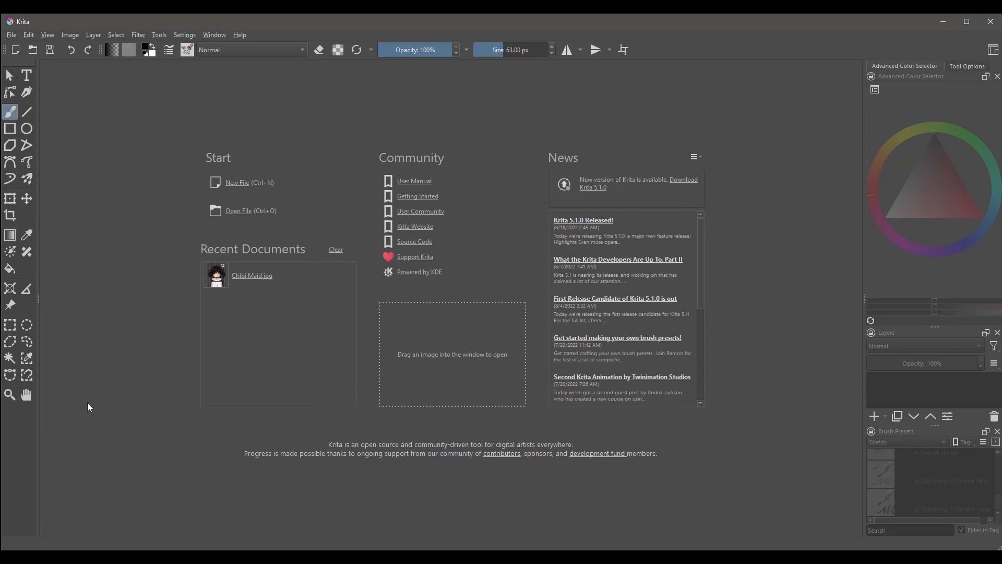
# Step: Bring up Create New Document with Ctrl+N, showing 152 × 143 px at 300 ppi RGB/Alpha
pyautogui.press('Ctrl+N')
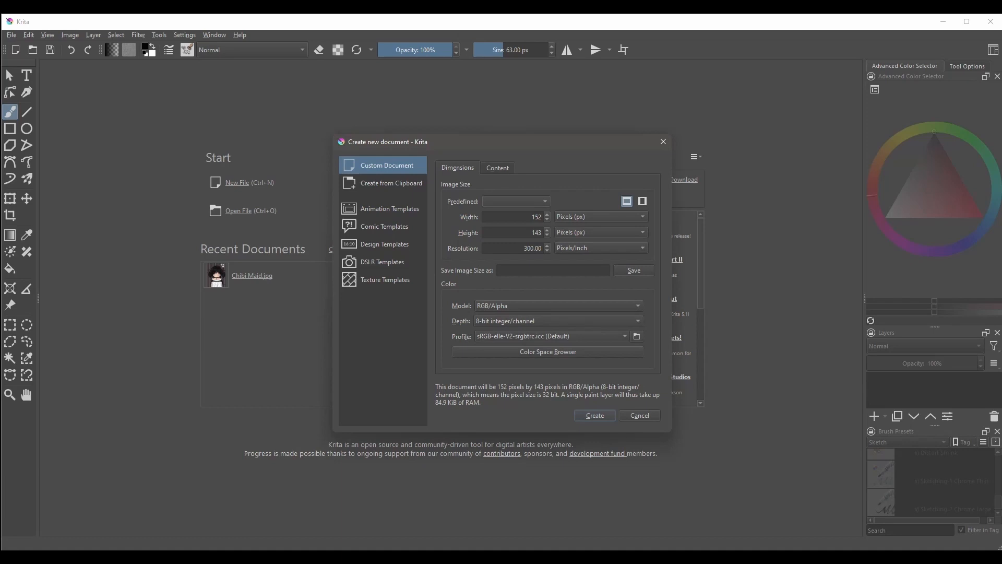
pyautogui.moveTo(255, 198)
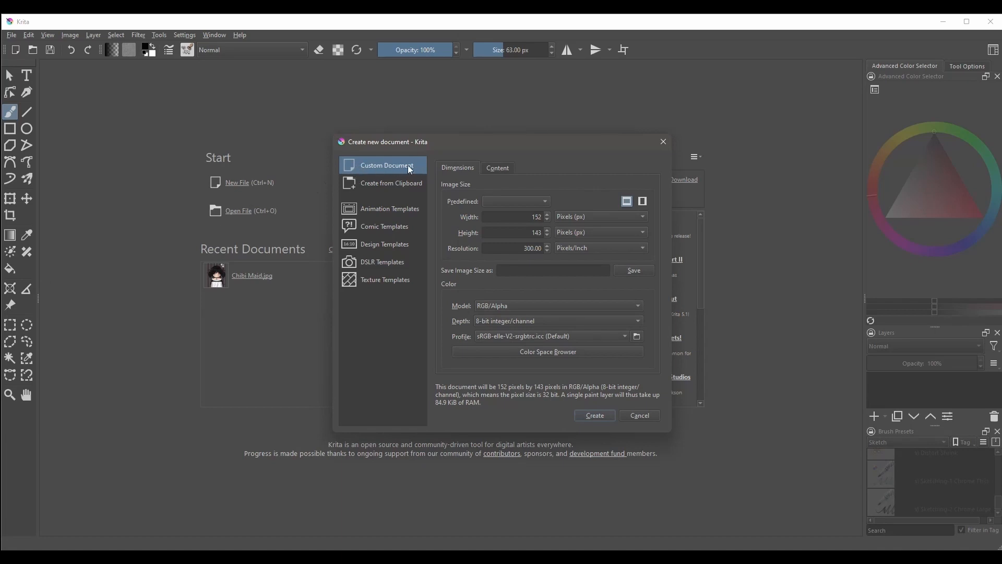
pyautogui.moveTo(372, 185)
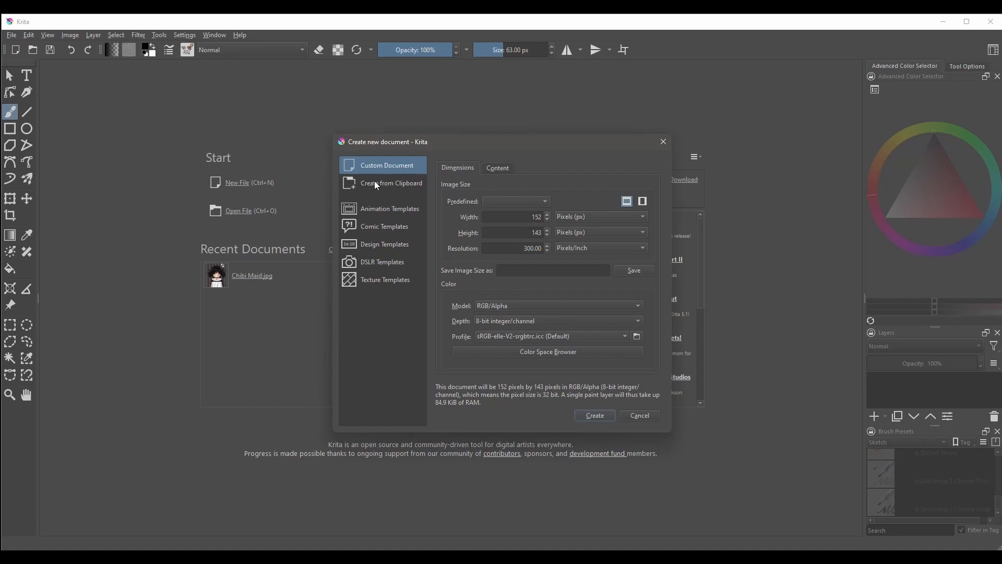
# Step: Browse Clipboard, Animation, Texture and Custom Document categories, then reopen the new-document dialog
pyautogui.click(383, 183)
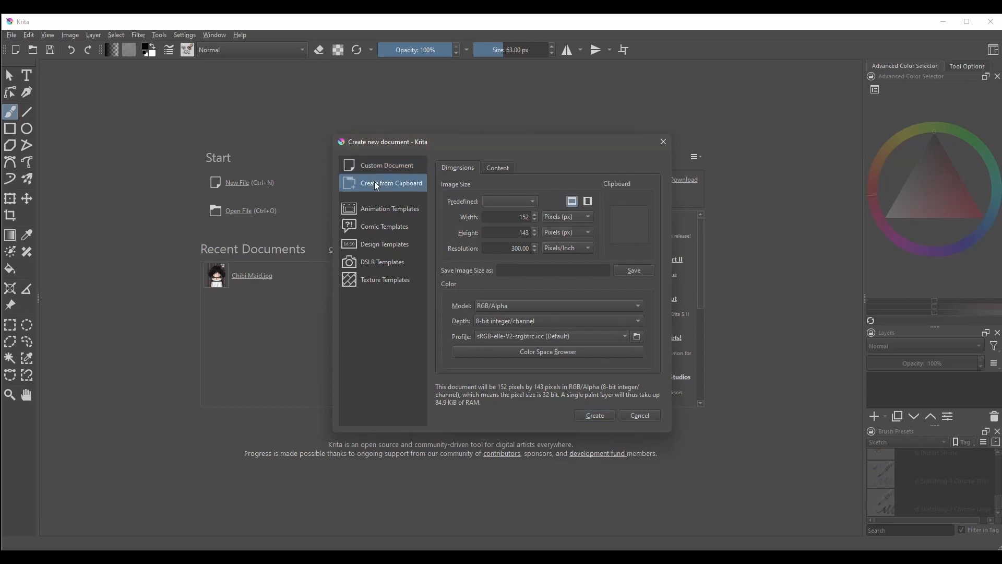
pyautogui.click(389, 209)
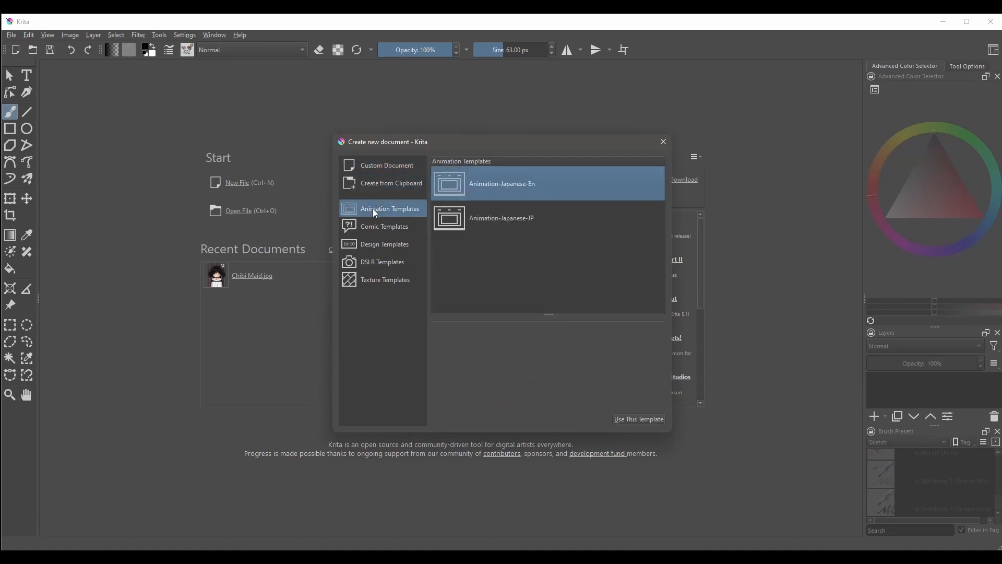
pyautogui.click(385, 279)
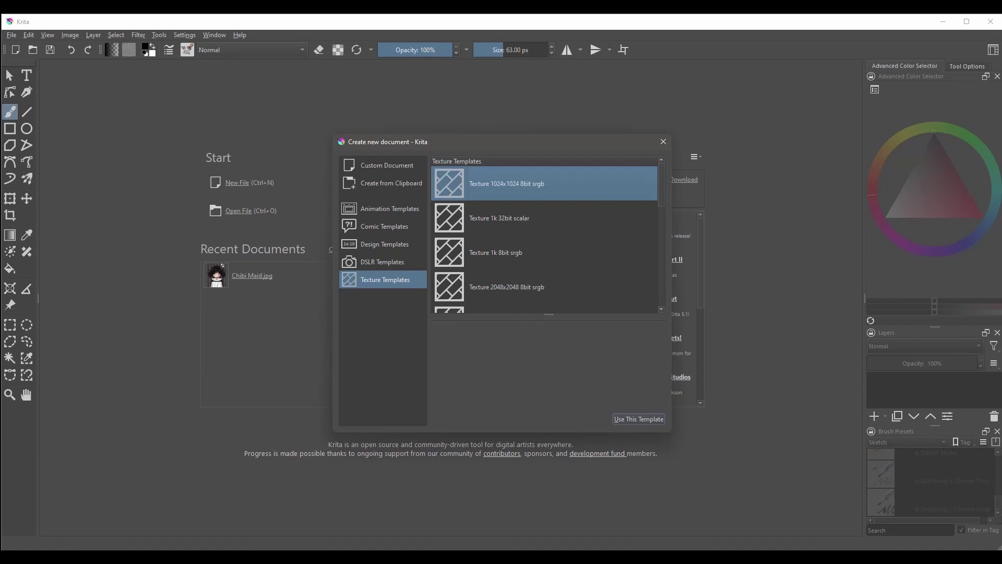
pyautogui.moveTo(356, 170)
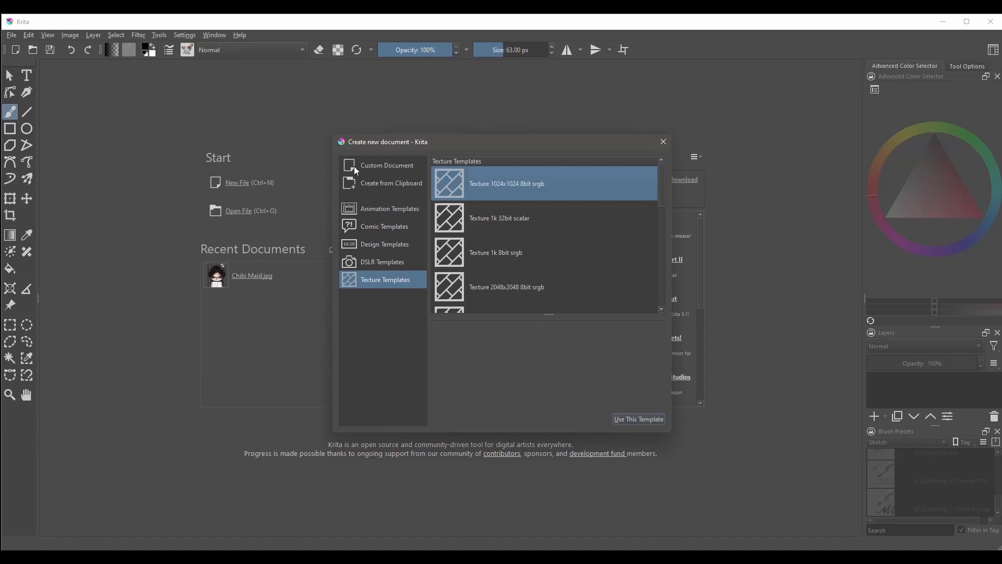
pyautogui.click(386, 165)
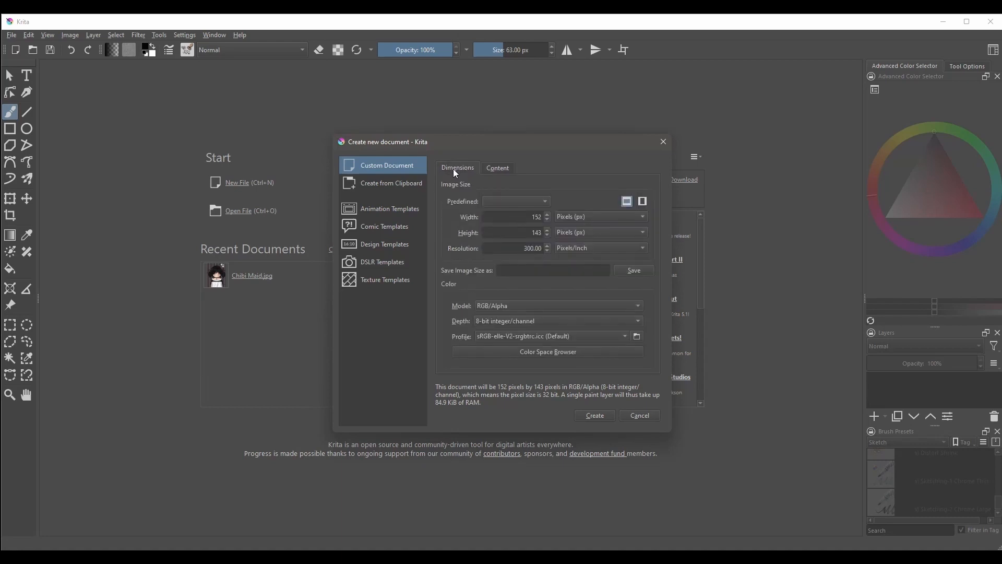
pyautogui.moveTo(455, 173)
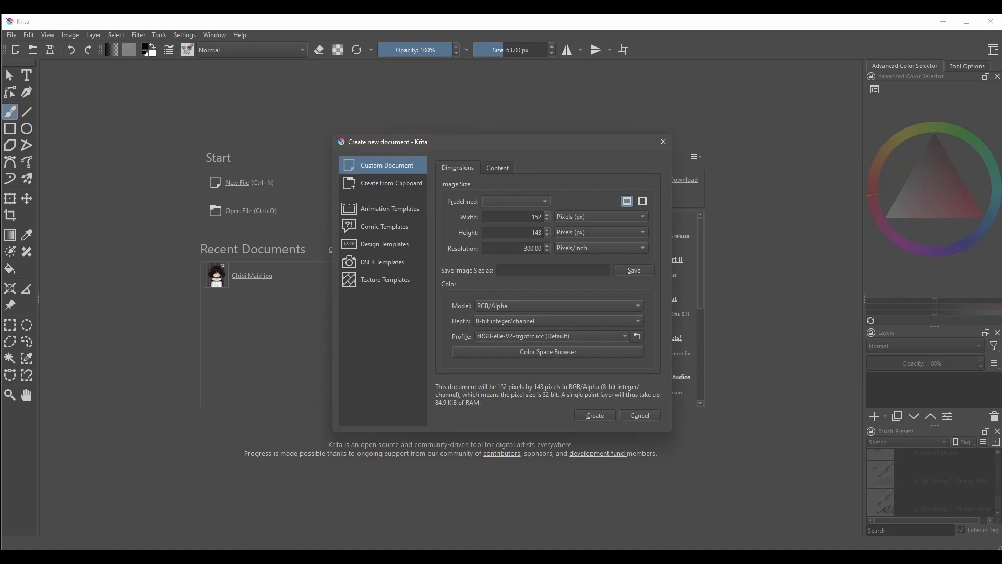
pyautogui.moveTo(322, 185)
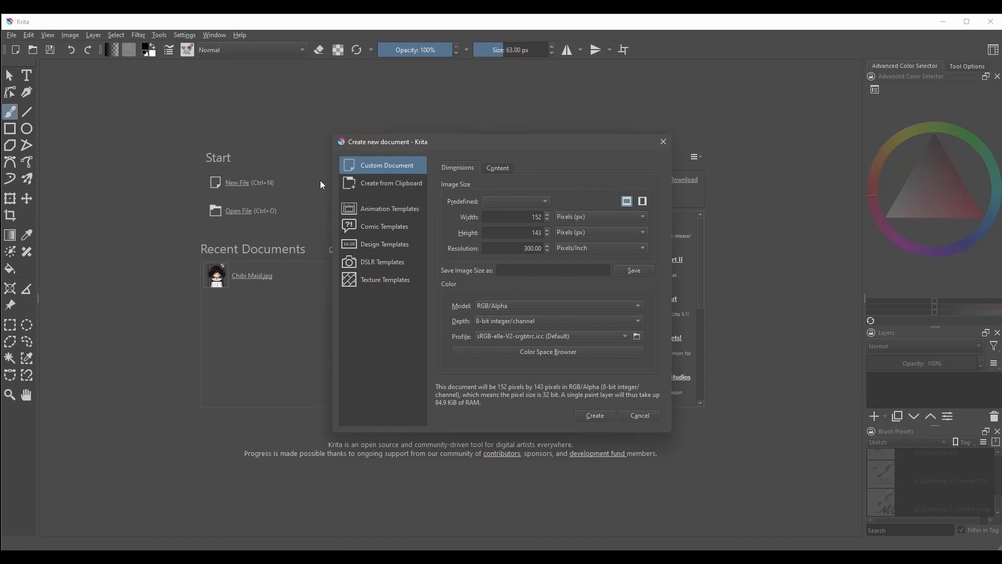
pyautogui.click(391, 183)
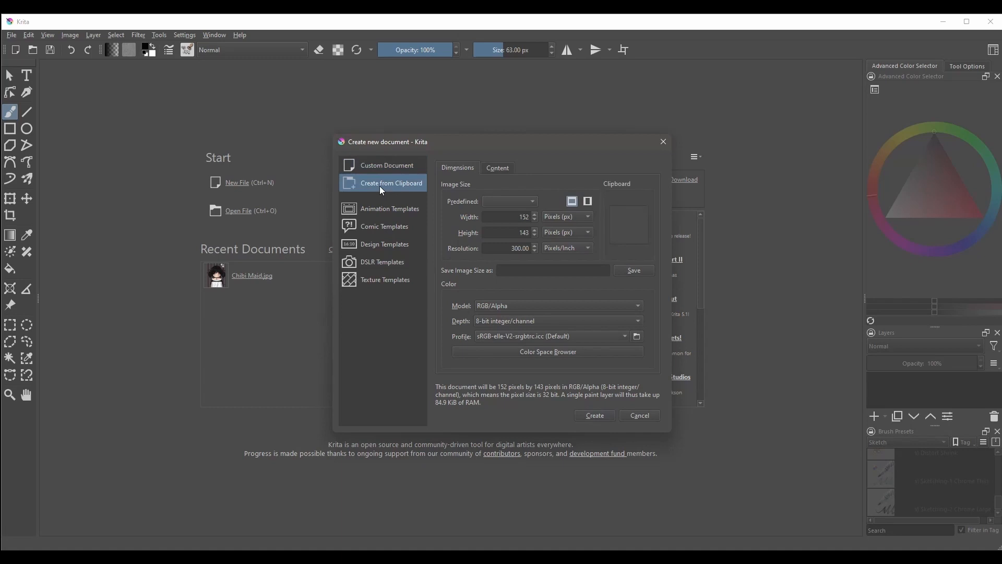
pyautogui.moveTo(228, 211)
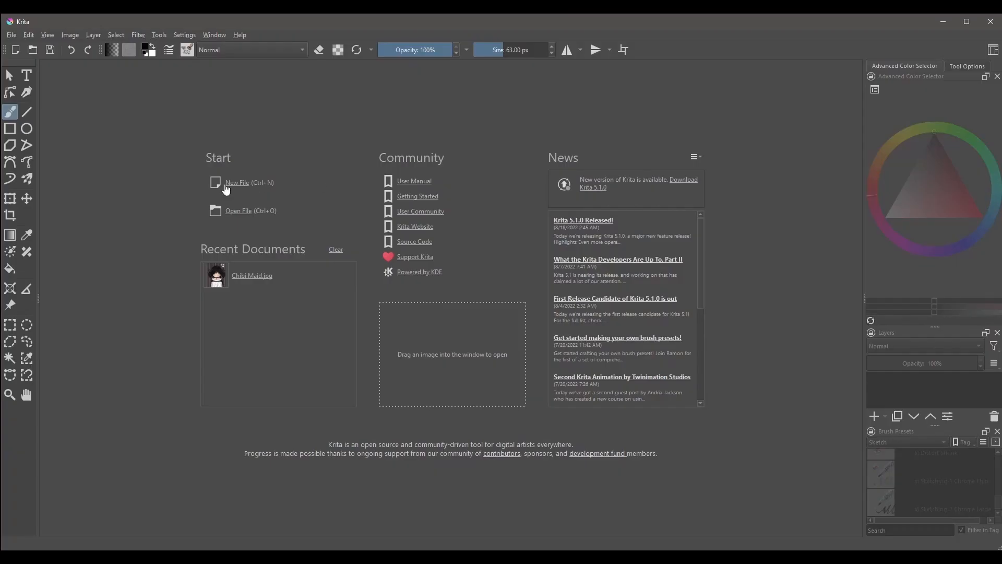
pyautogui.click(237, 182)
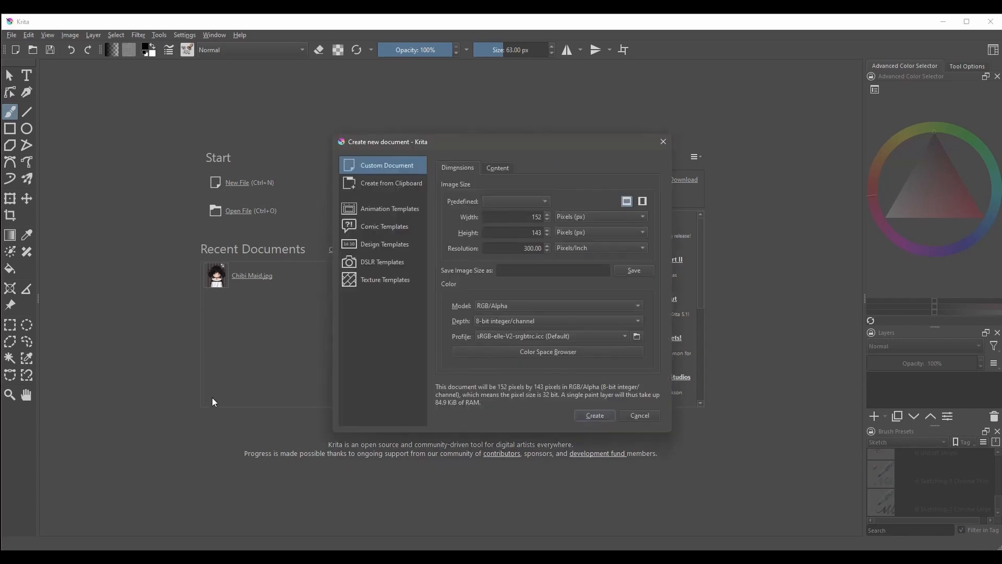
# Step: Switch the new-document dialog to Create from Clipboard at 916 × 612 pixels
pyautogui.click(391, 183)
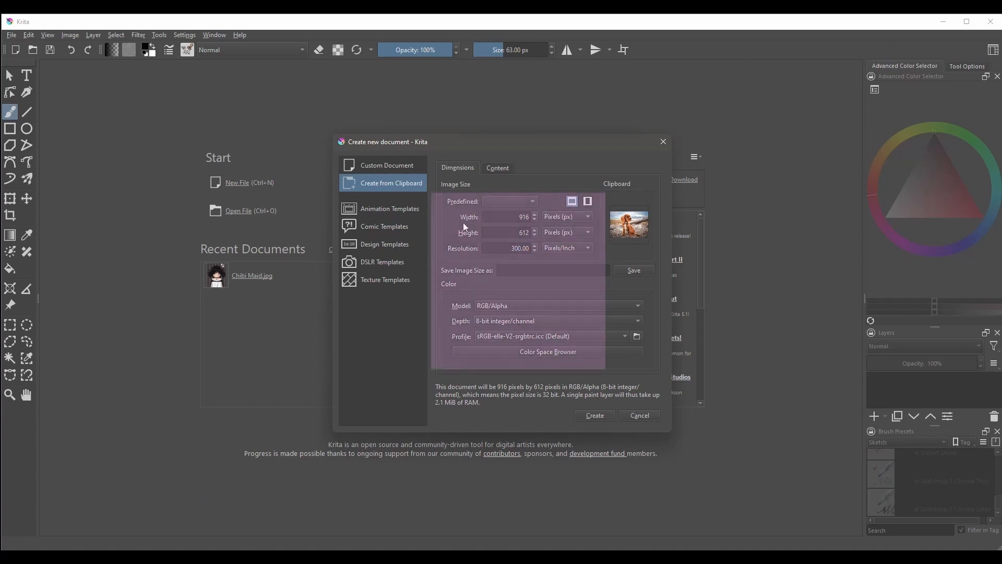
pyautogui.moveTo(501, 261)
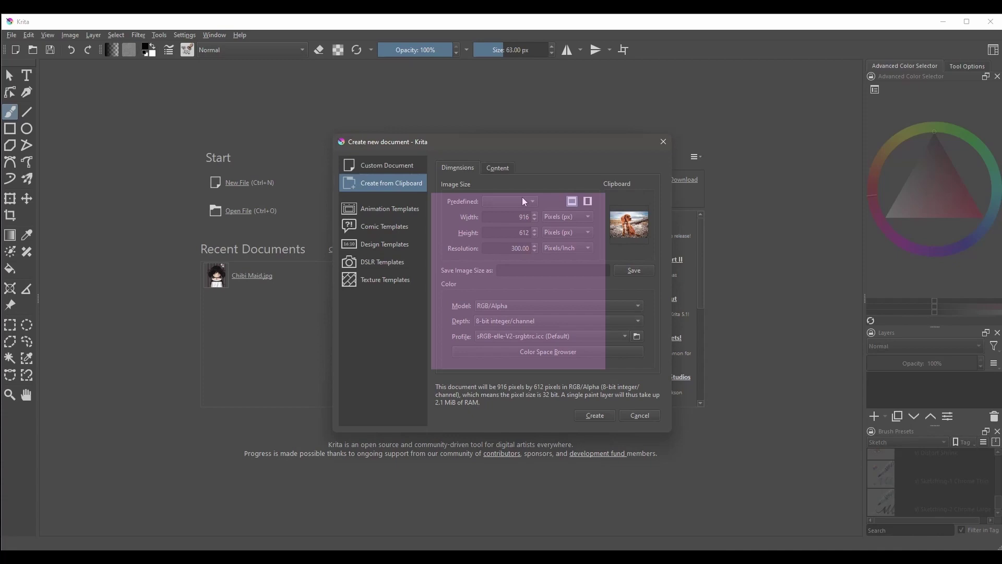
pyautogui.moveTo(620, 446)
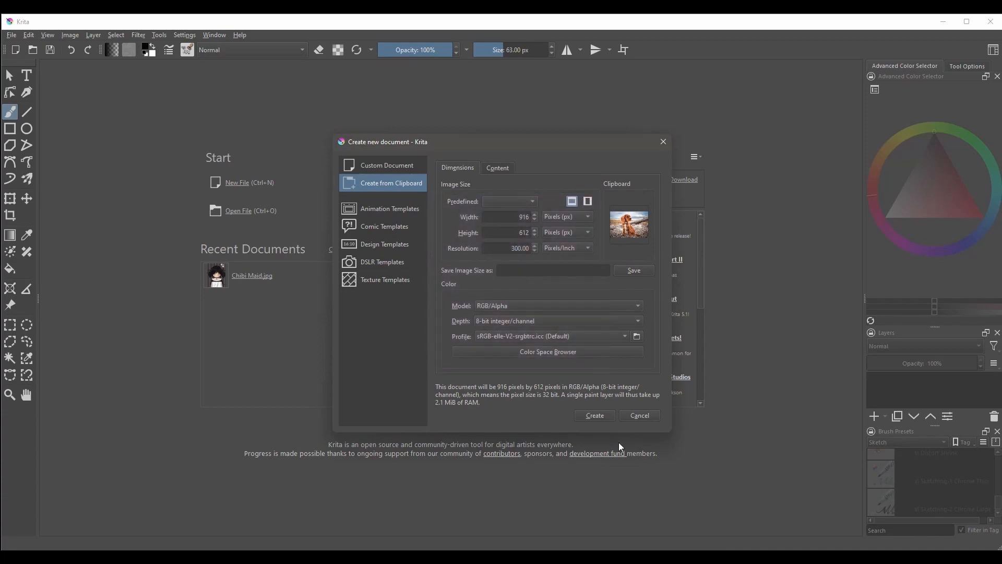
pyautogui.click(595, 415)
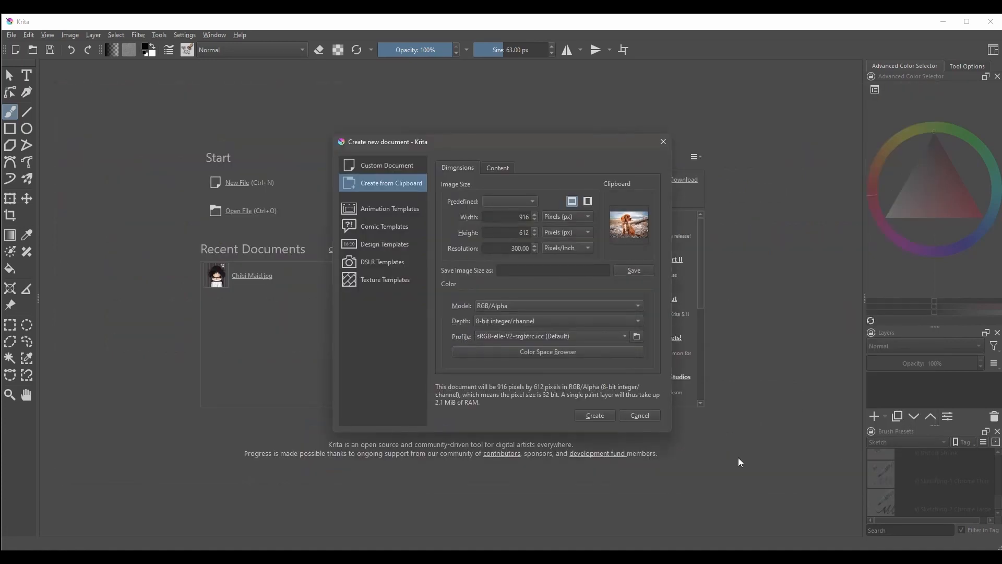
pyautogui.click(595, 415)
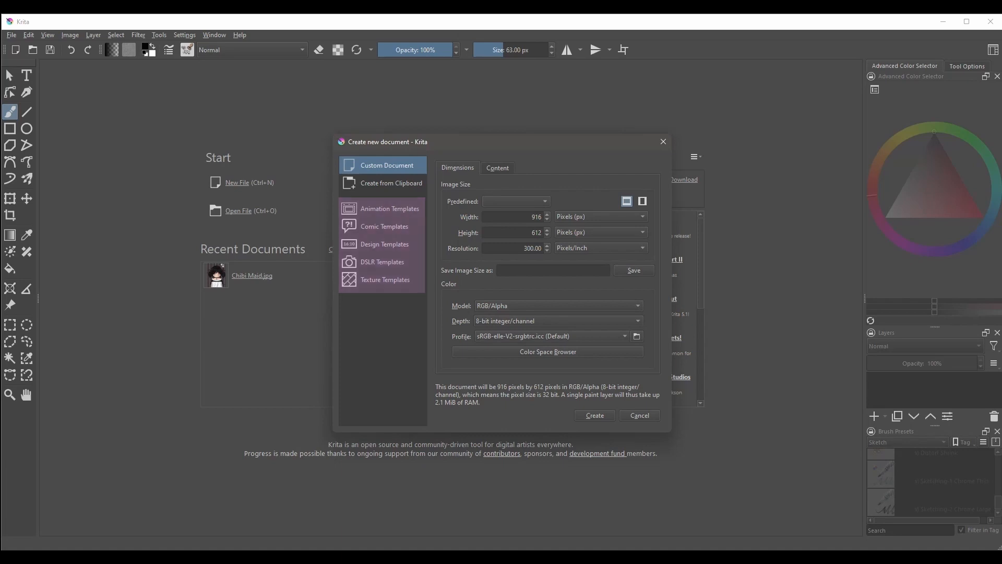
pyautogui.moveTo(337, 219)
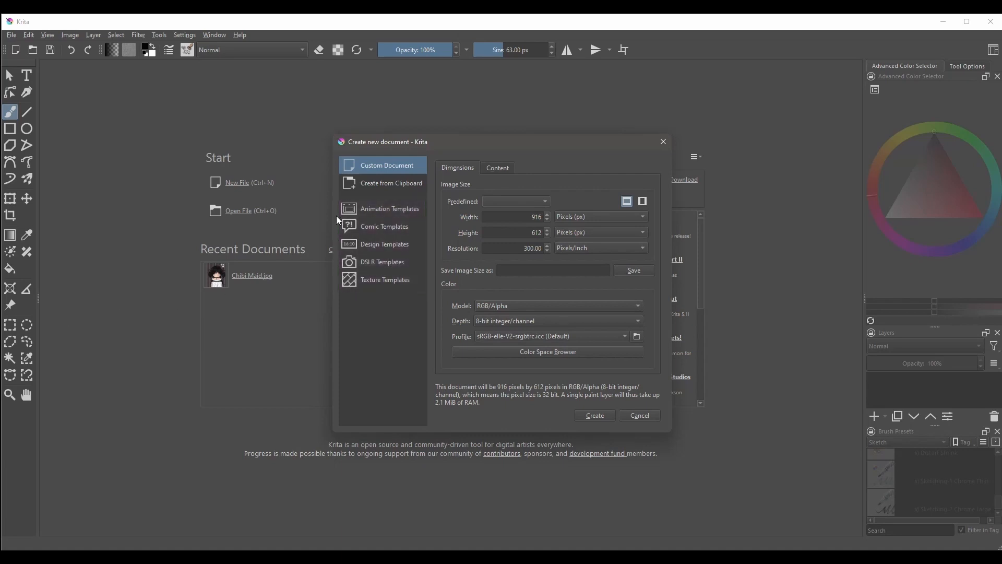
# Step: Browse the Animation, Comic, Design, DSLR and Texture template categories
pyautogui.click(389, 209)
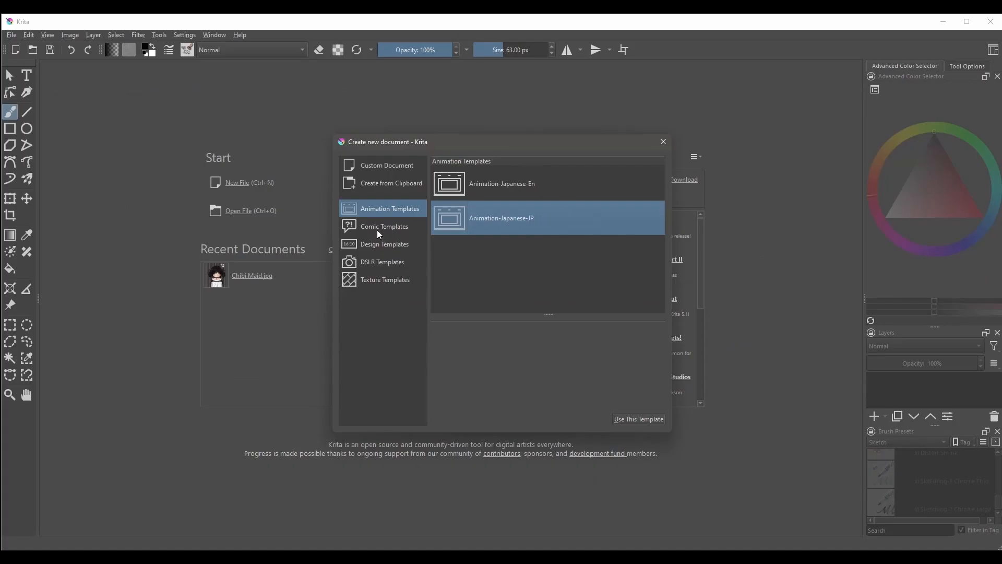
pyautogui.click(383, 227)
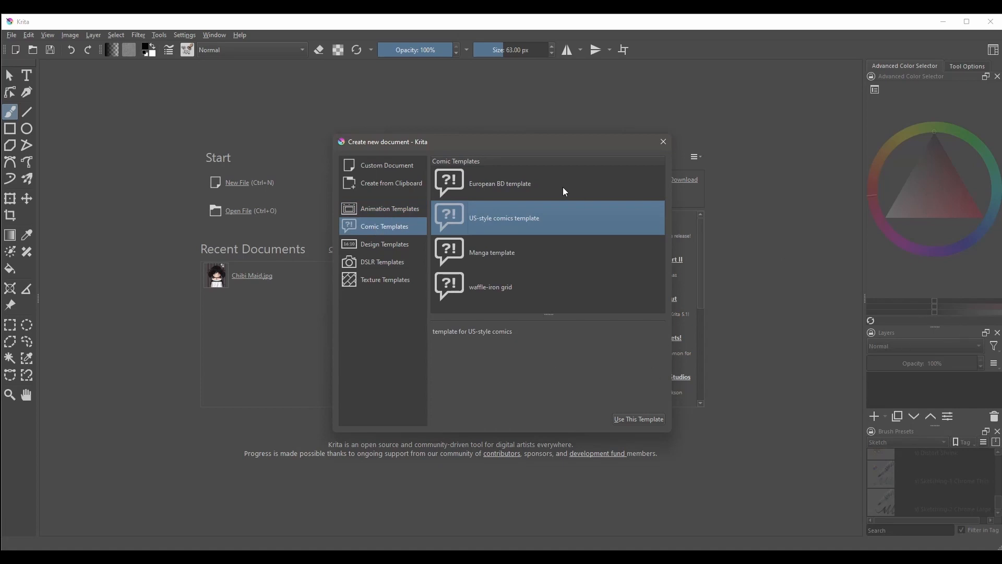
pyautogui.click(511, 287)
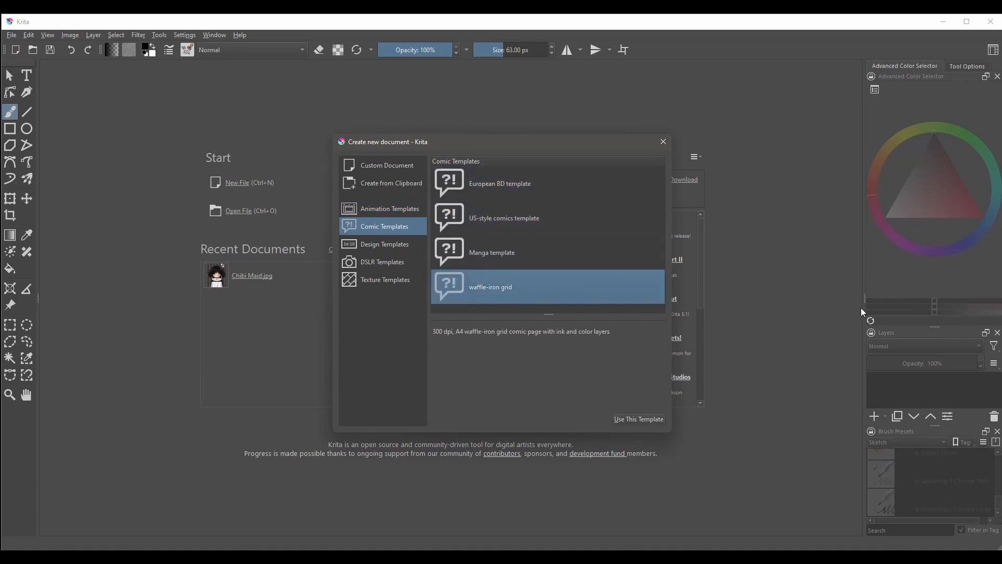
pyautogui.click(384, 244)
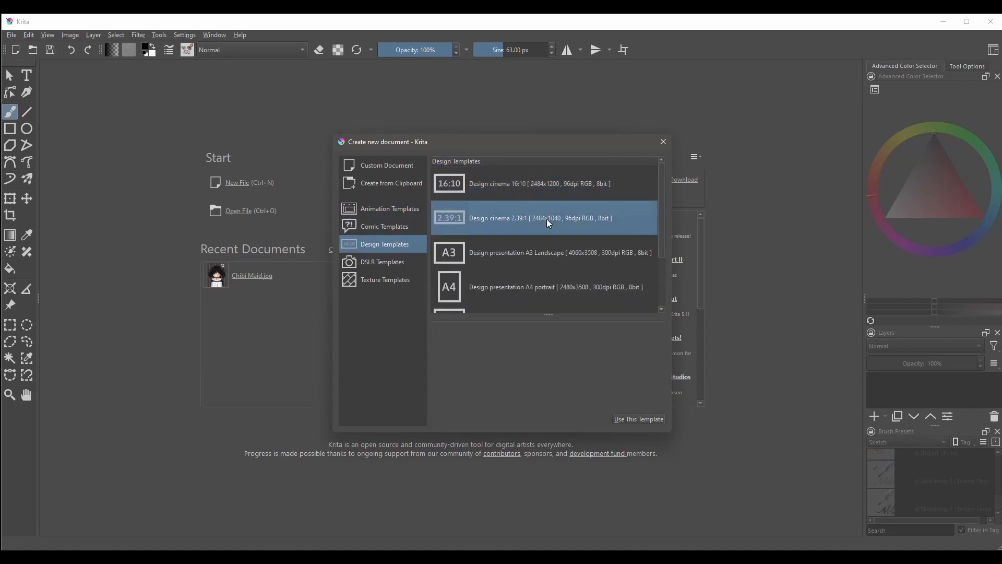
pyautogui.scroll(-3)
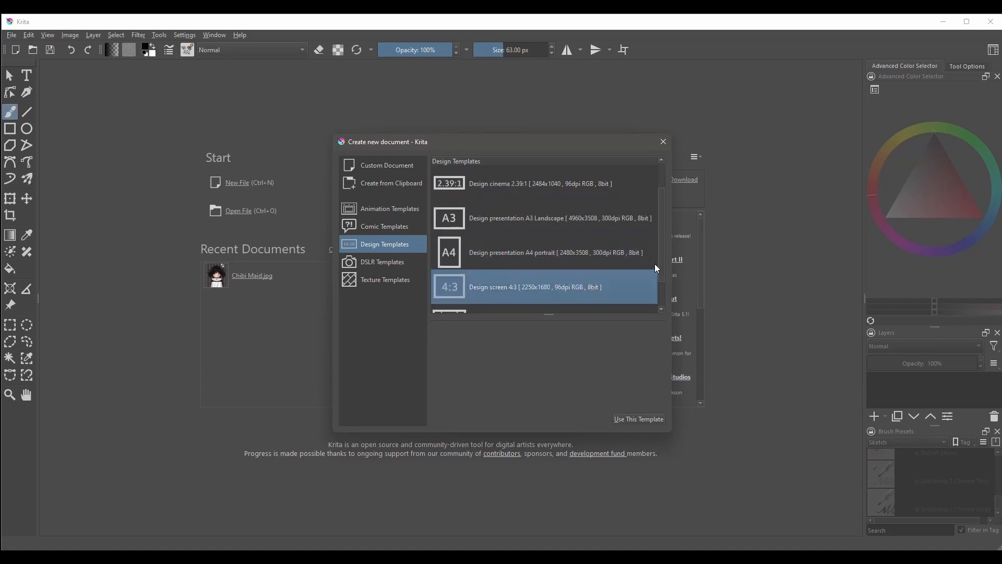
pyautogui.click(382, 261)
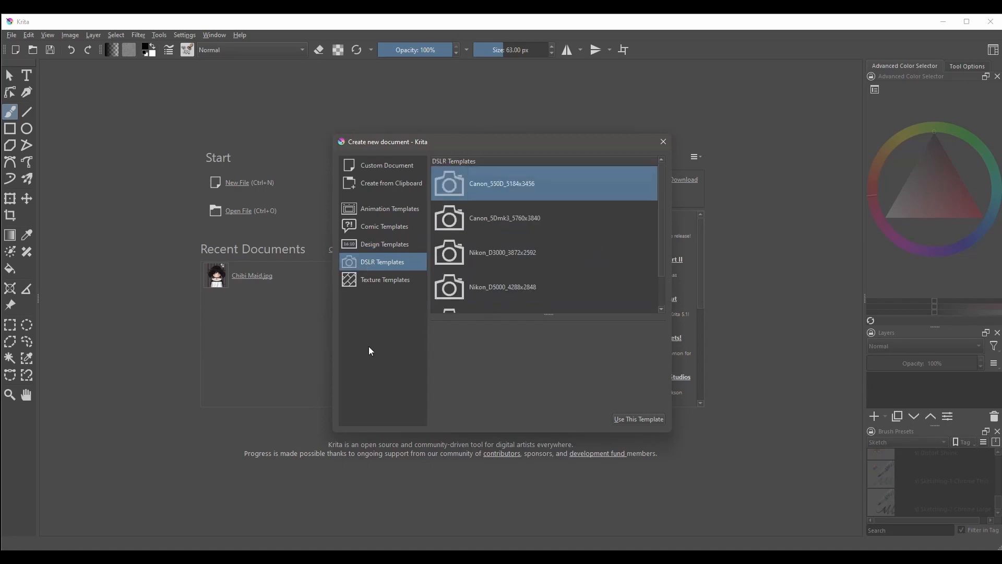
pyautogui.scroll(-3)
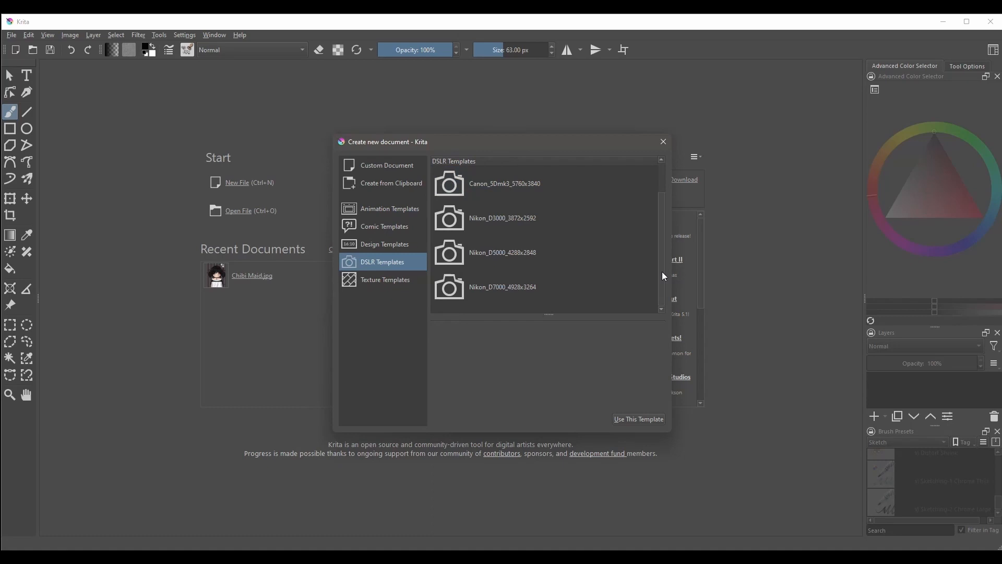
pyautogui.click(385, 279)
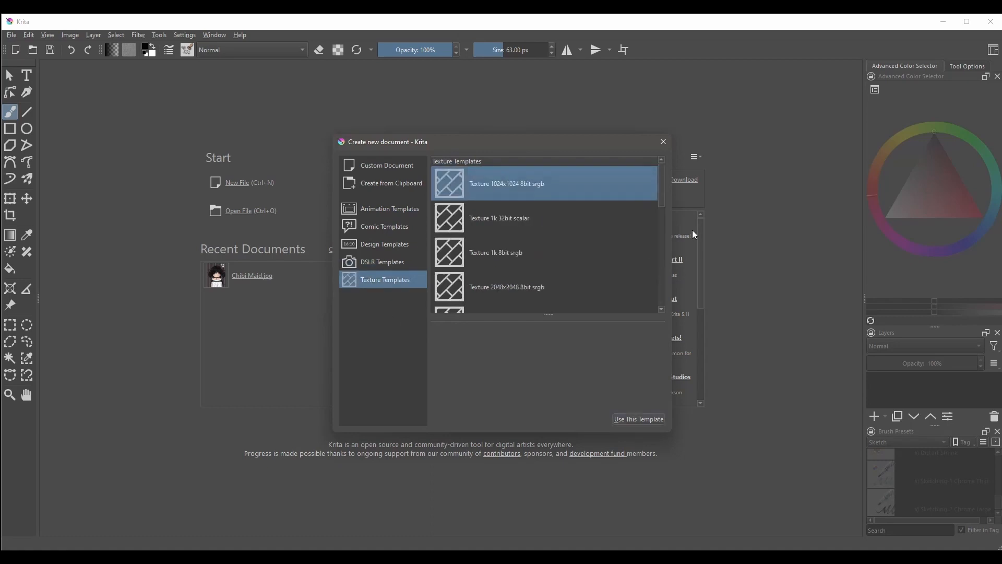
pyautogui.scroll(-3)
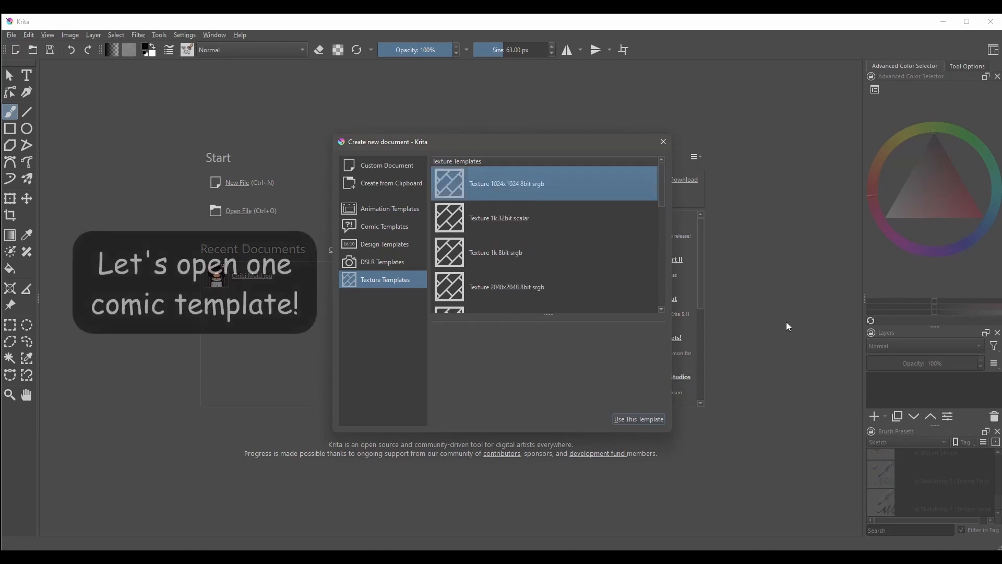
# Step: Choose the US-style comics template from Comic Templates and use it
pyautogui.click(383, 226)
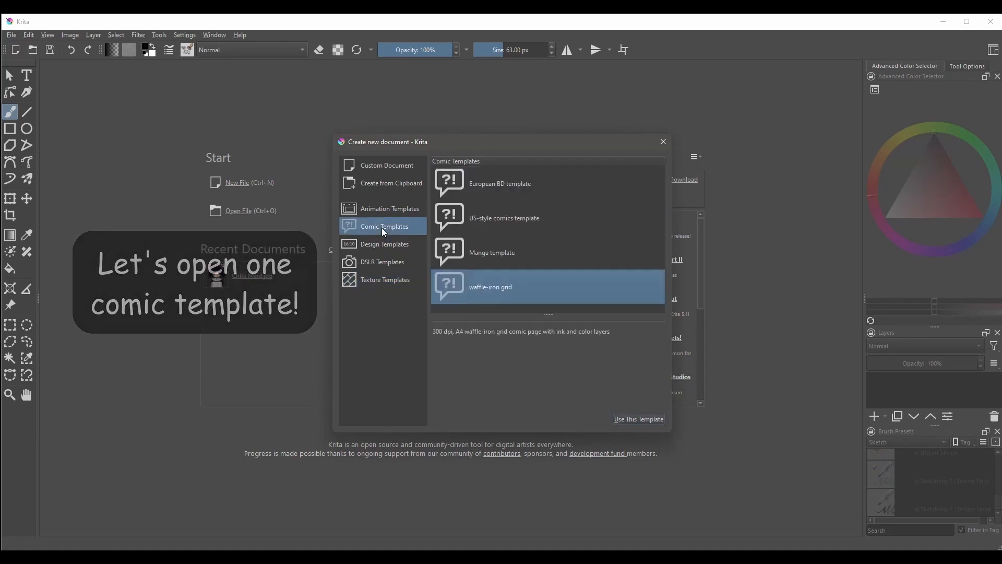
pyautogui.click(504, 217)
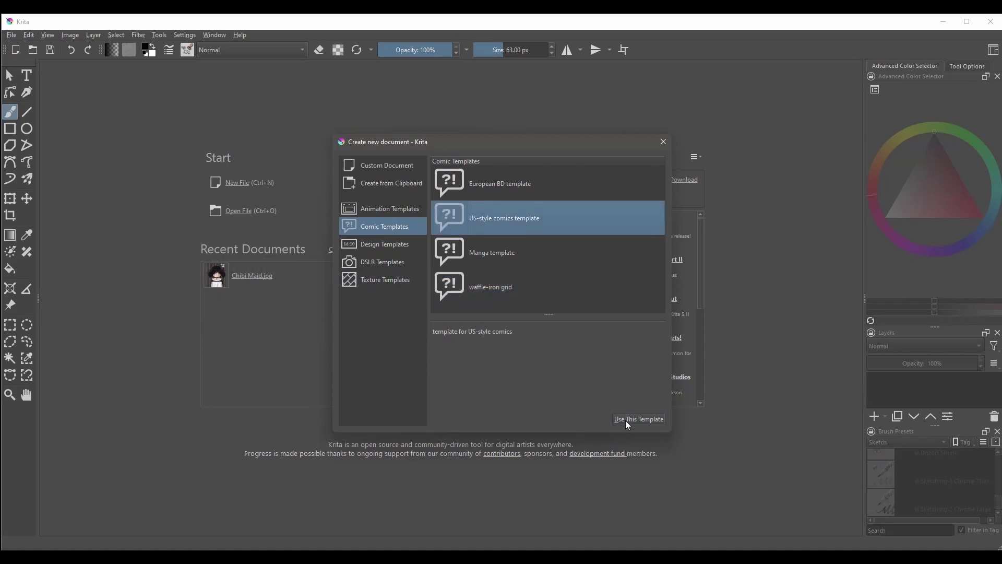
pyautogui.click(639, 419)
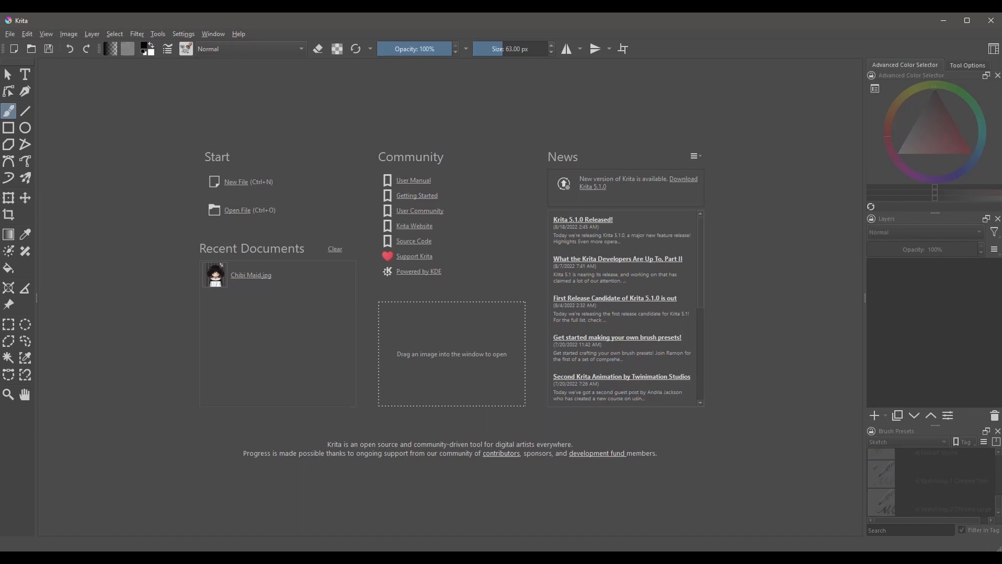
pyautogui.moveTo(235, 186)
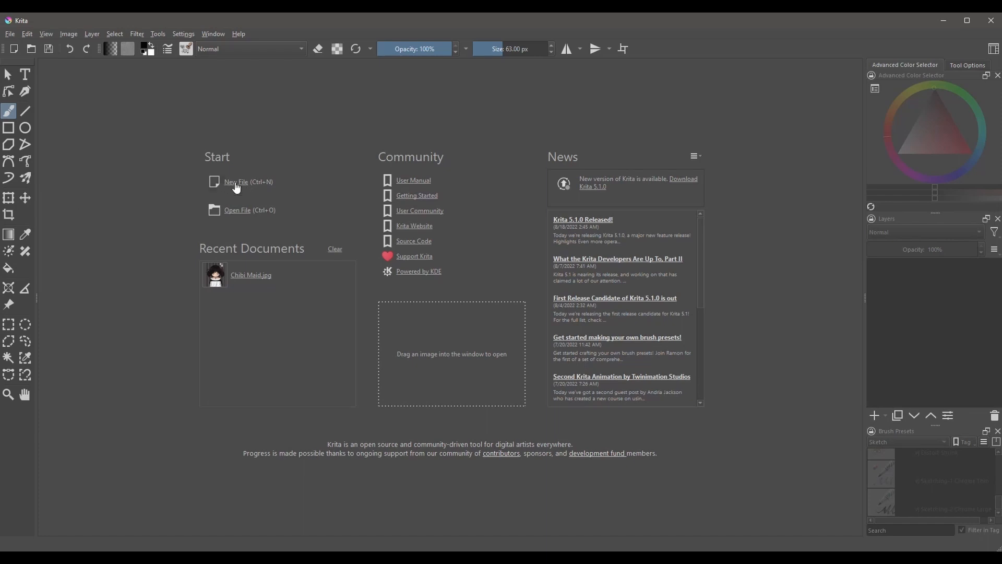
# Step: Start a Custom Document and flip 916 × 612 px to portrait, then back to landscape
pyautogui.click(235, 181)
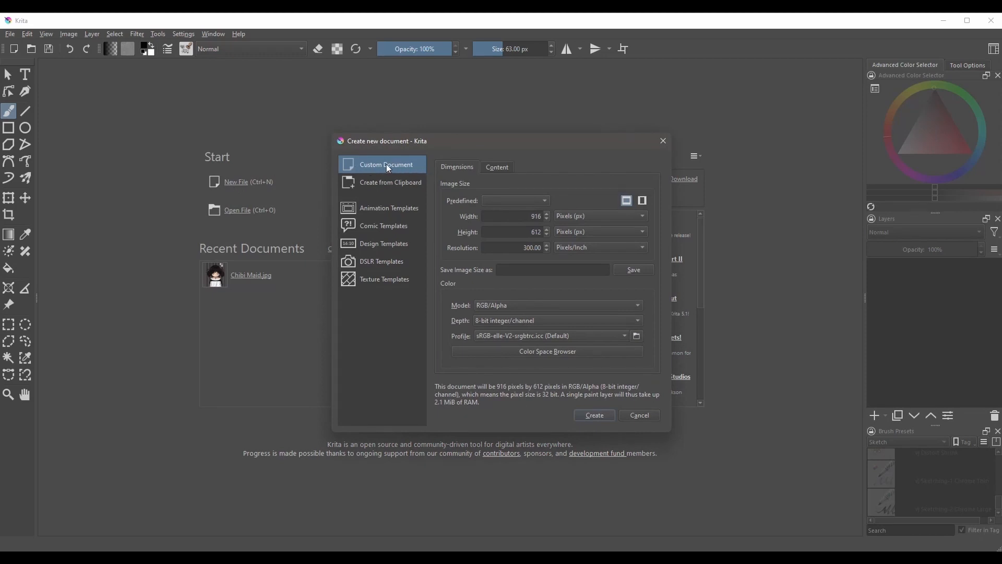
pyautogui.click(545, 200)
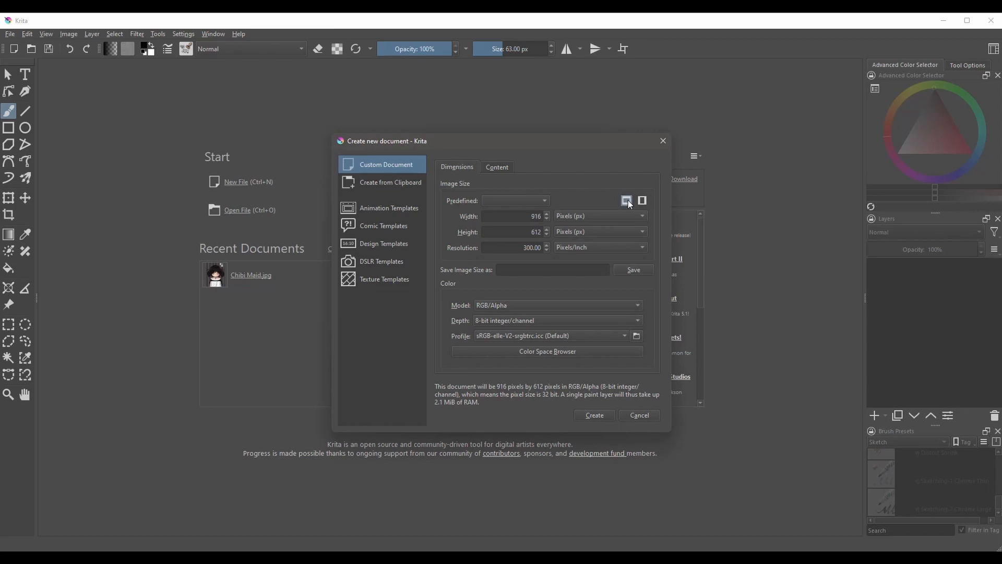
pyautogui.moveTo(641, 201)
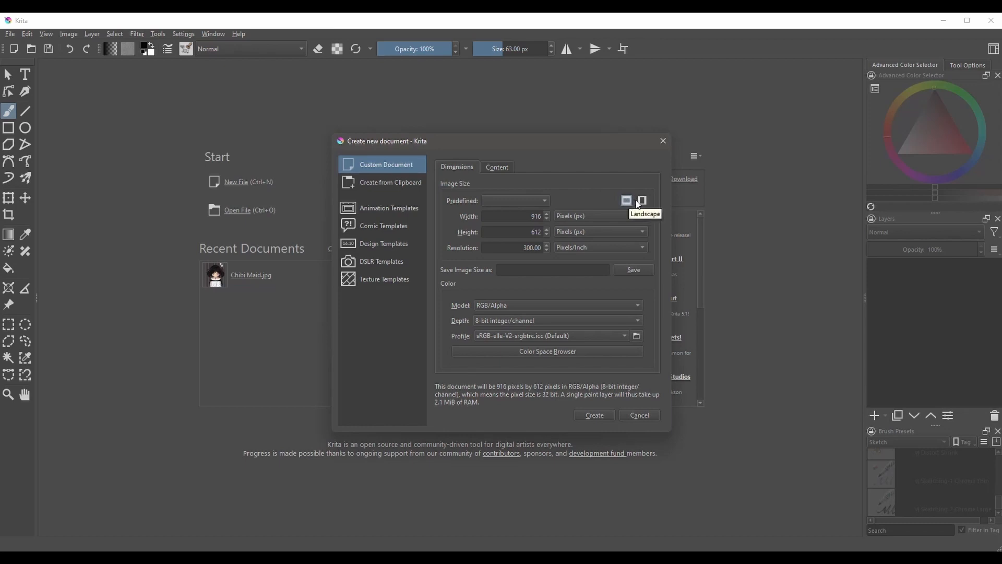
pyautogui.moveTo(641, 201)
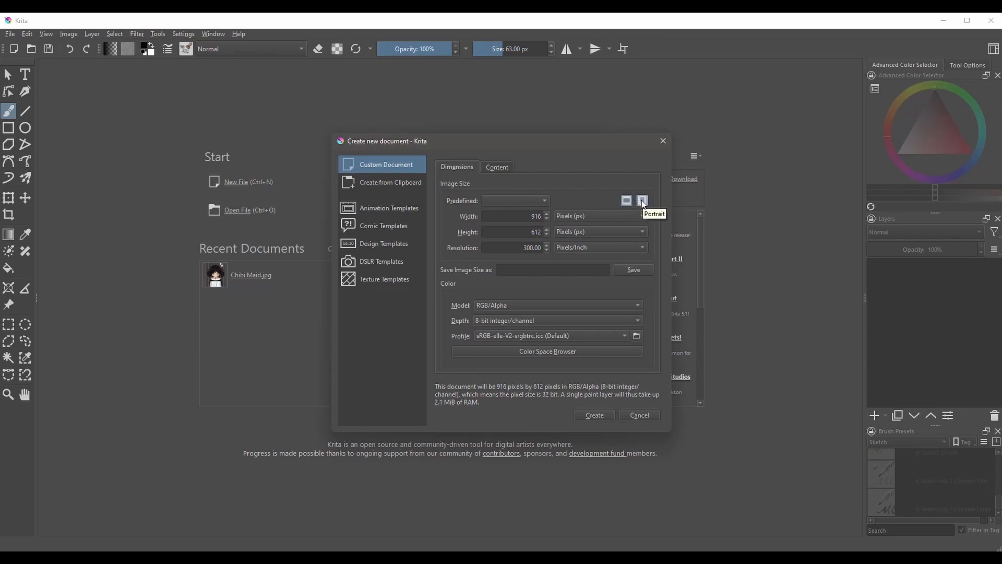
pyautogui.click(642, 200)
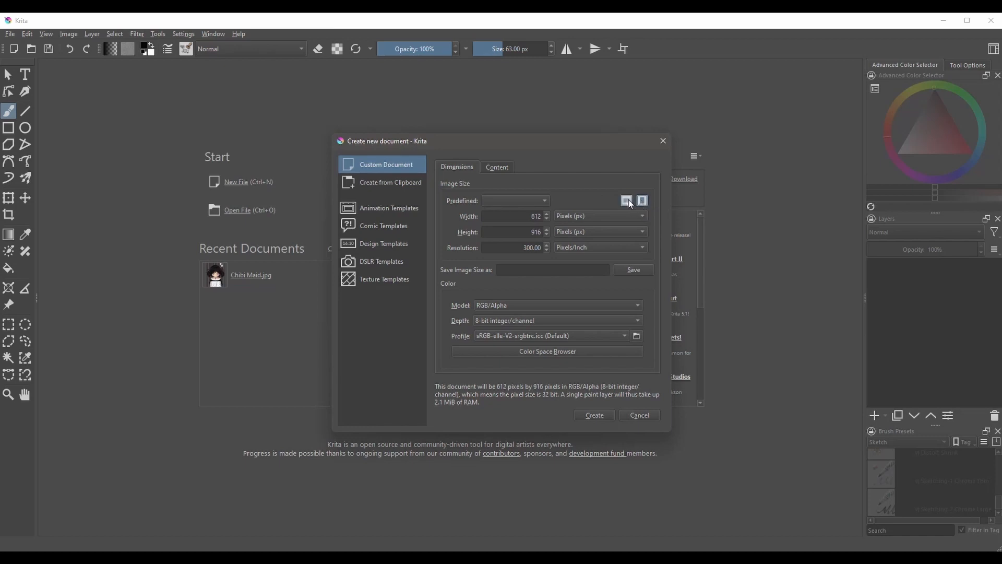
pyautogui.click(627, 200)
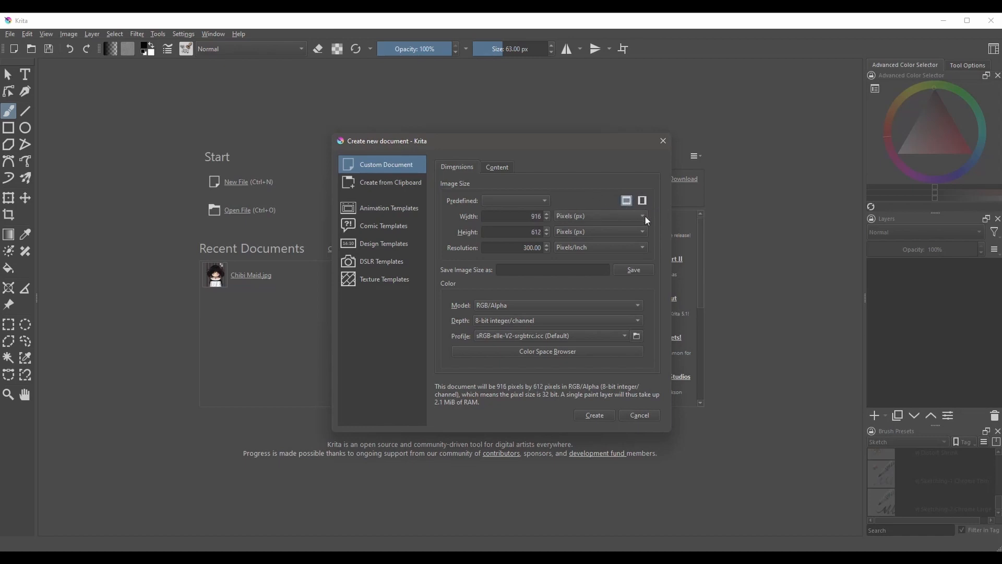
# Step: Switch width and height units to inches for a 4 × 4 inch, 1,200 × 1,200 px size
pyautogui.click(642, 216)
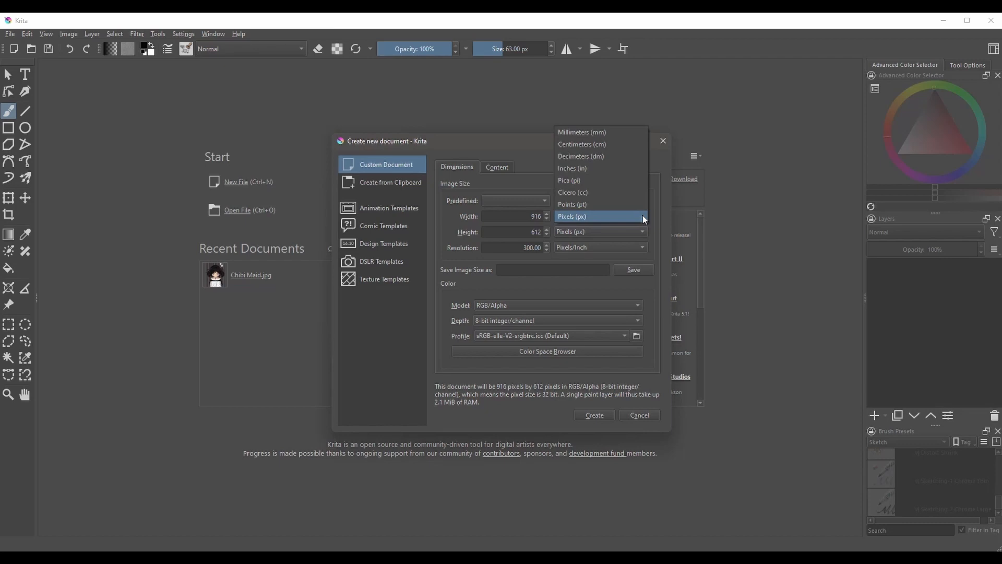
pyautogui.click(573, 168)
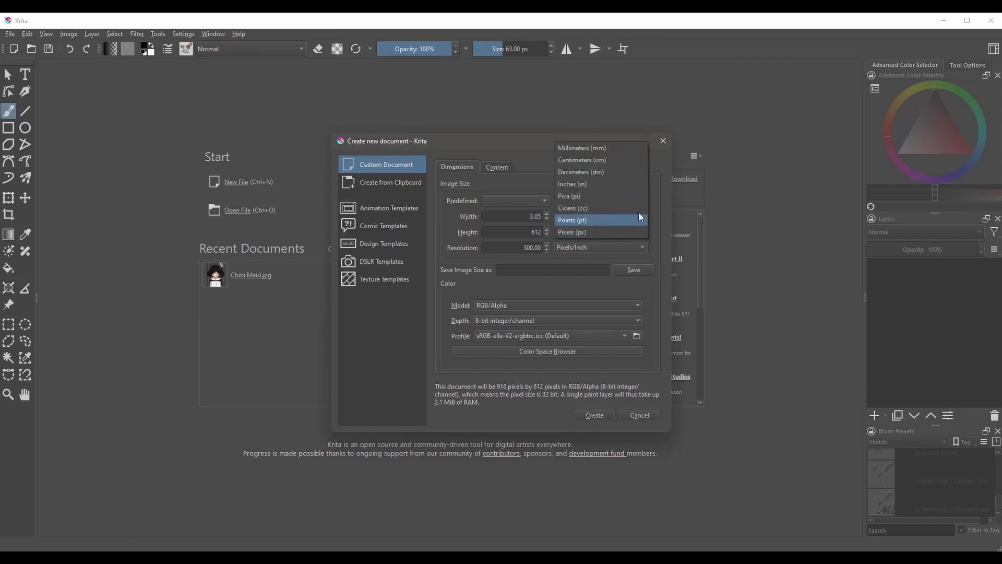
pyautogui.click(572, 183)
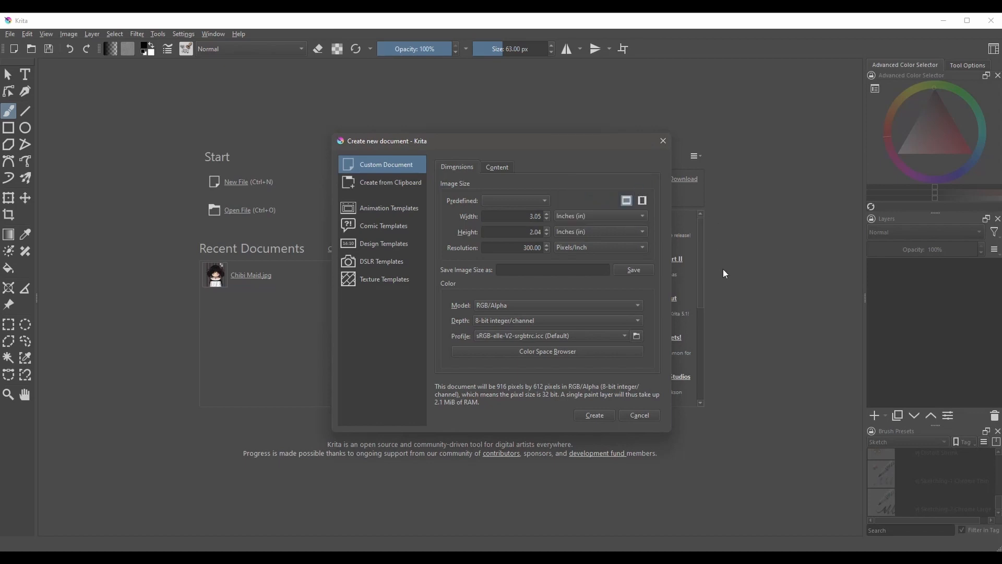
pyautogui.click(514, 216)
pyautogui.write('4')
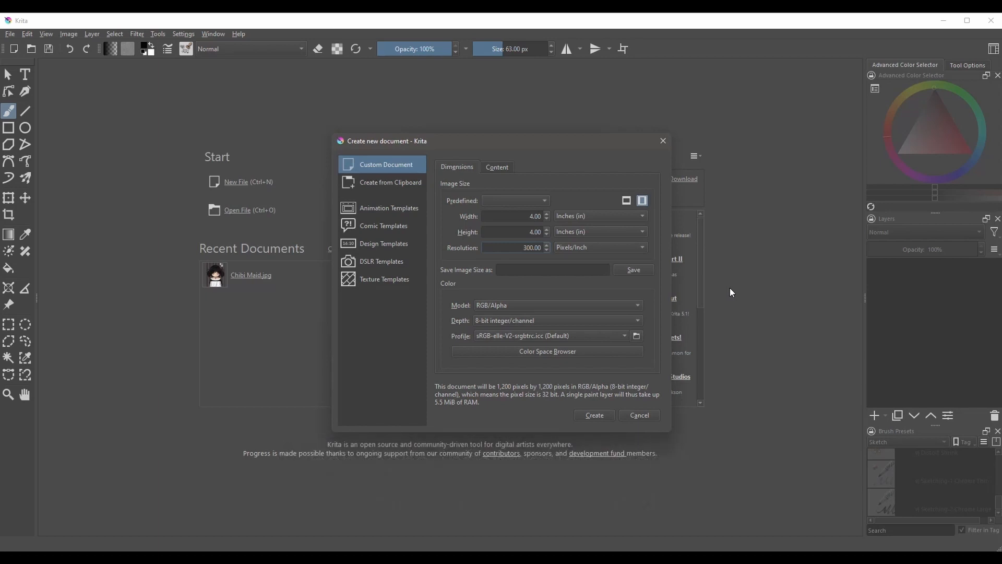
pyautogui.moveTo(713, 294)
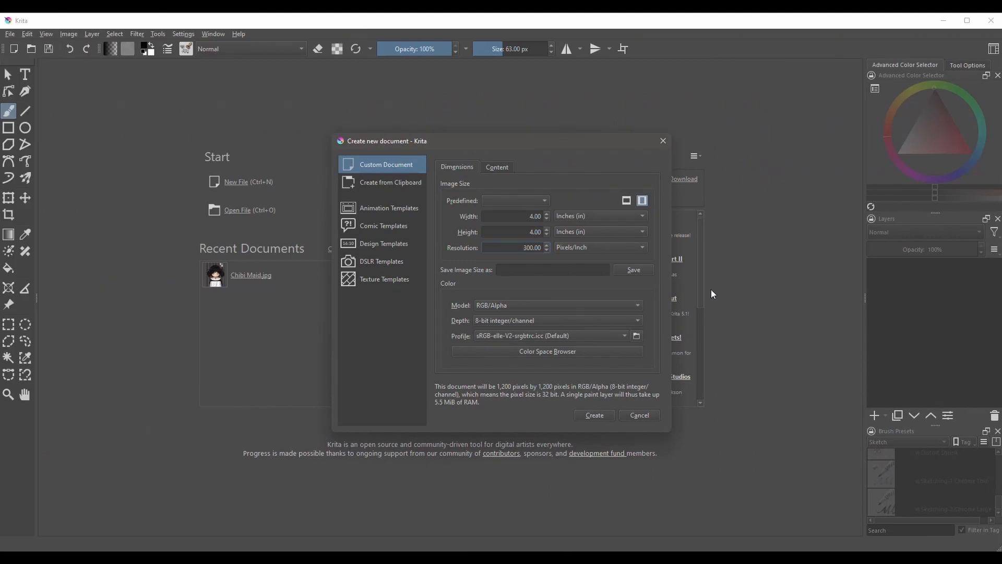
# Step: Save the current size as preset '4 x 4 template' and confirm it in Predefined sizes
pyautogui.click(534, 270)
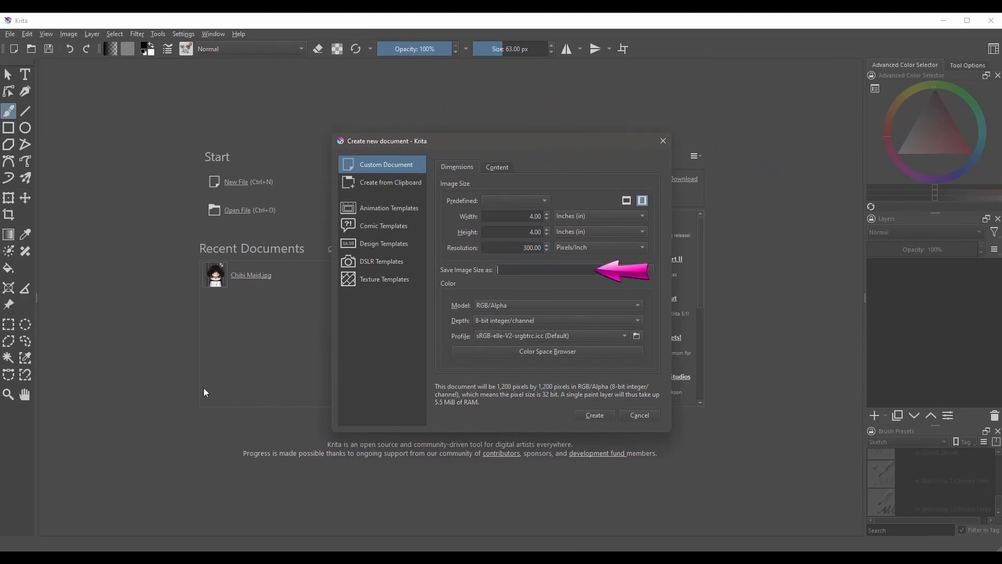
pyautogui.write('4 x')
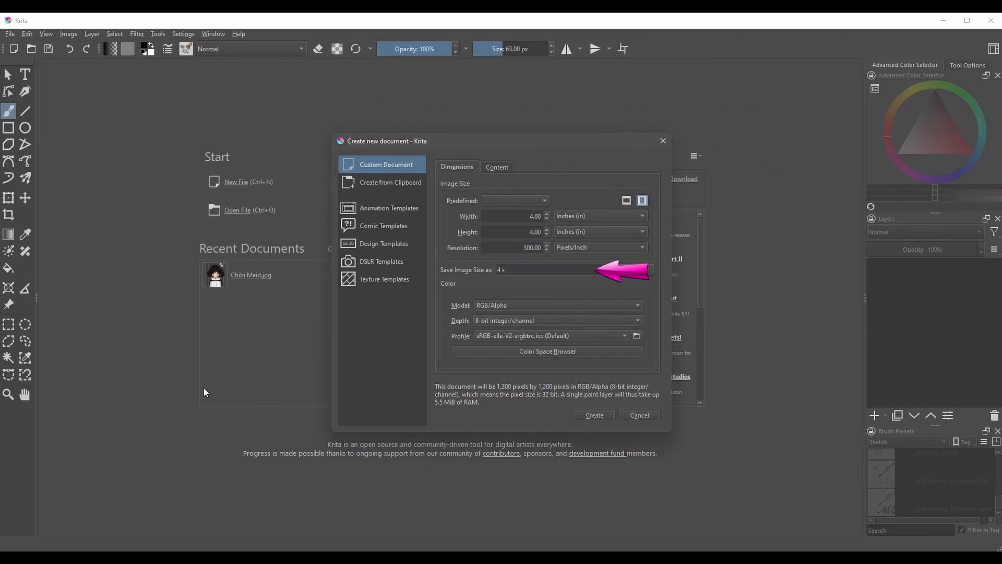
pyautogui.write('4')
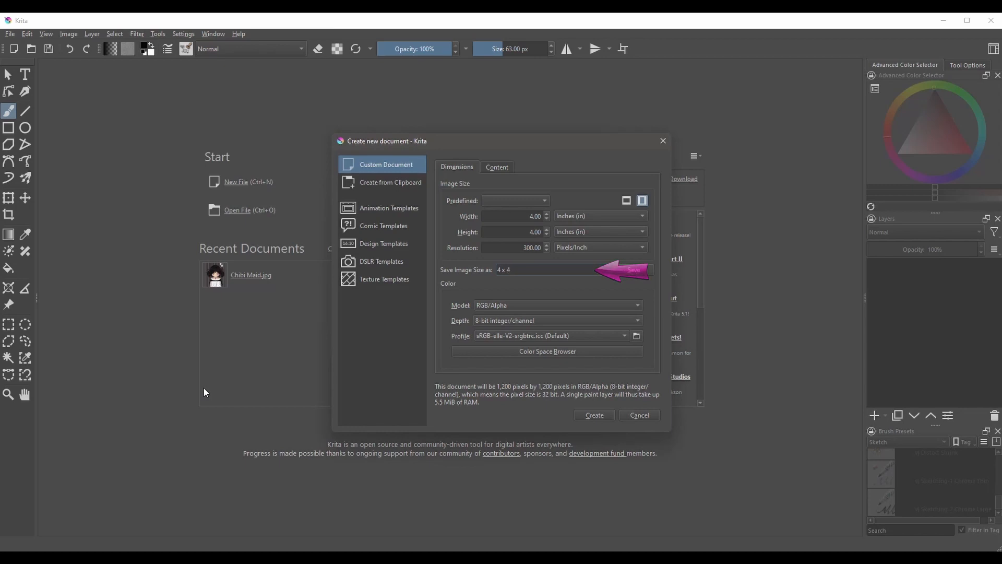
pyautogui.write('template')
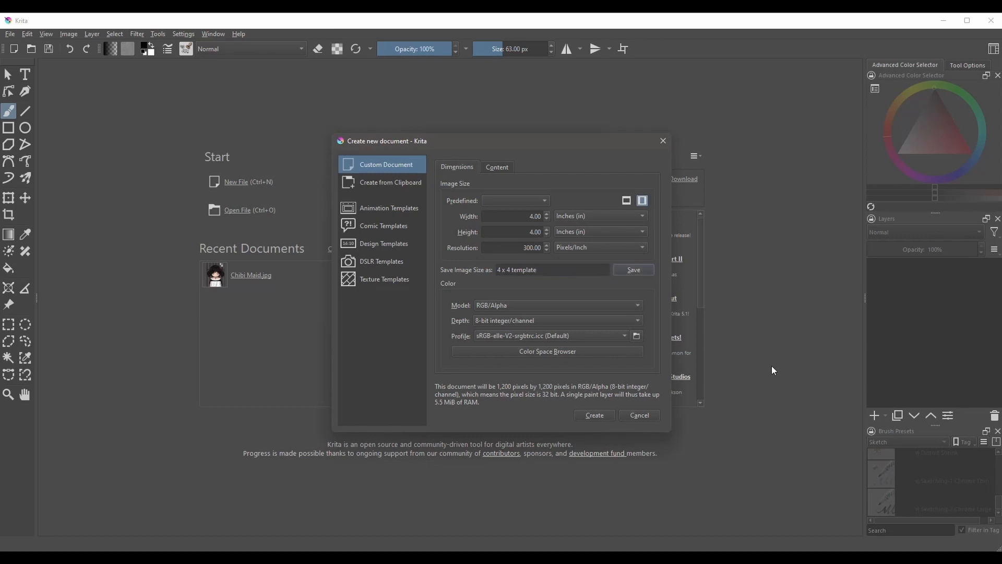
pyautogui.moveTo(546, 202)
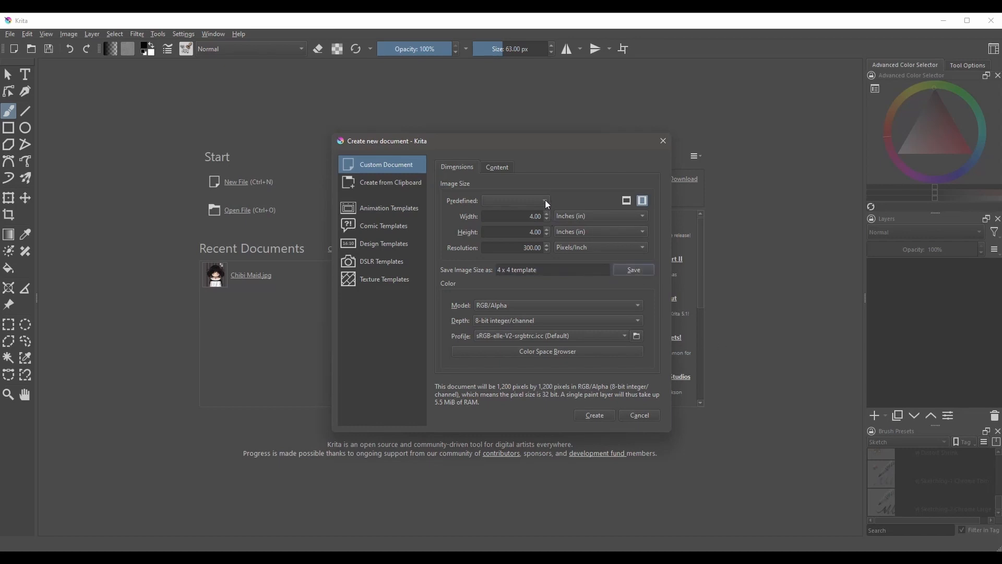
pyautogui.click(516, 201)
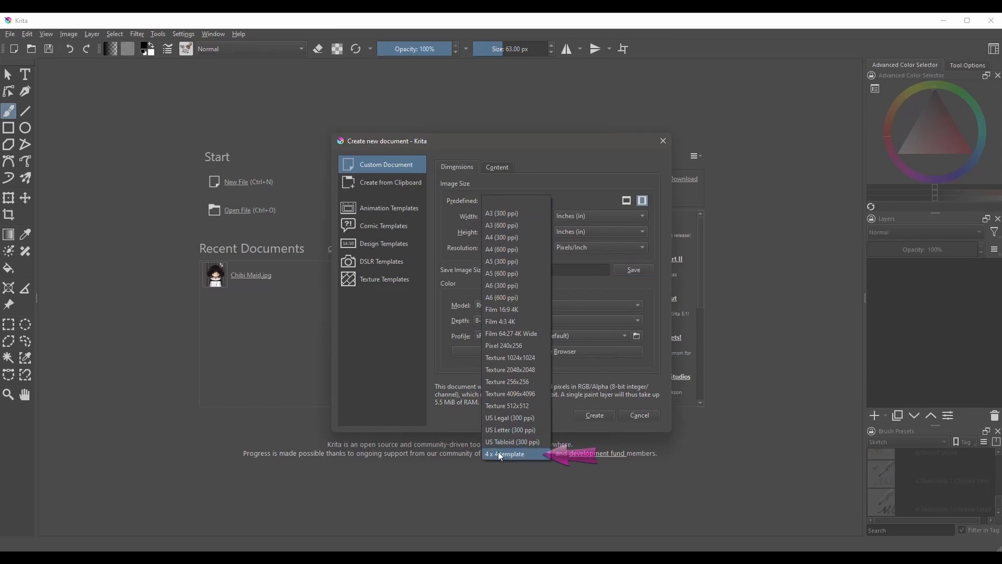
pyautogui.moveTo(533, 457)
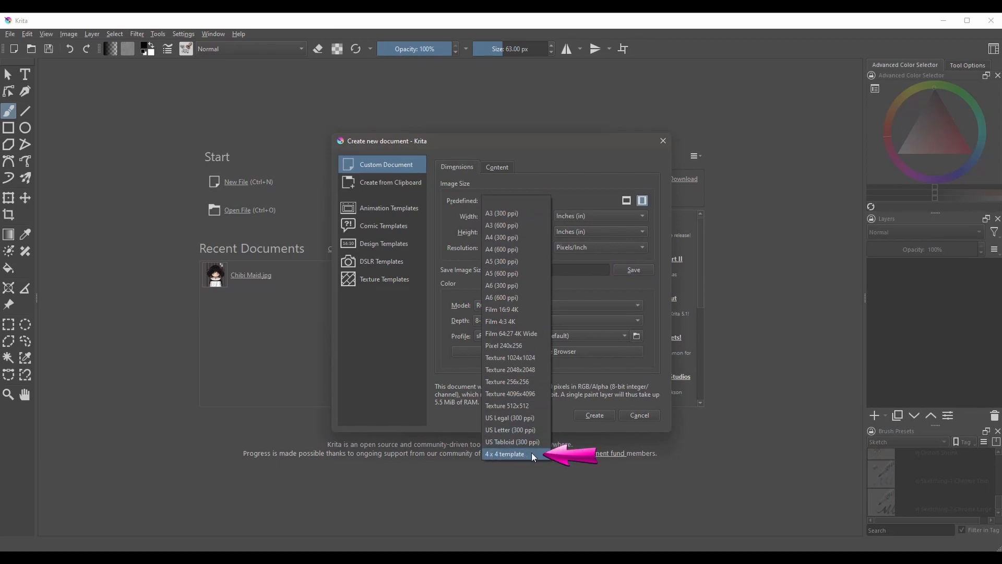
pyautogui.moveTo(764, 358)
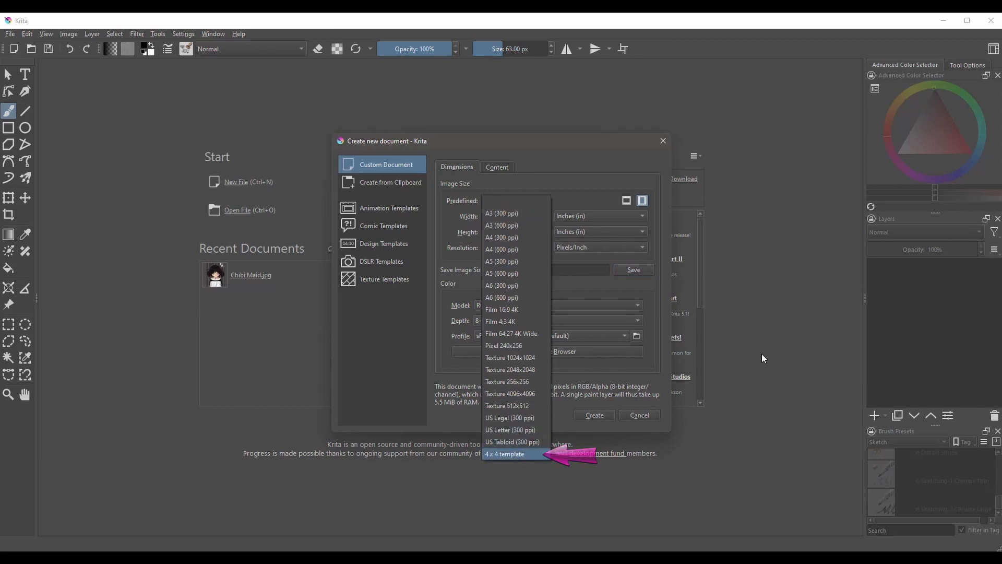
pyautogui.click(507, 453)
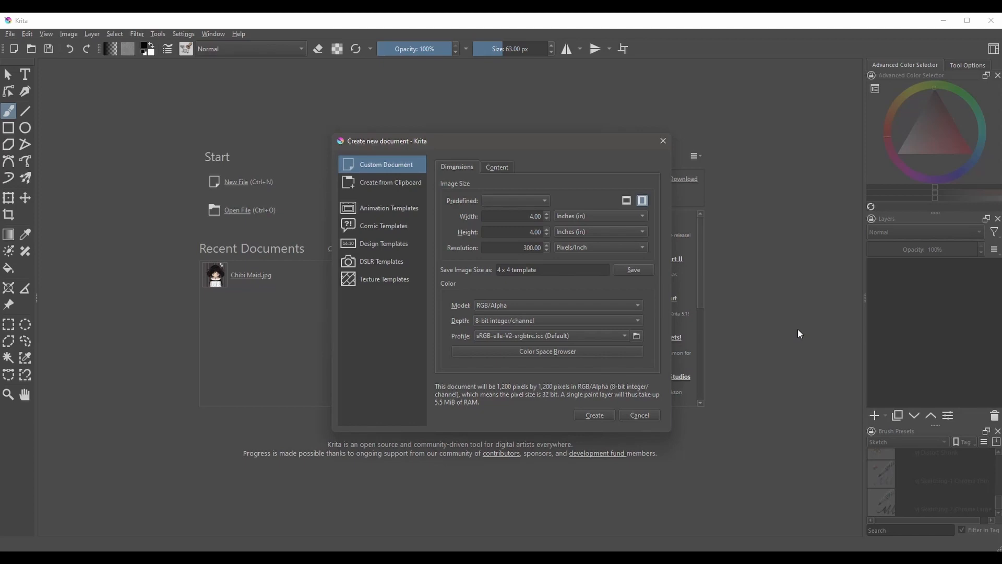
pyautogui.moveTo(295, 512)
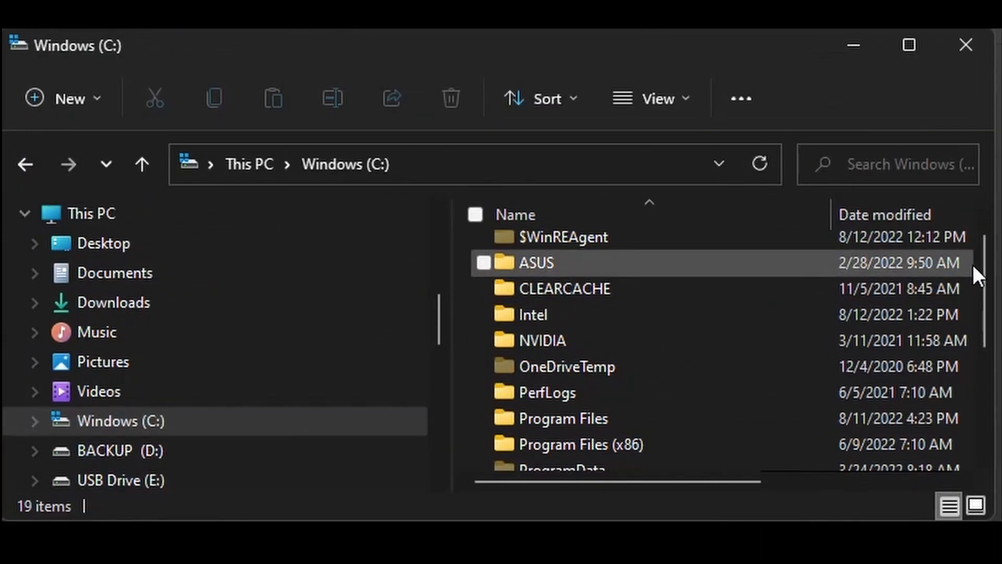
# Step: Browse Users > home > AppData > Roaming > krita and enter the empty predefined_image_sizes folder
pyautogui.scroll(-3)
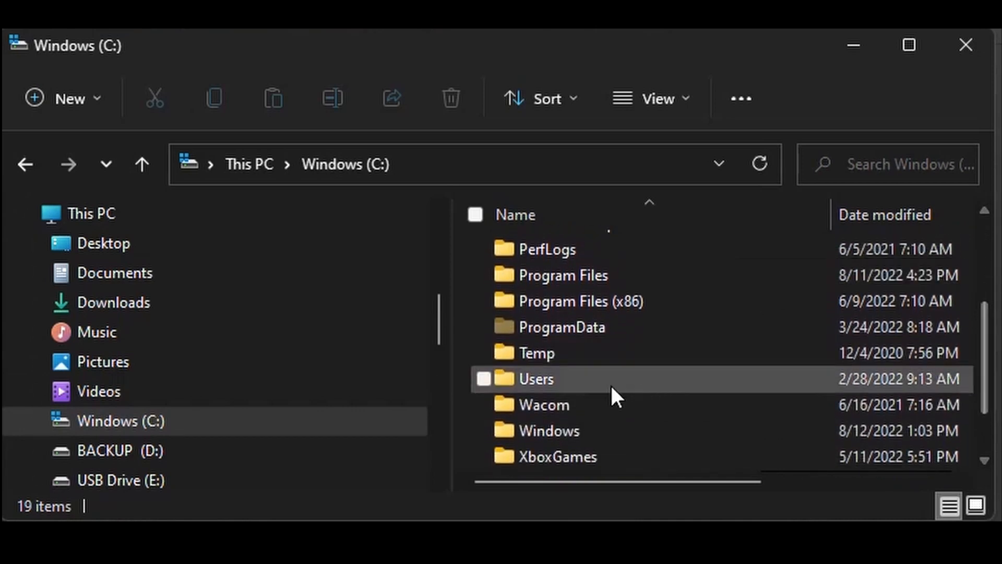
pyautogui.click(483, 379)
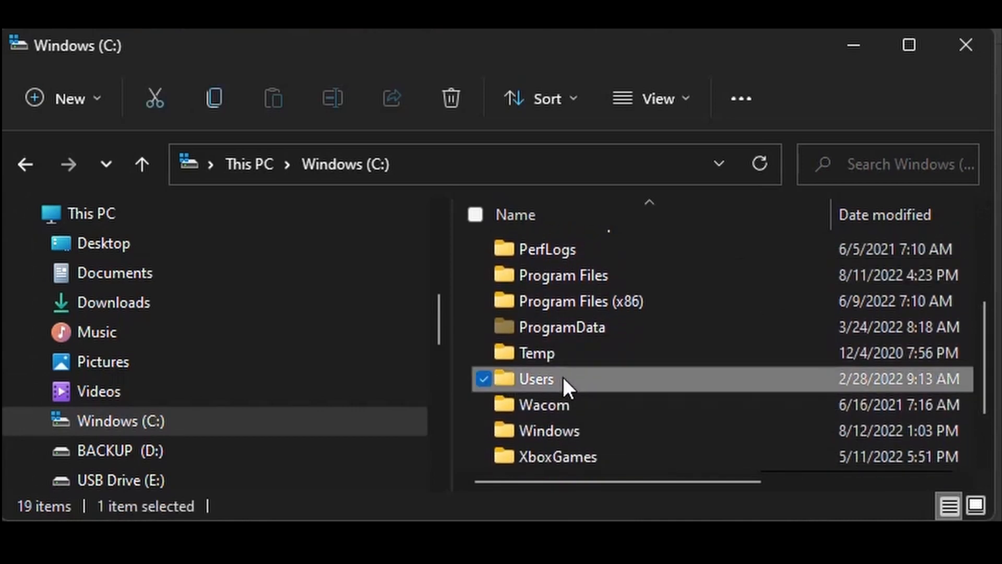
pyautogui.doubleClick(537, 379)
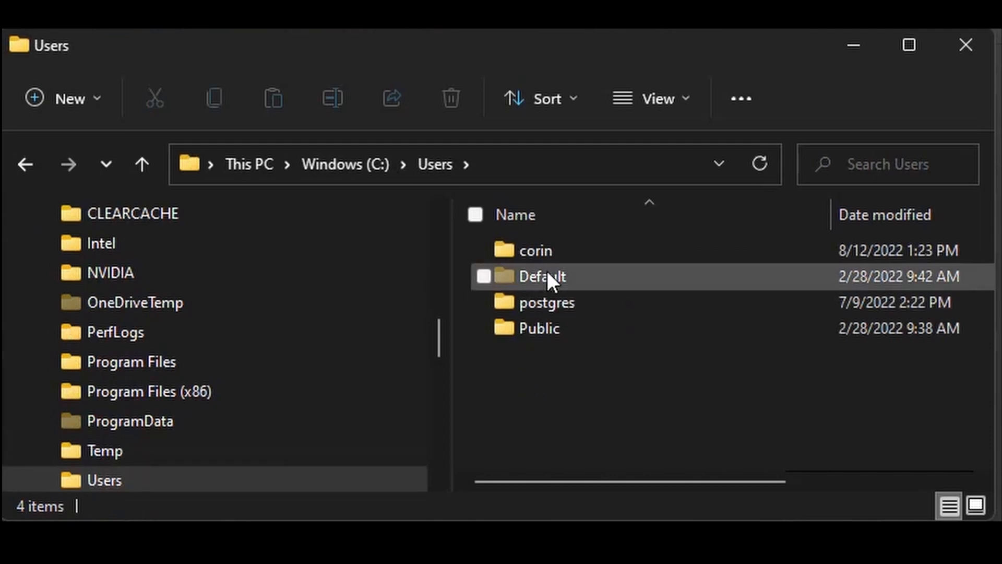
pyautogui.moveTo(543, 262)
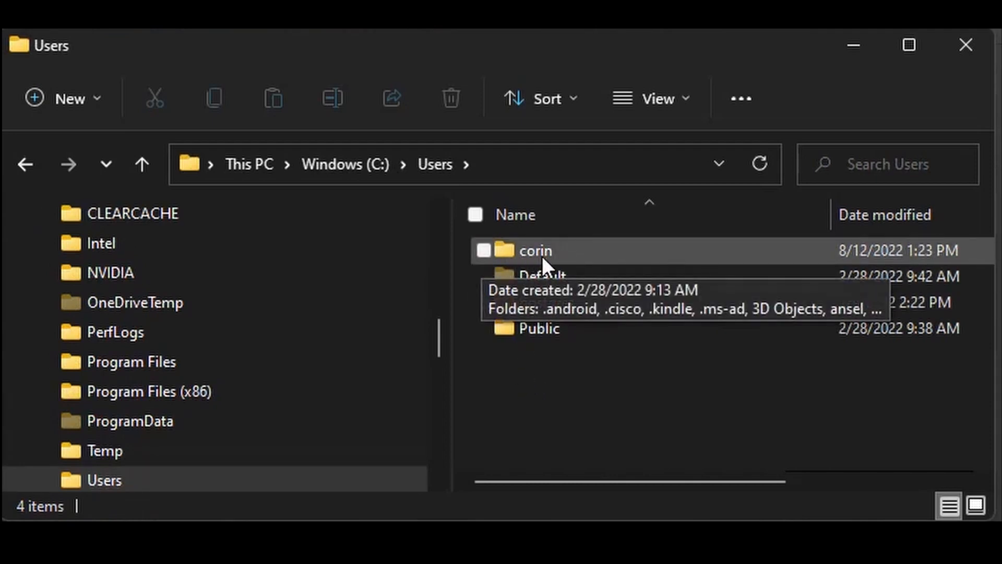
pyautogui.doubleClick(536, 251)
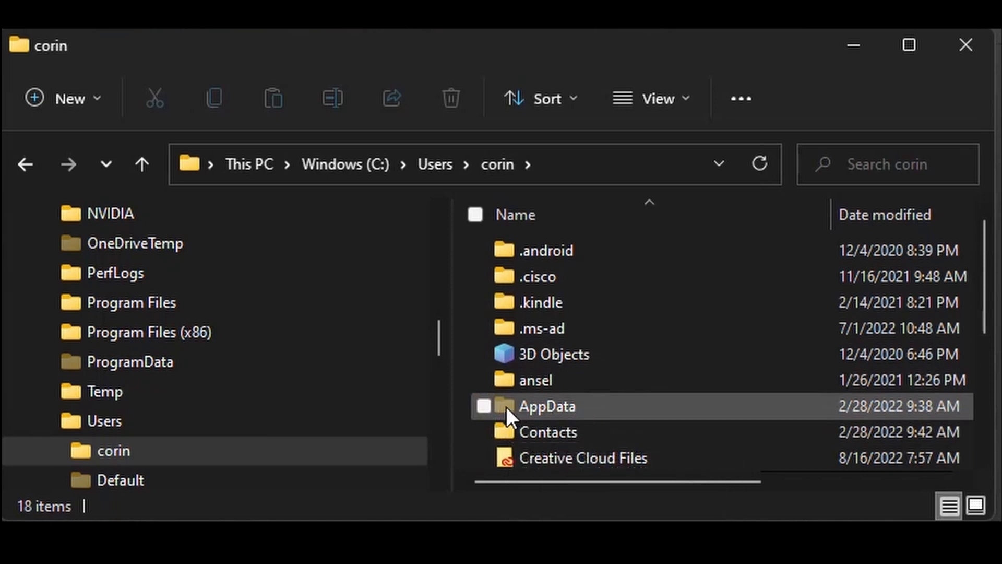
pyautogui.doubleClick(546, 406)
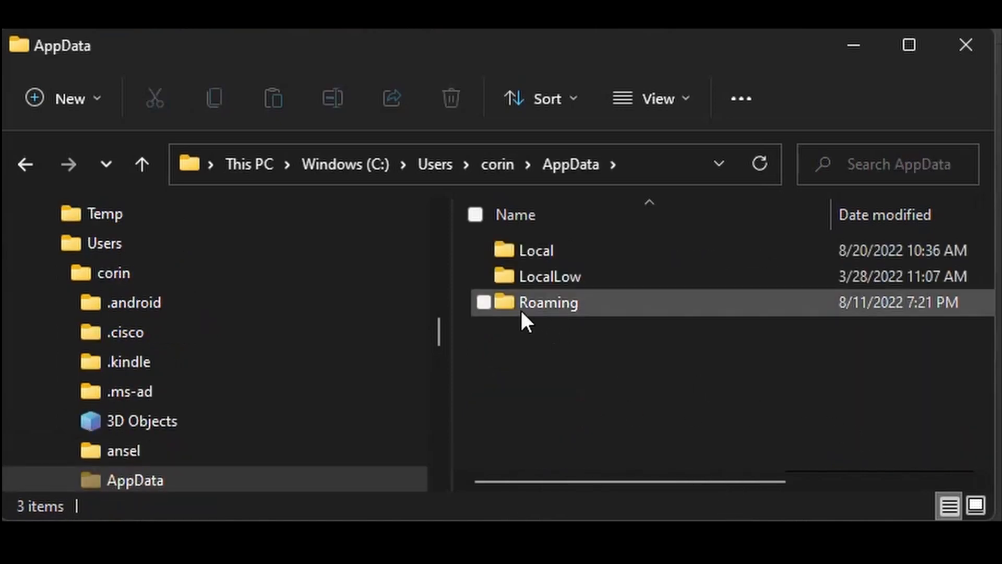
pyautogui.doubleClick(549, 302)
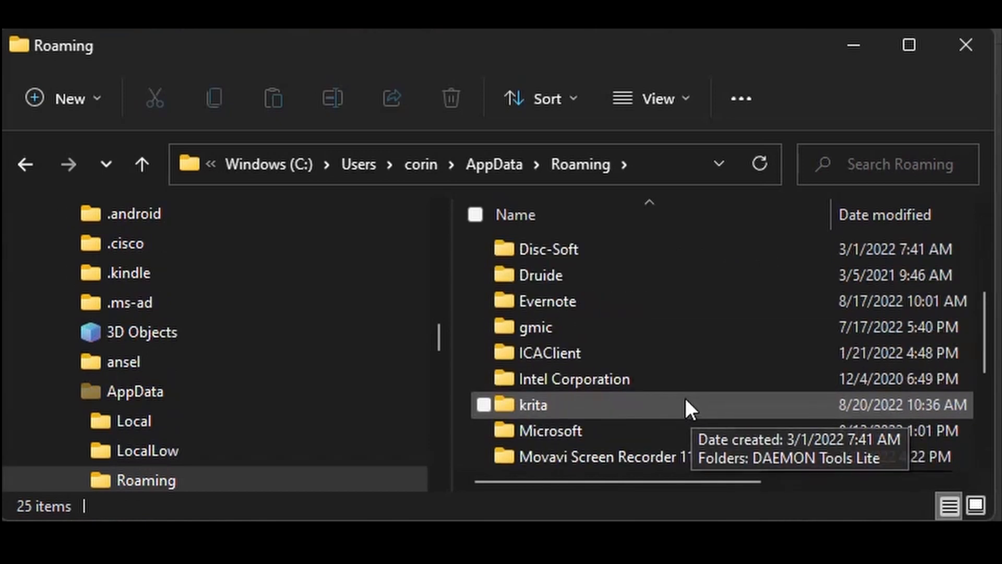
pyautogui.moveTo(517, 415)
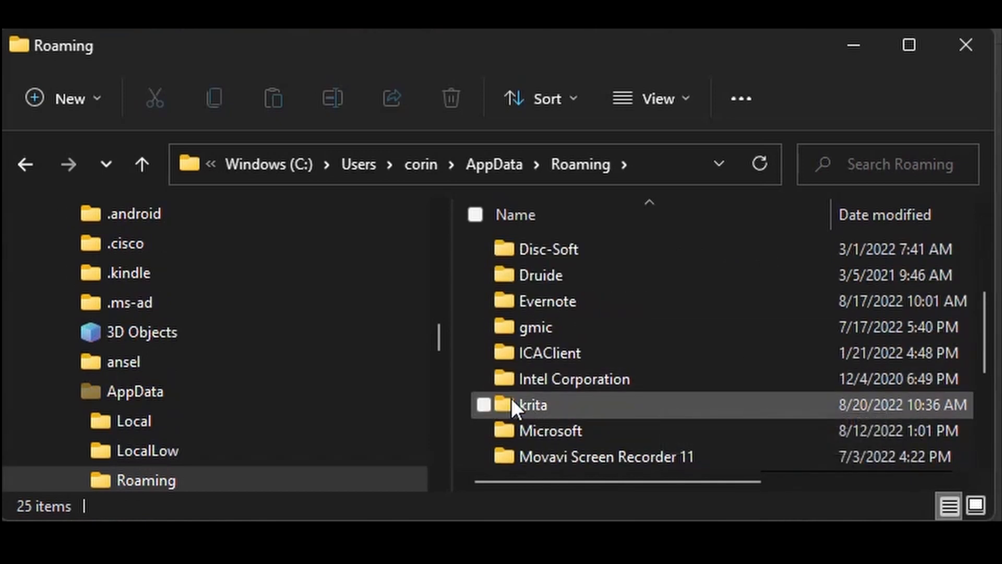
pyautogui.doubleClick(531, 406)
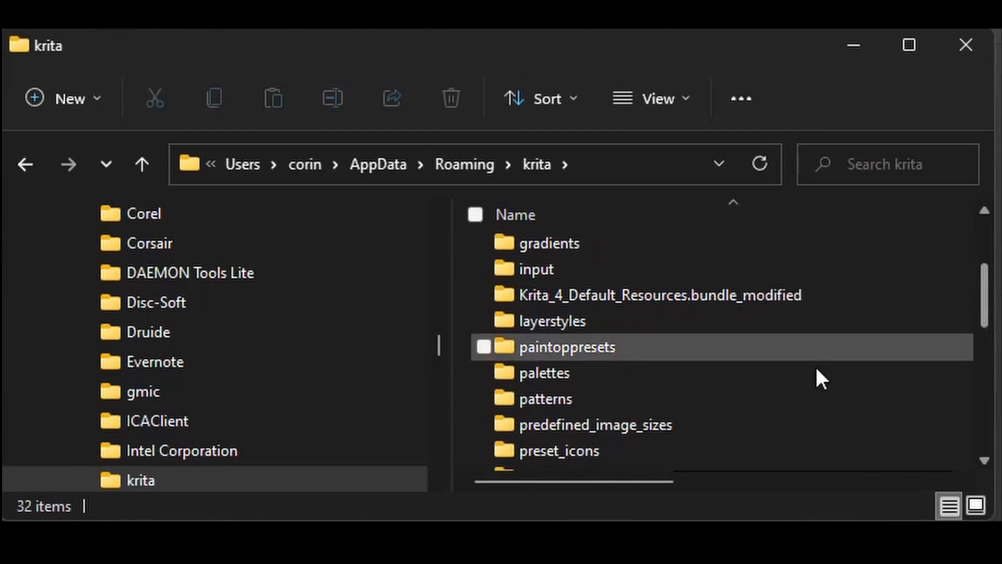
pyautogui.click(597, 425)
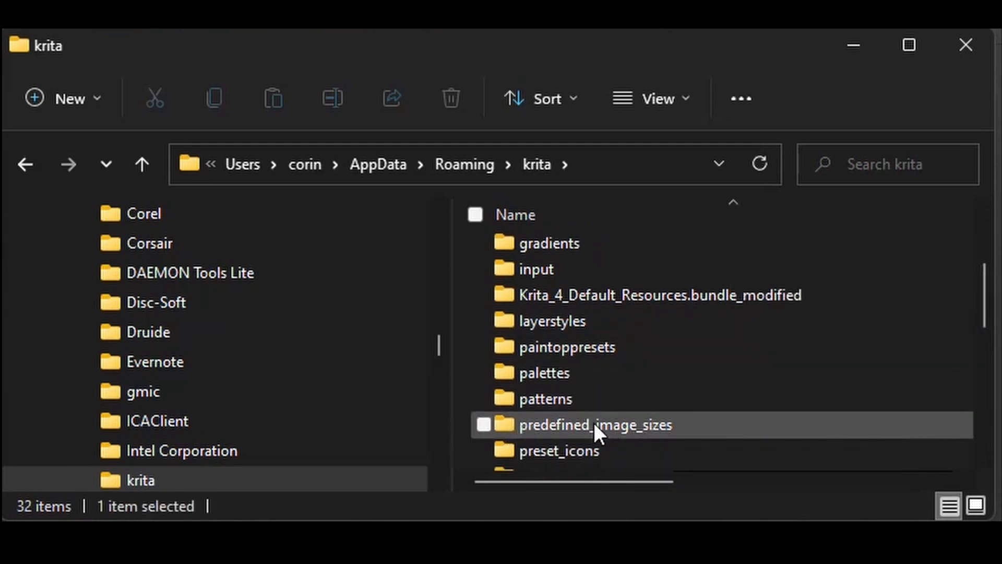
pyautogui.doubleClick(594, 425)
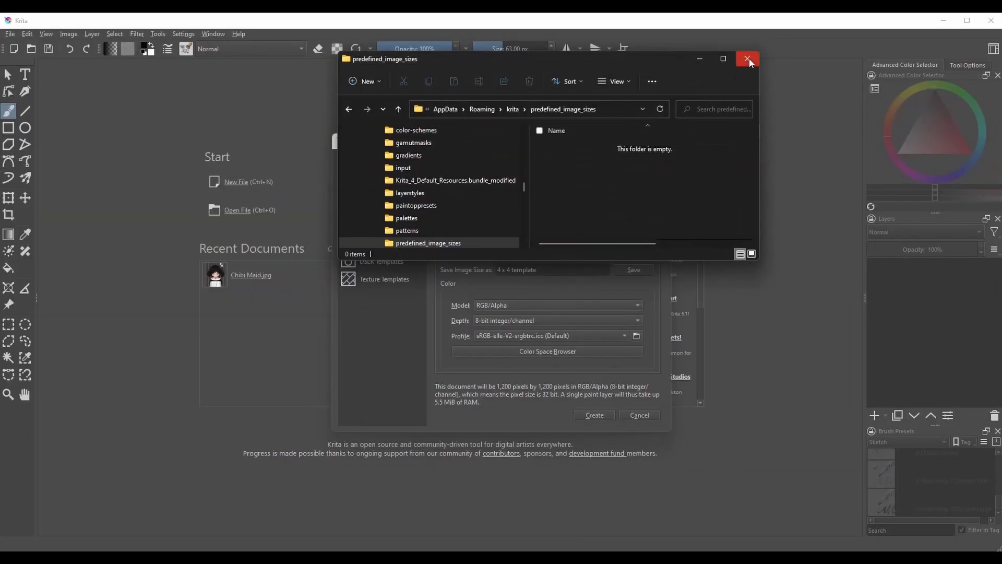
# Step: Close Explorer, restart the new-document dialog at 916 × 612 px, and list predefined sizes
pyautogui.click(748, 58)
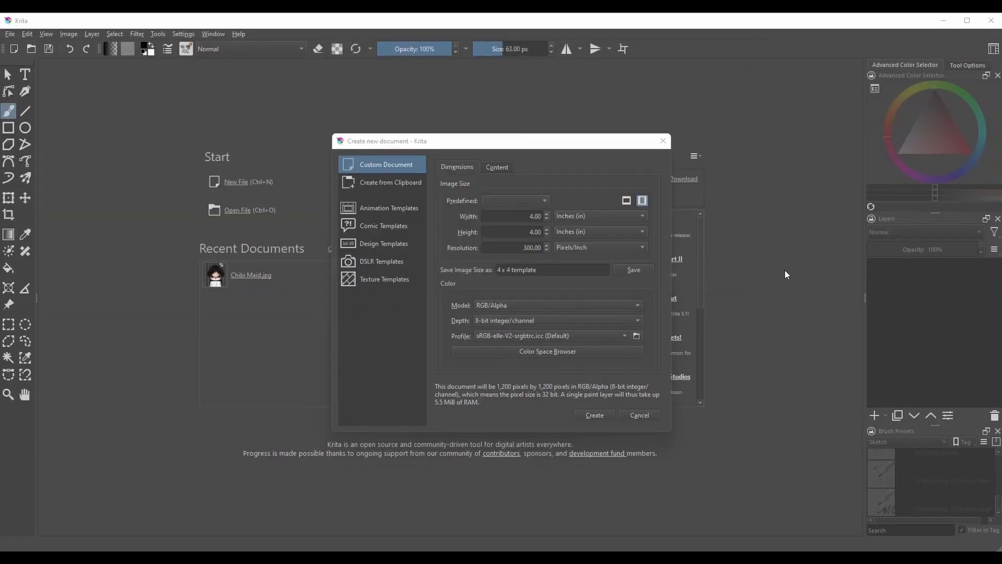
pyautogui.moveTo(770, 268)
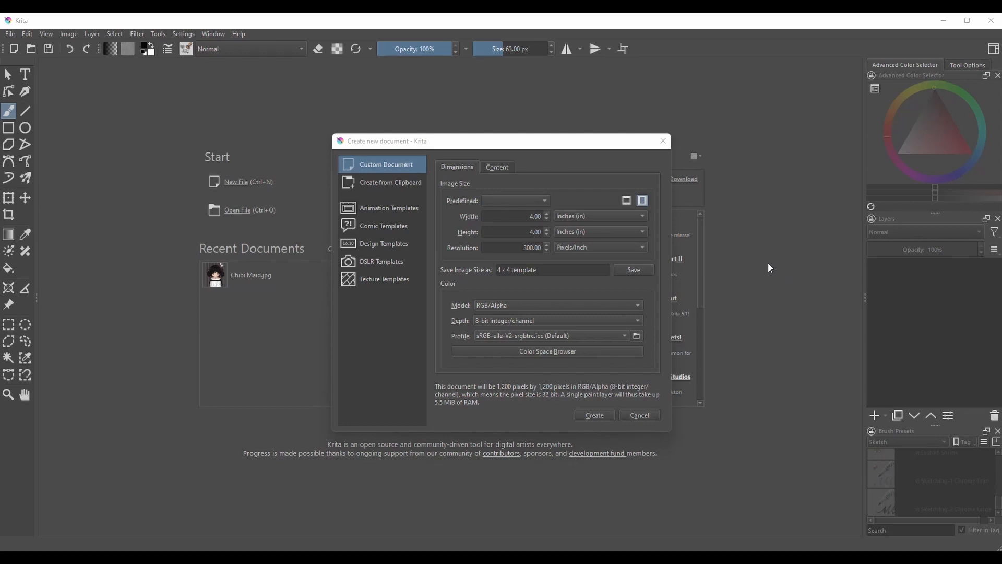
pyautogui.click(515, 201)
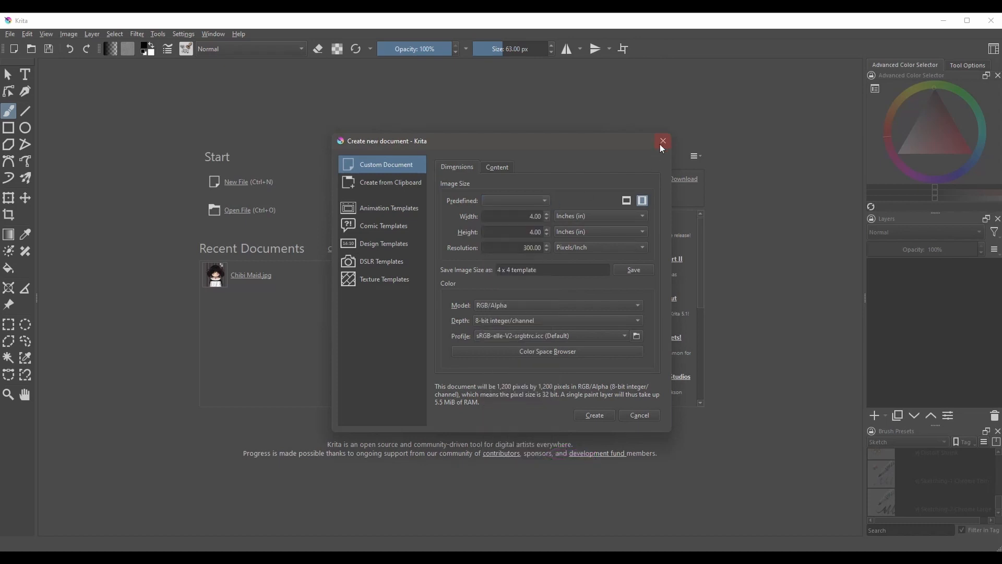
pyautogui.click(662, 141)
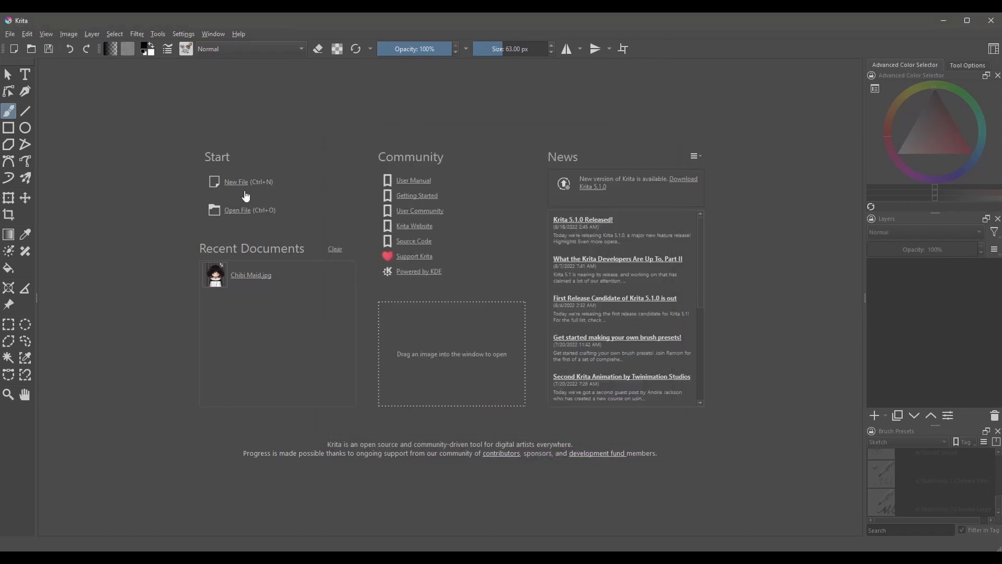
pyautogui.click(235, 182)
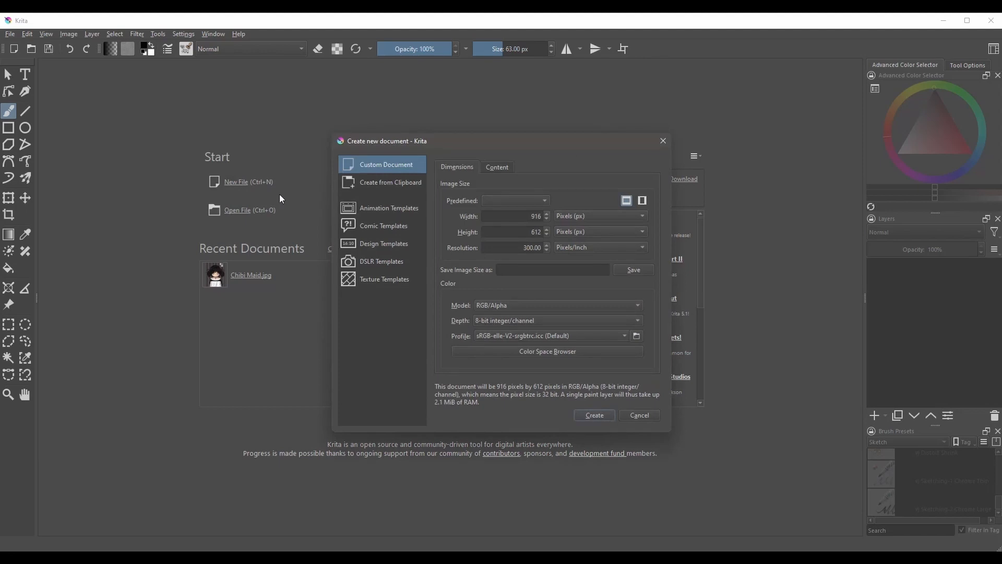
pyautogui.click(515, 200)
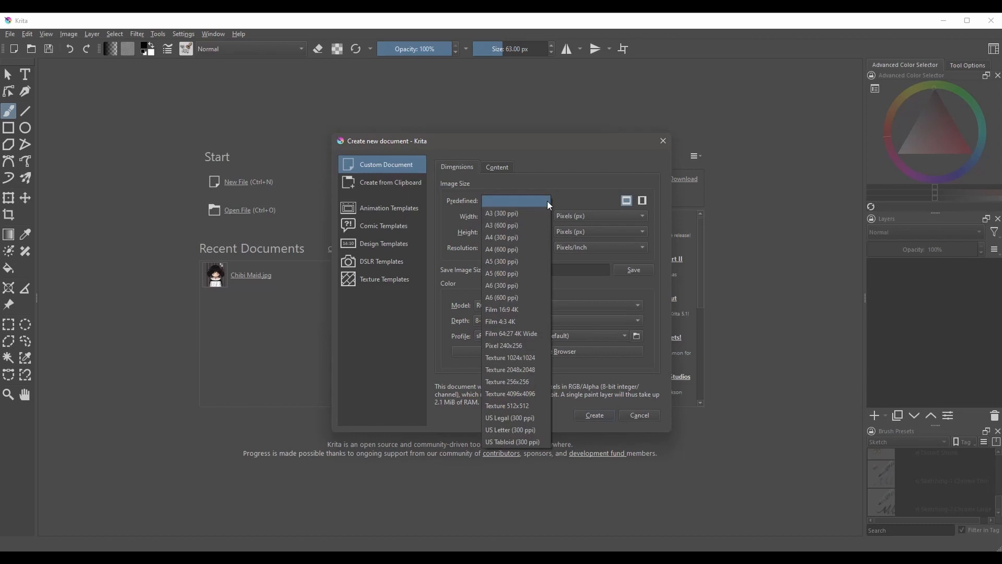
# Step: Restart the new-document dialog and pick the US Letter (300 ppi) preset, 2,550 × 3,300 px
pyautogui.click(639, 415)
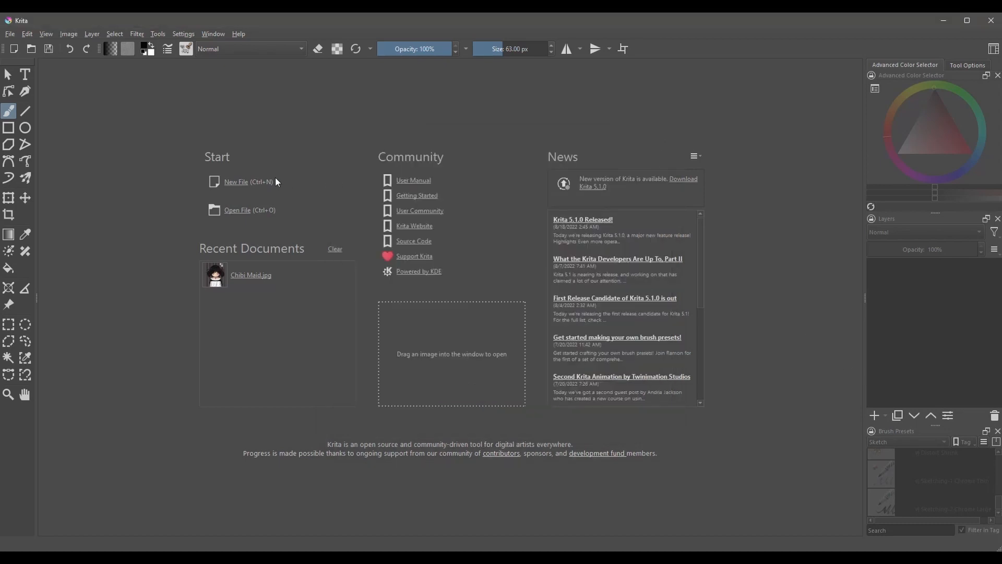
pyautogui.click(235, 181)
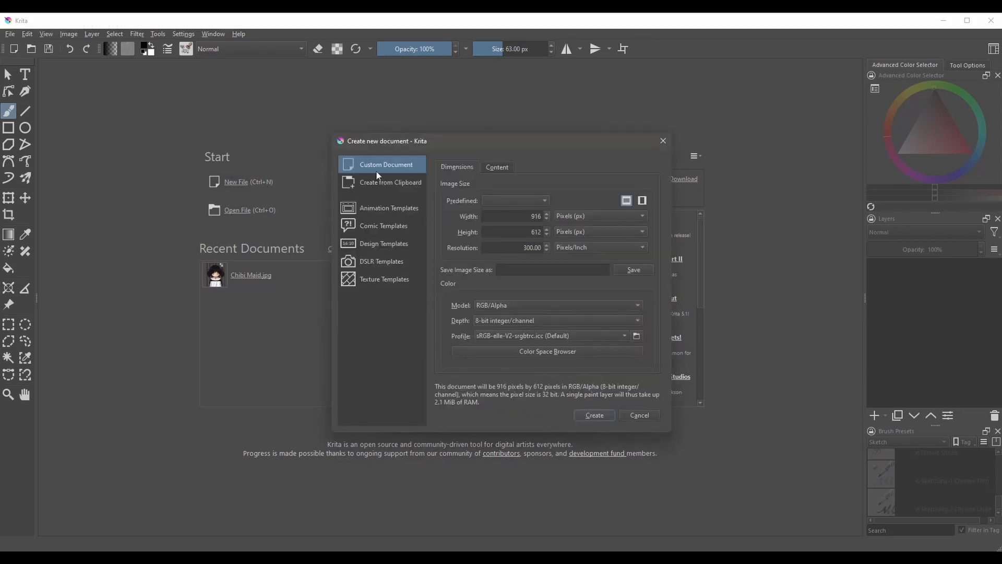
pyautogui.click(514, 201)
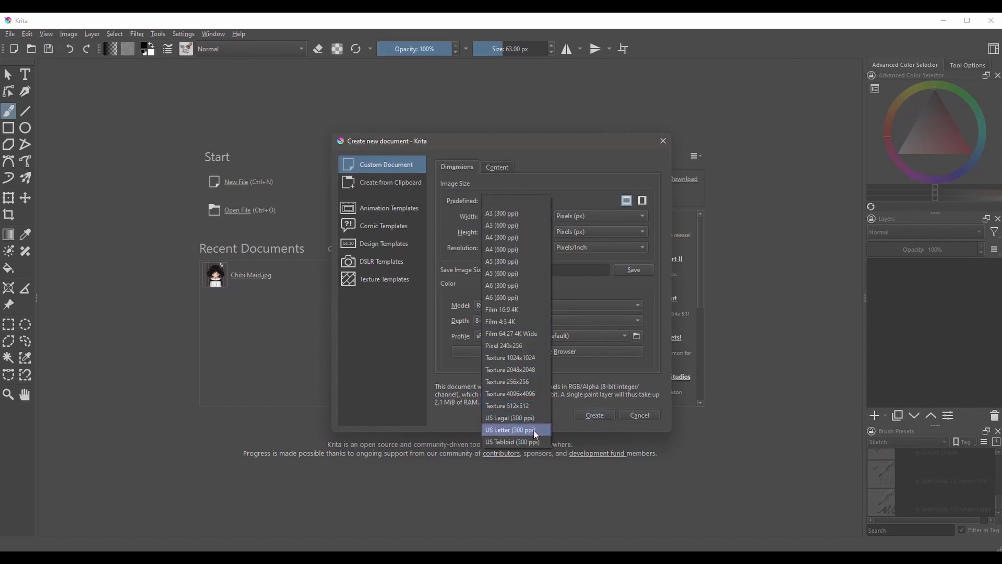
pyautogui.click(510, 429)
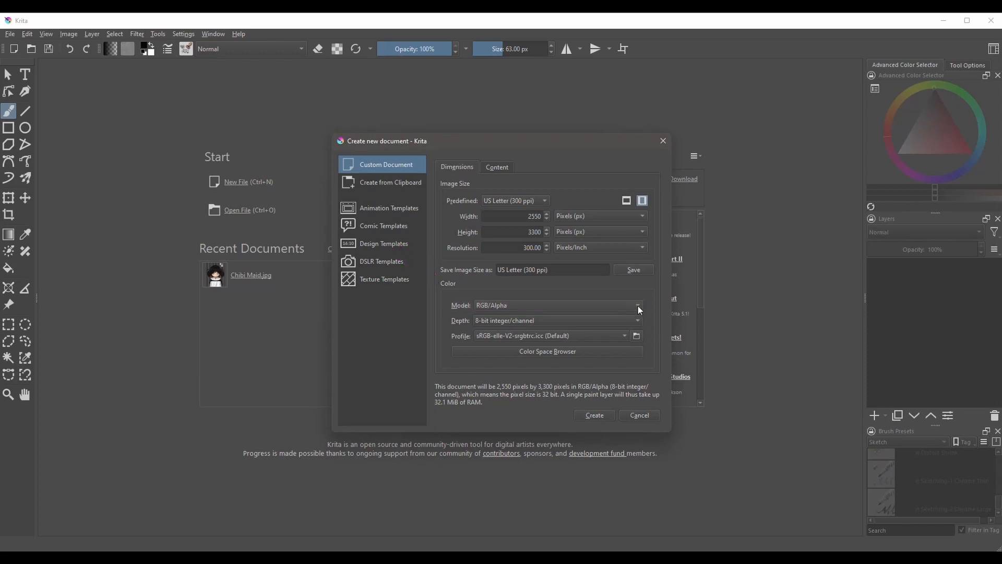
pyautogui.click(639, 305)
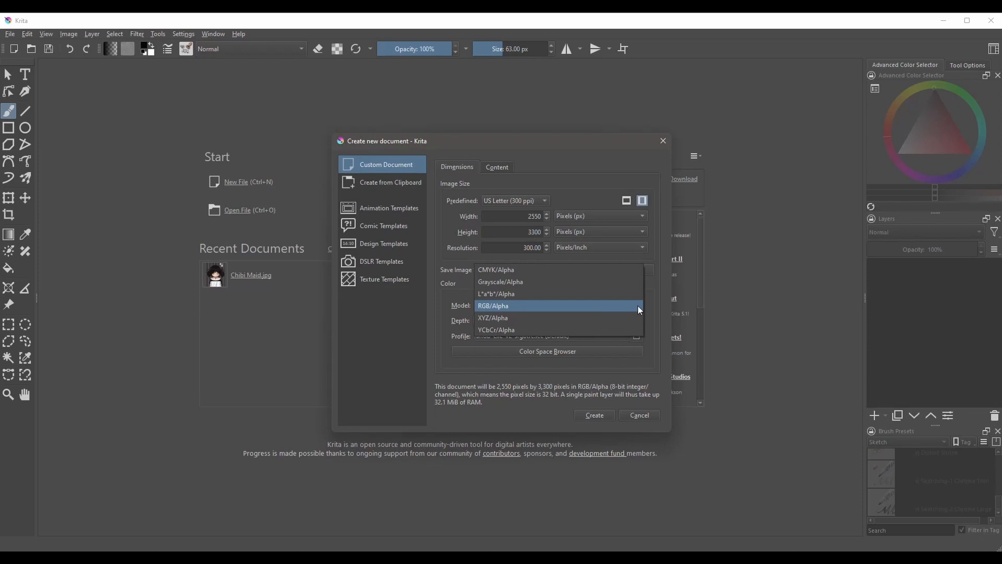
pyautogui.moveTo(535, 276)
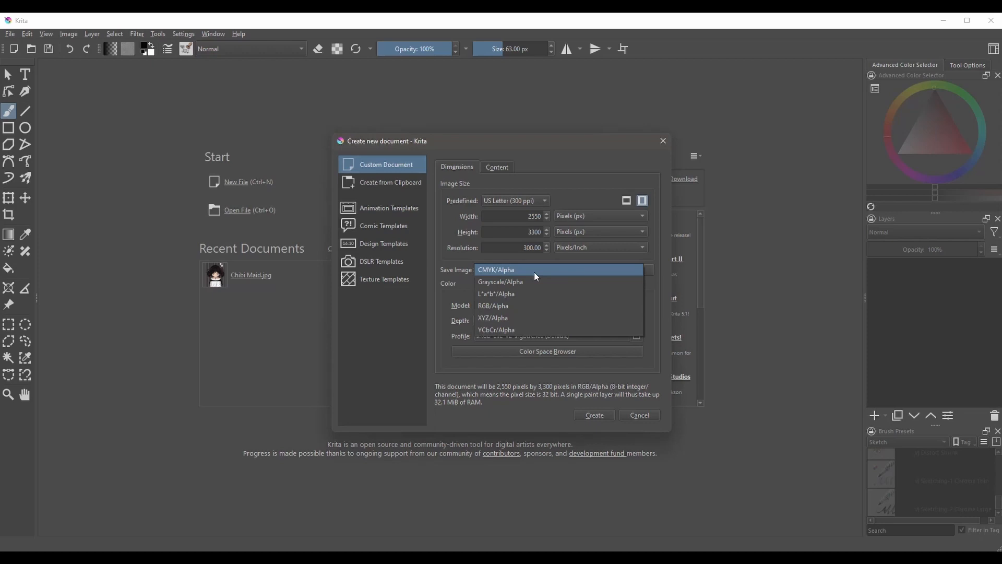
pyautogui.moveTo(586, 315)
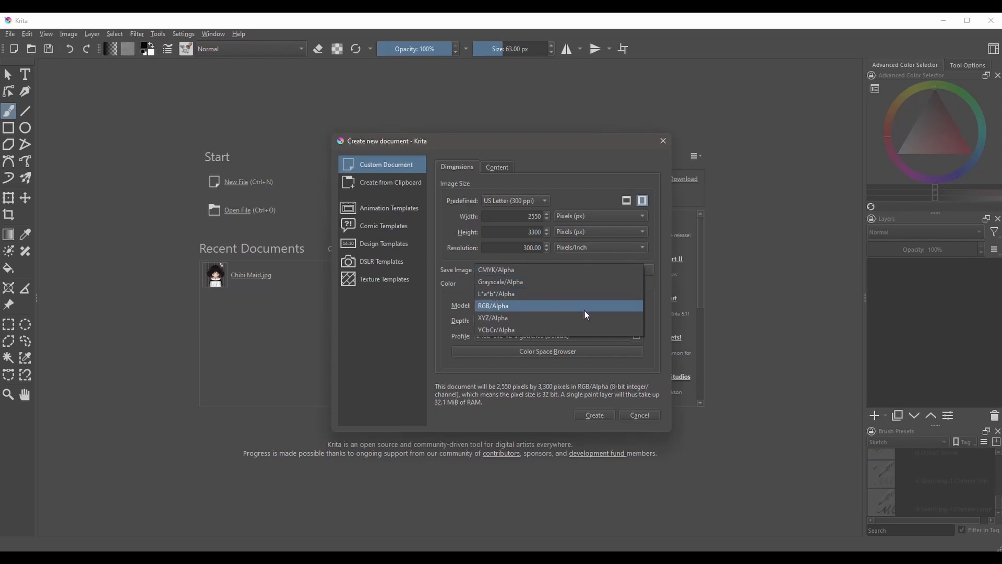
pyautogui.click(506, 305)
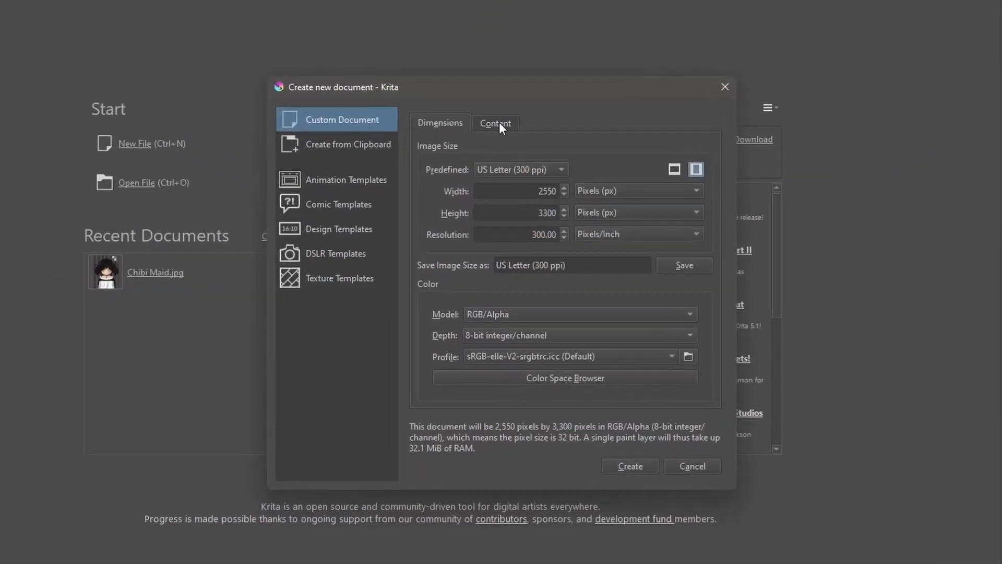
# Step: Name the document 'test', set 3 layers, and bring up the background colour picker
pyautogui.click(496, 123)
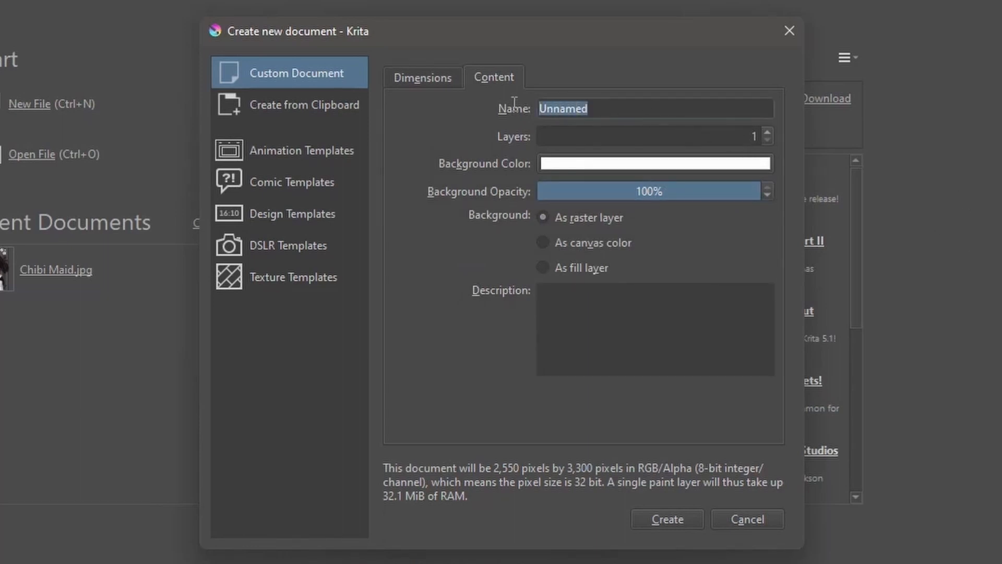
pyautogui.press('Delete')
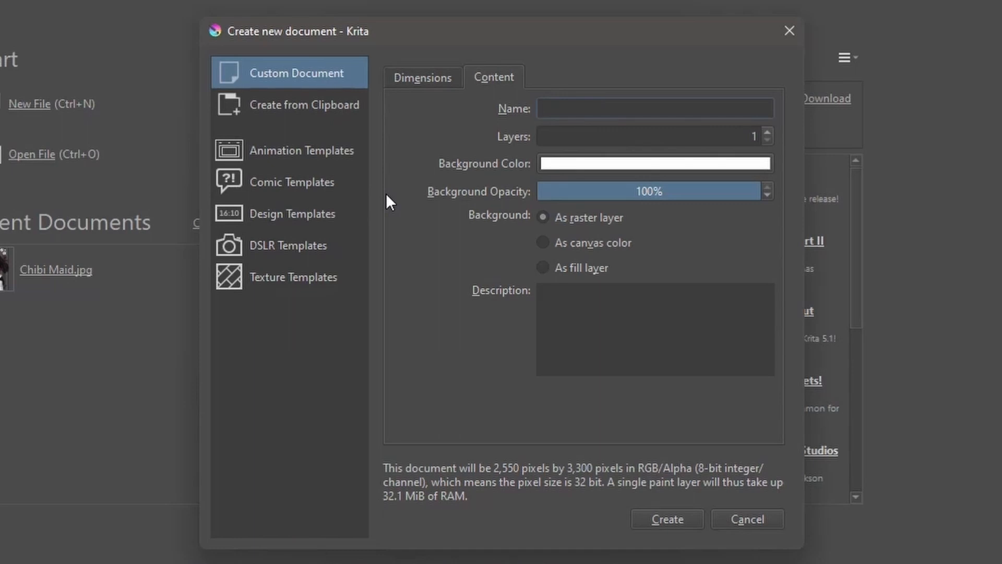
pyautogui.write('test')
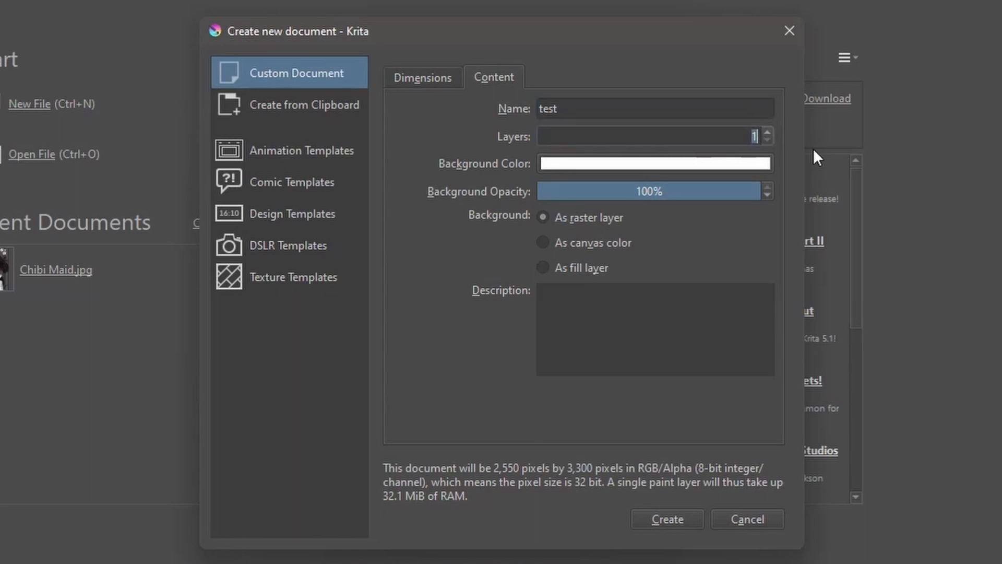
pyautogui.moveTo(923, 197)
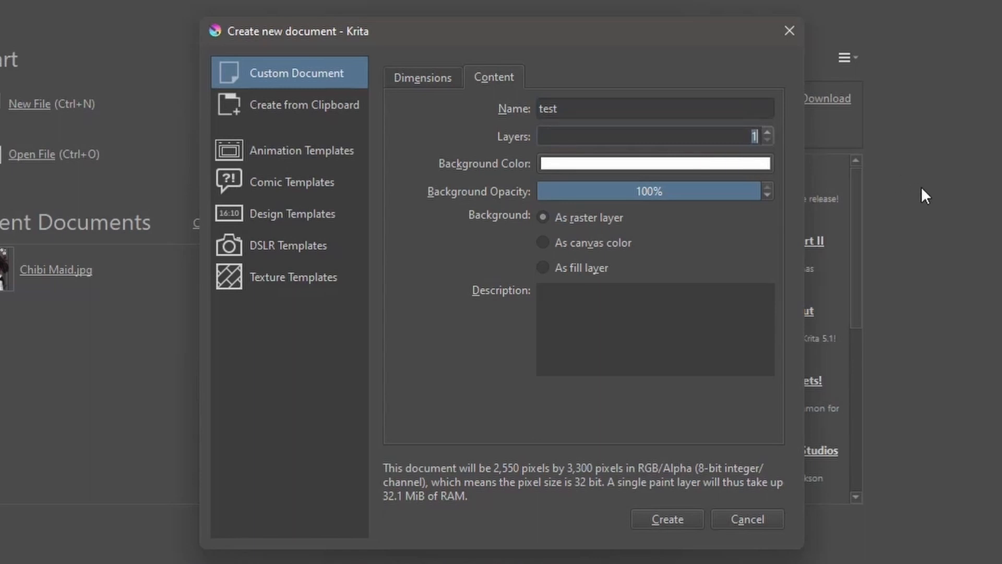
pyautogui.click(770, 131)
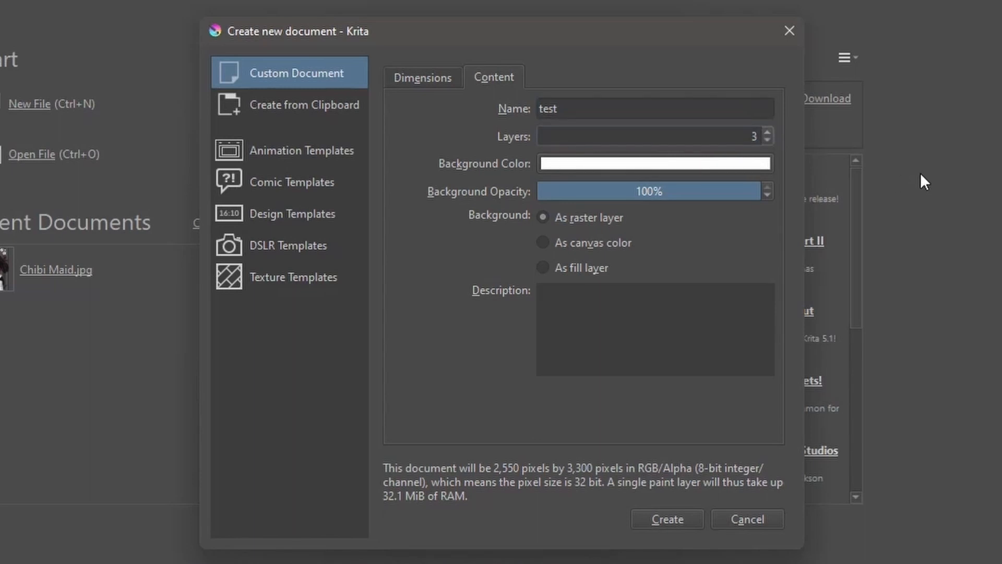
pyautogui.click(655, 164)
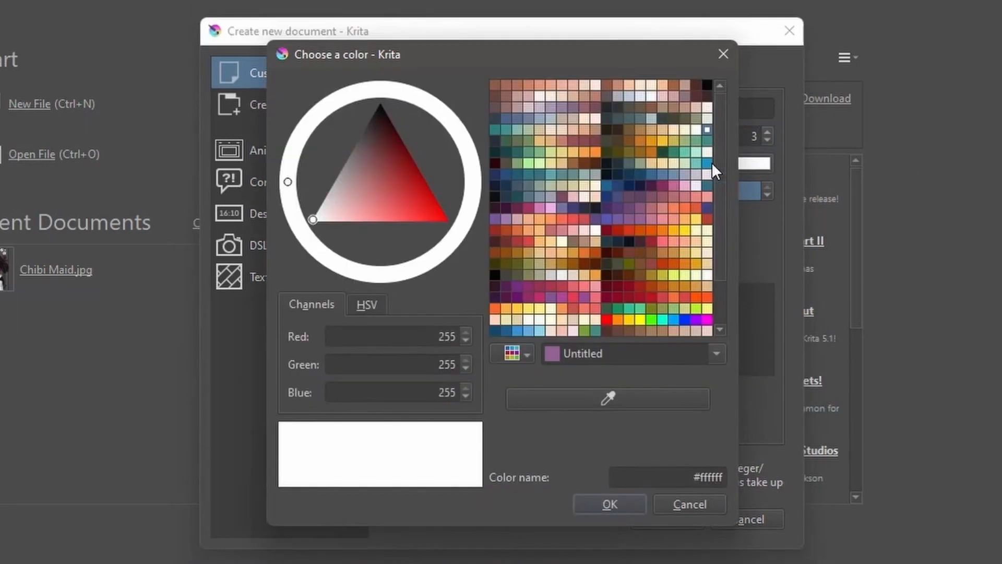
# Step: Pick grey #7b7272 in the colour triangle and confirm it as the background
pyautogui.click(358, 166)
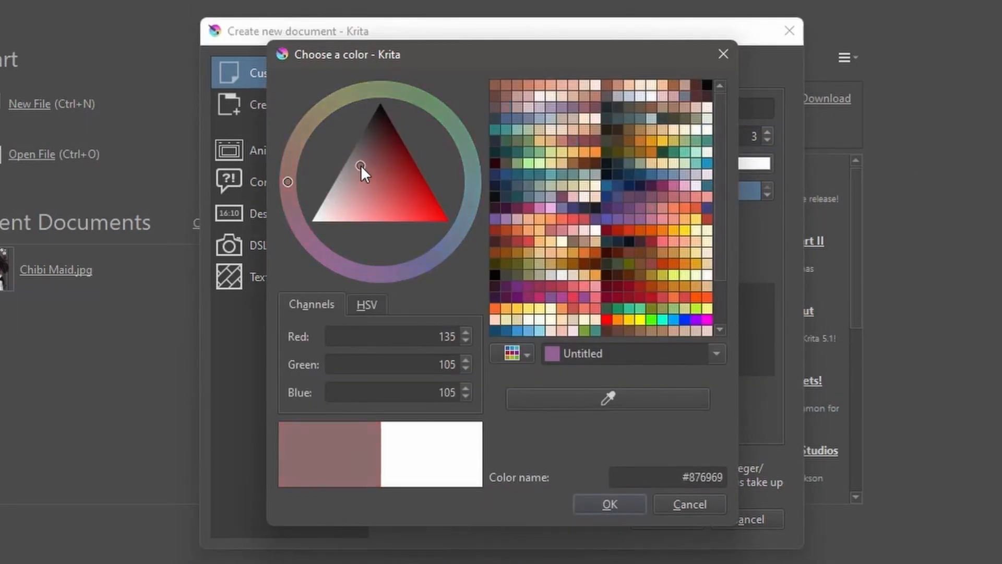
pyautogui.click(352, 158)
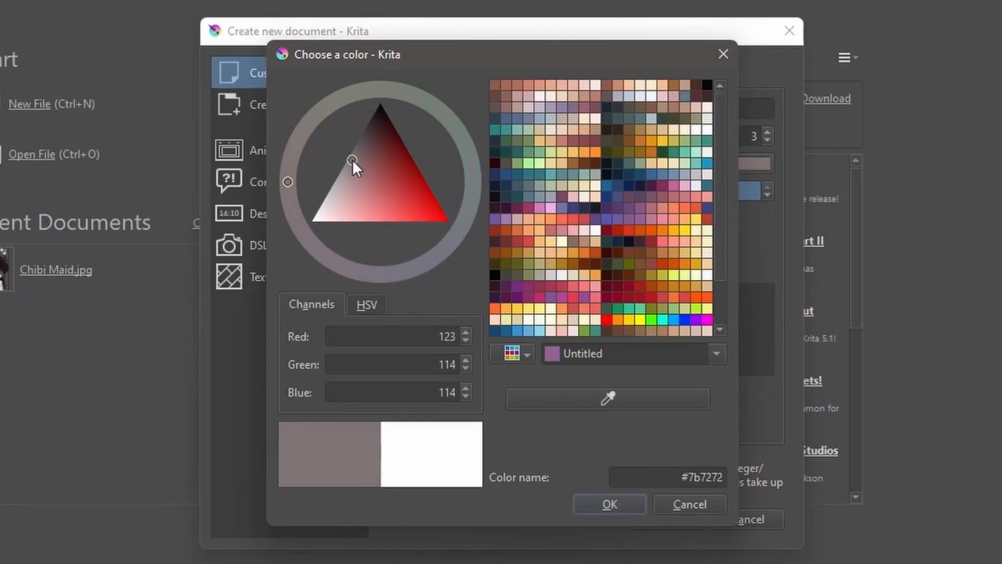
pyautogui.moveTo(317, 458)
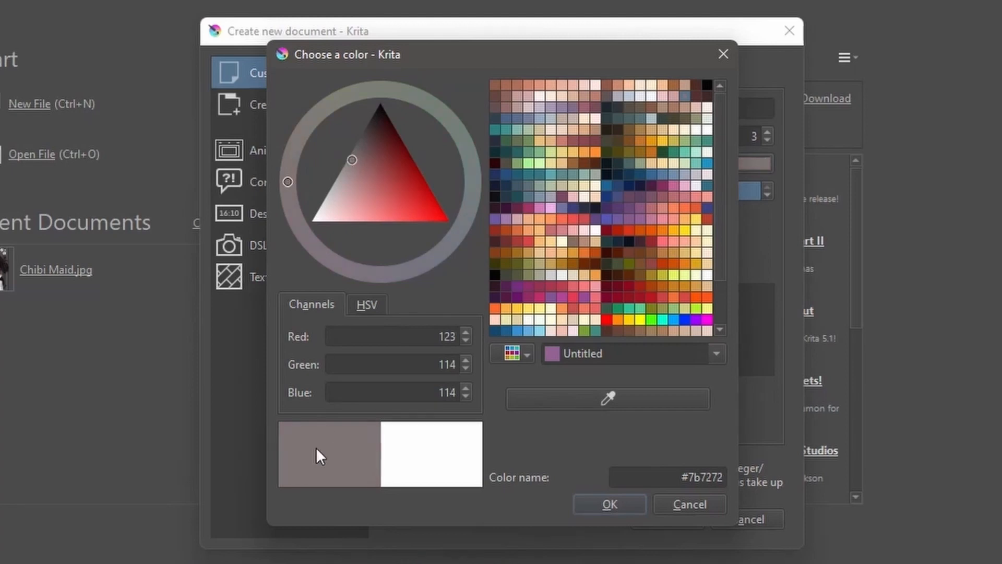
pyautogui.click(609, 504)
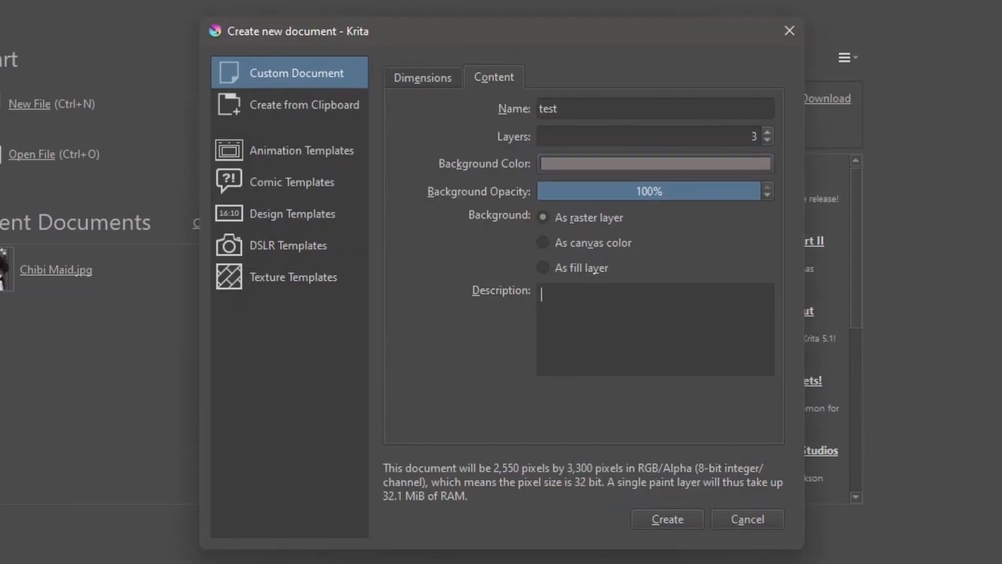
# Step: Enter the description 'This is a test!' and create the document
pyautogui.write('This is a test for the tutorial video')
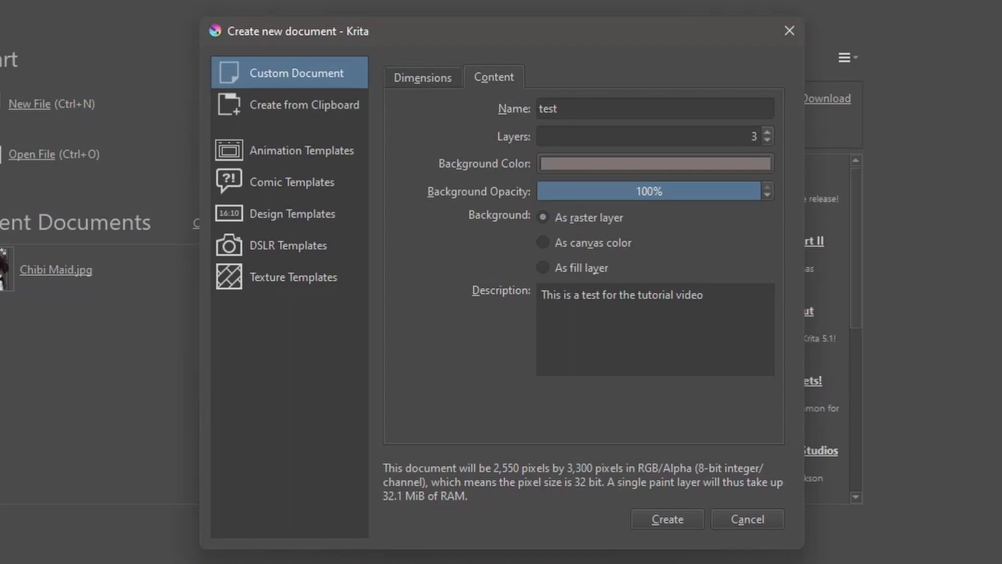
pyautogui.write('!')
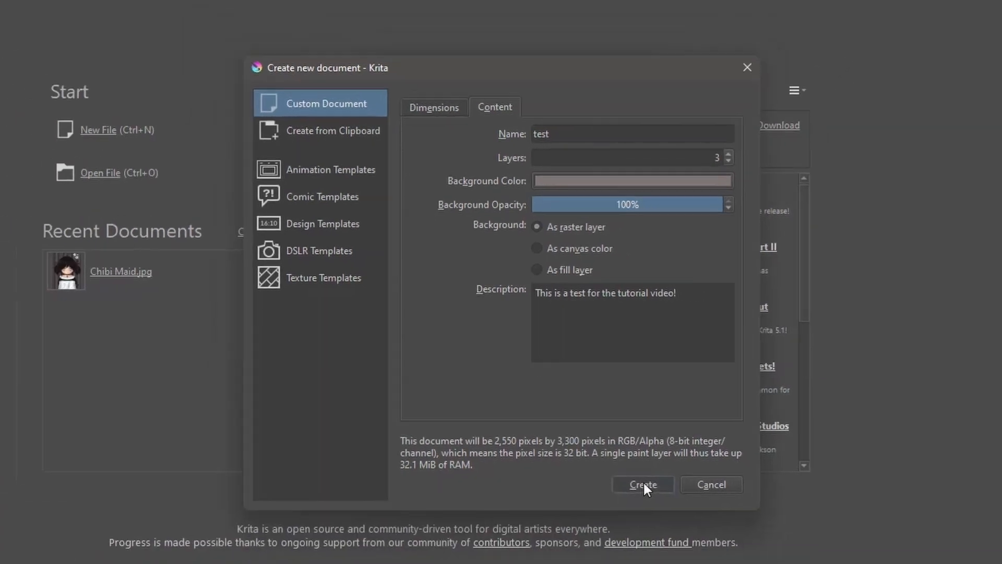
pyautogui.click(644, 485)
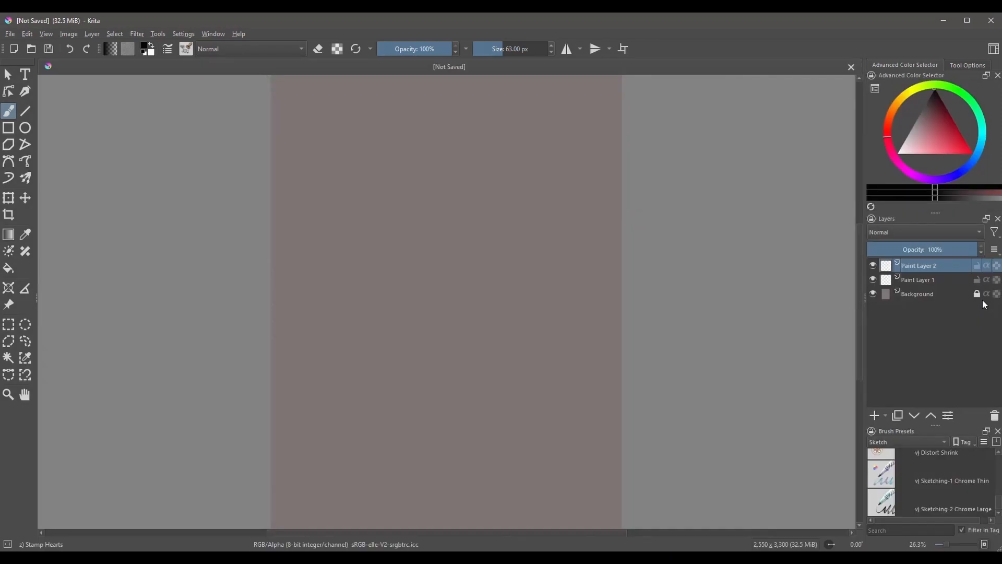